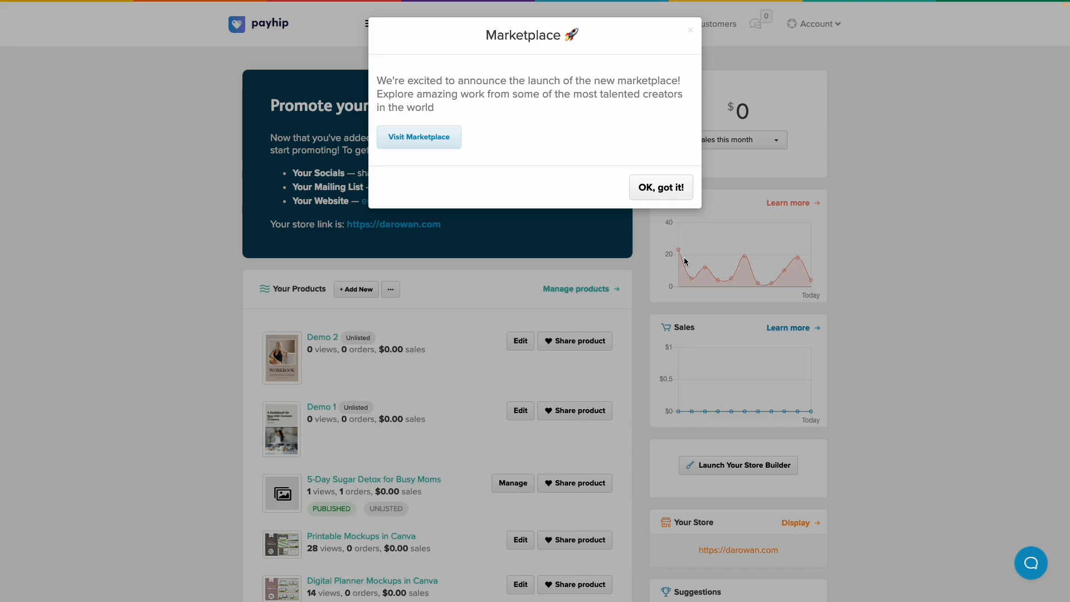
mouse_move(419, 136)
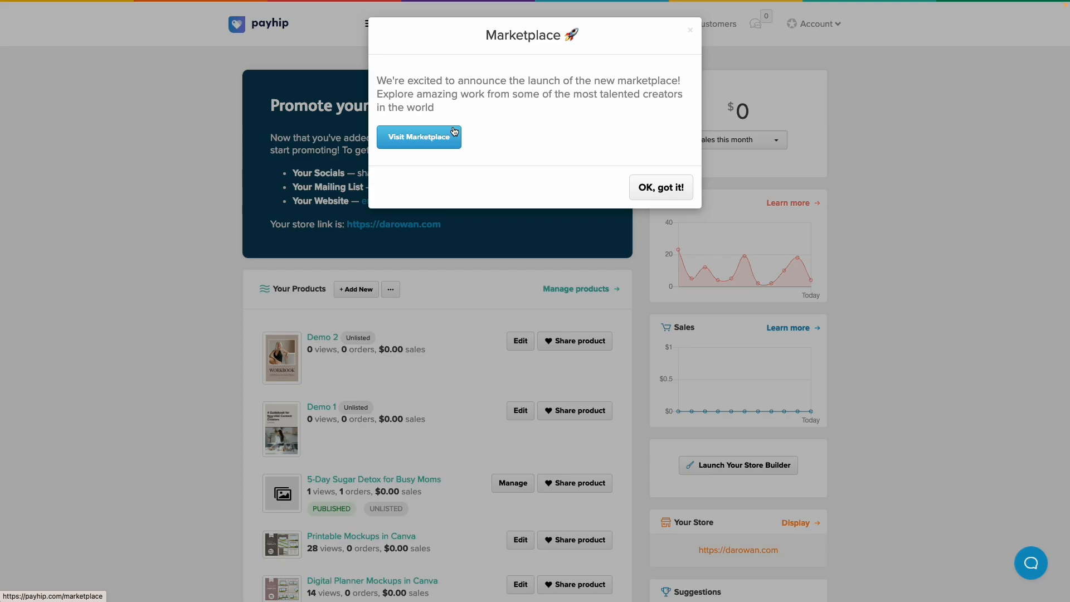
mouse_move(438, 146)
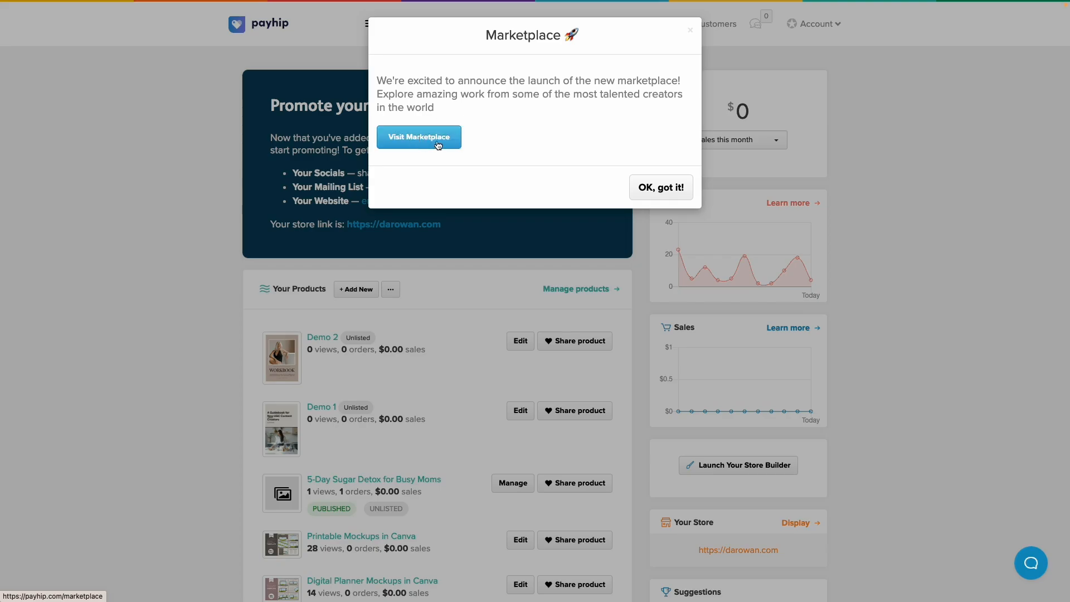
mouse_move(457, 162)
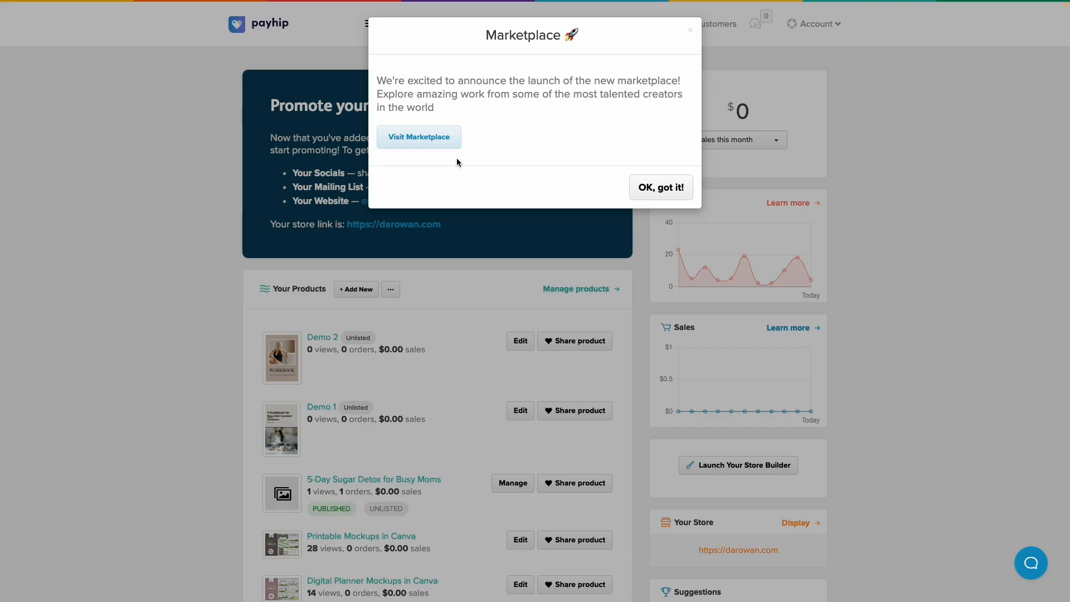
mouse_move(419, 137)
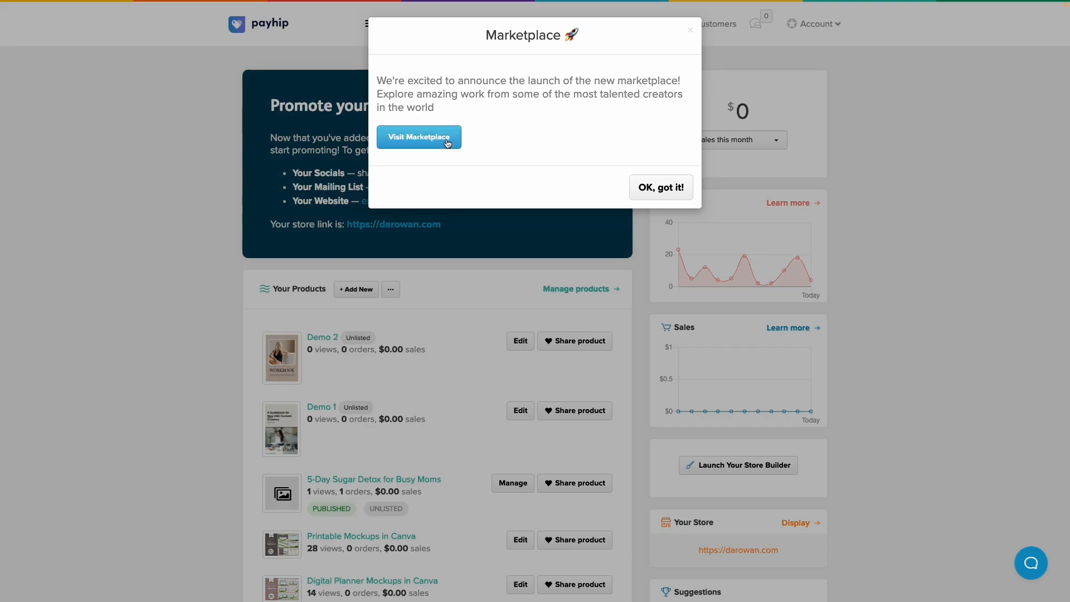
Step: Visit the Payhip Marketplace, select the search bar, and browse Featured products and Explore categories
click(419, 137)
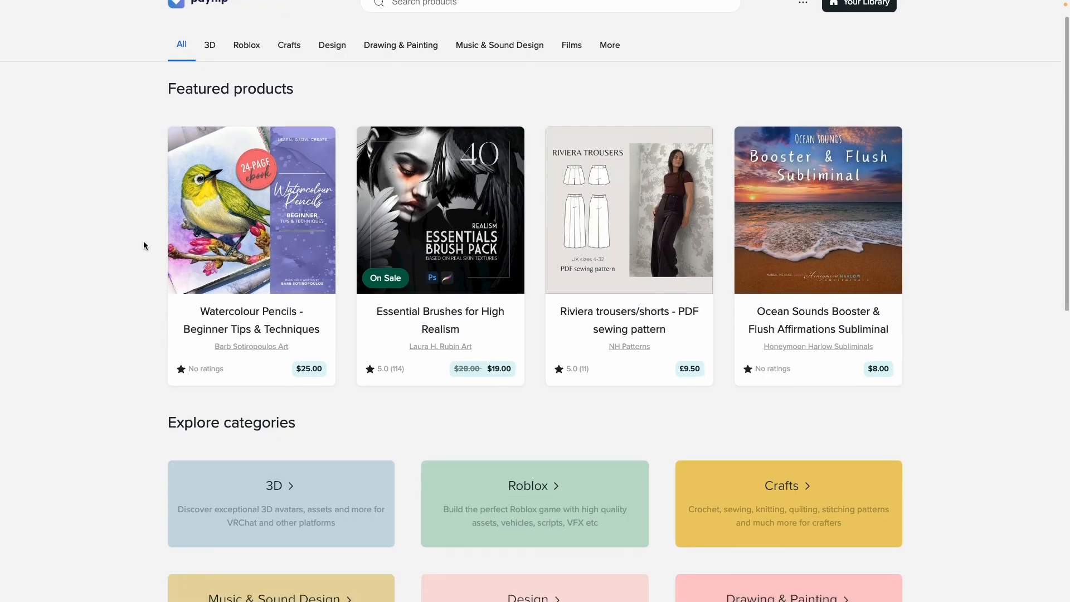
scroll(up, 3)
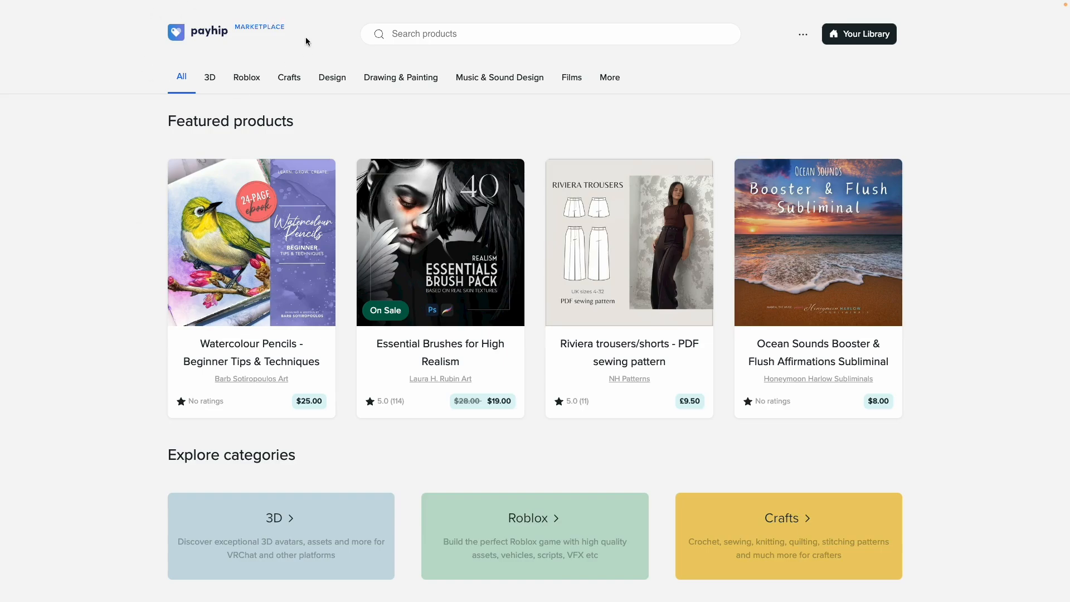
mouse_move(446, 34)
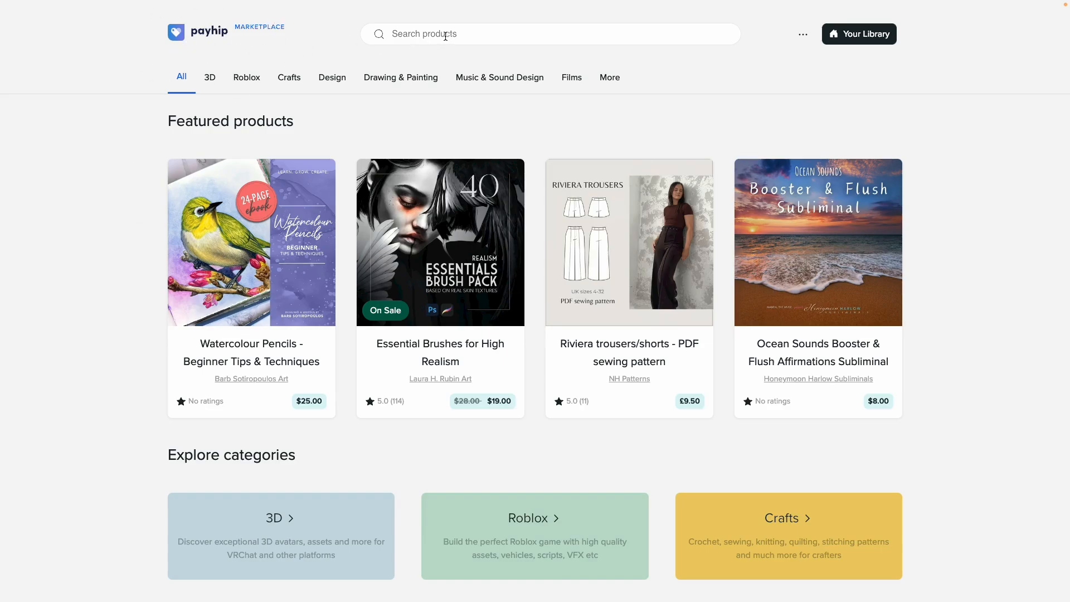
click(550, 34)
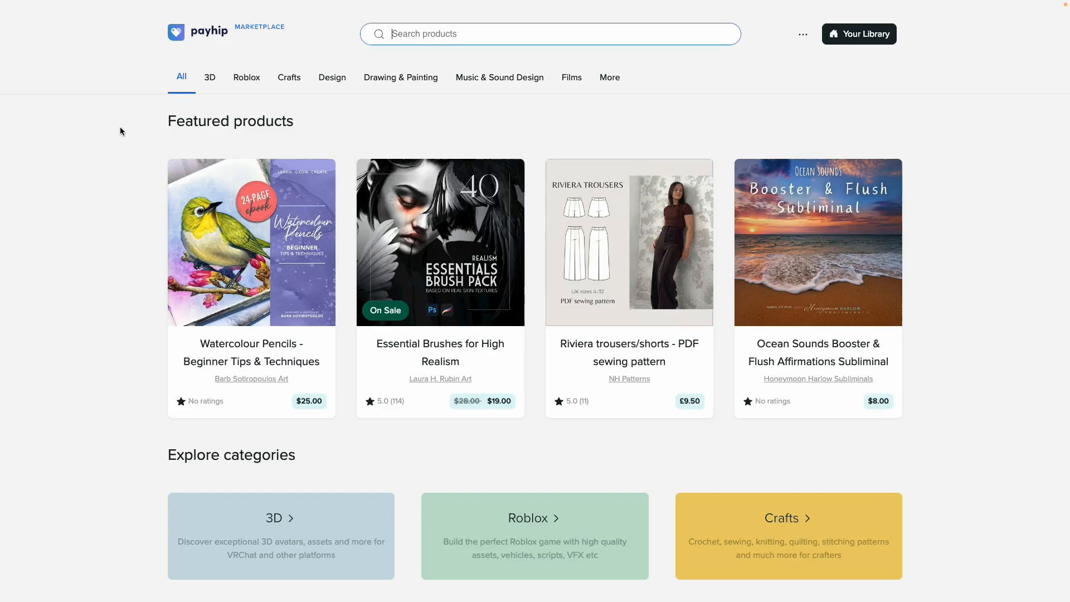
scroll(down, 3)
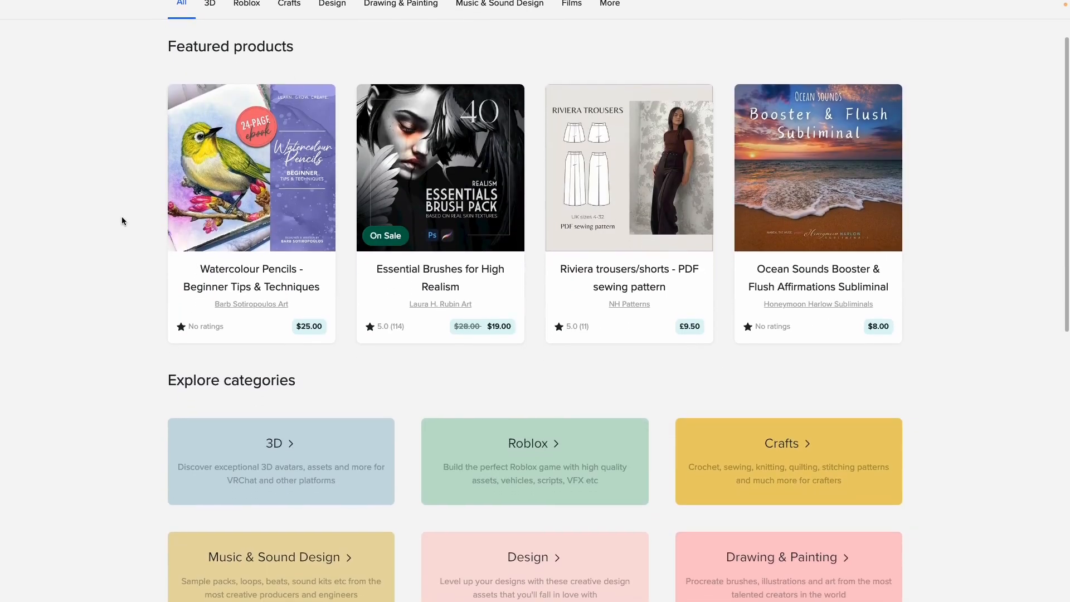
scroll(down, 3)
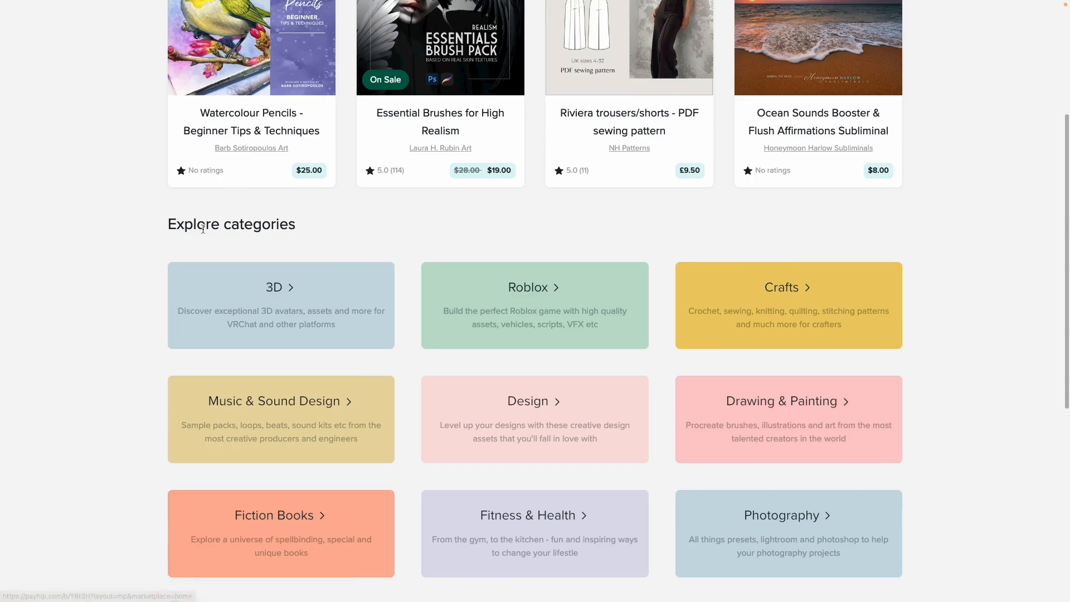
scroll(down, 3)
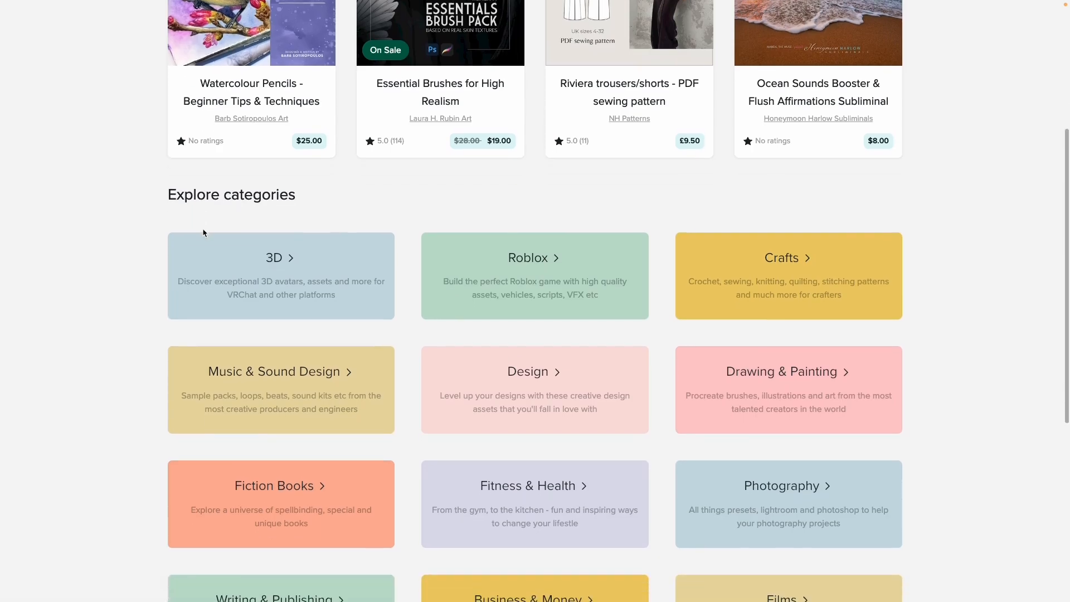
scroll(down, 3)
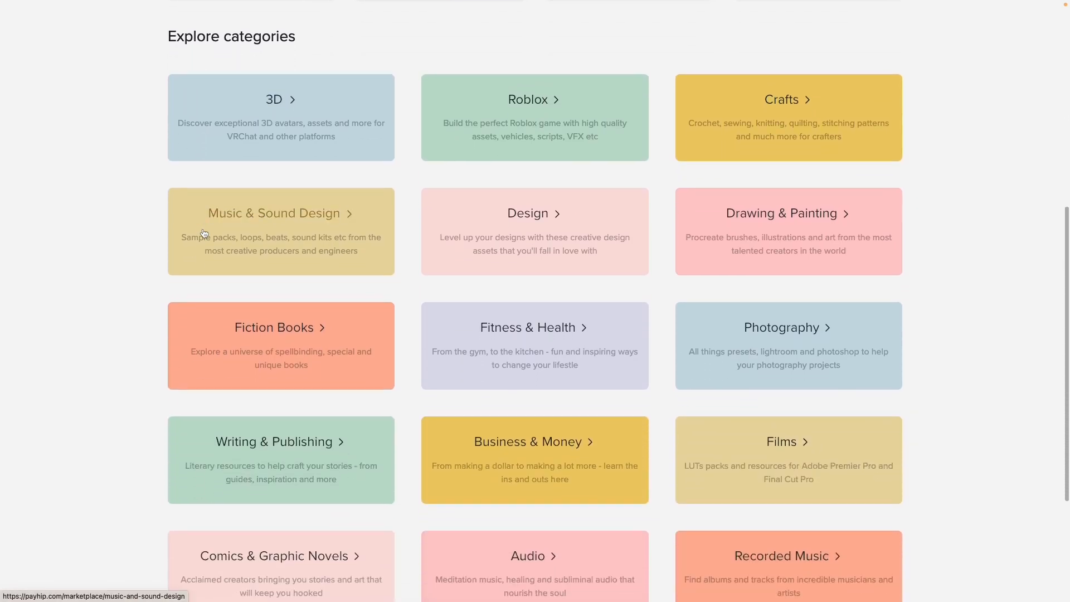
scroll(up, 3)
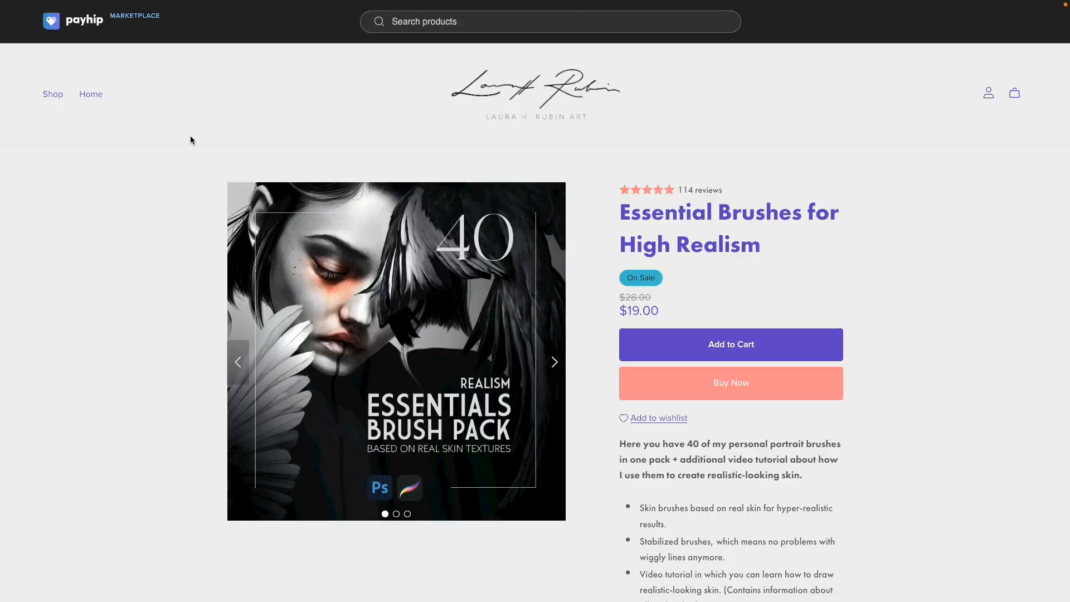
mouse_move(166, 78)
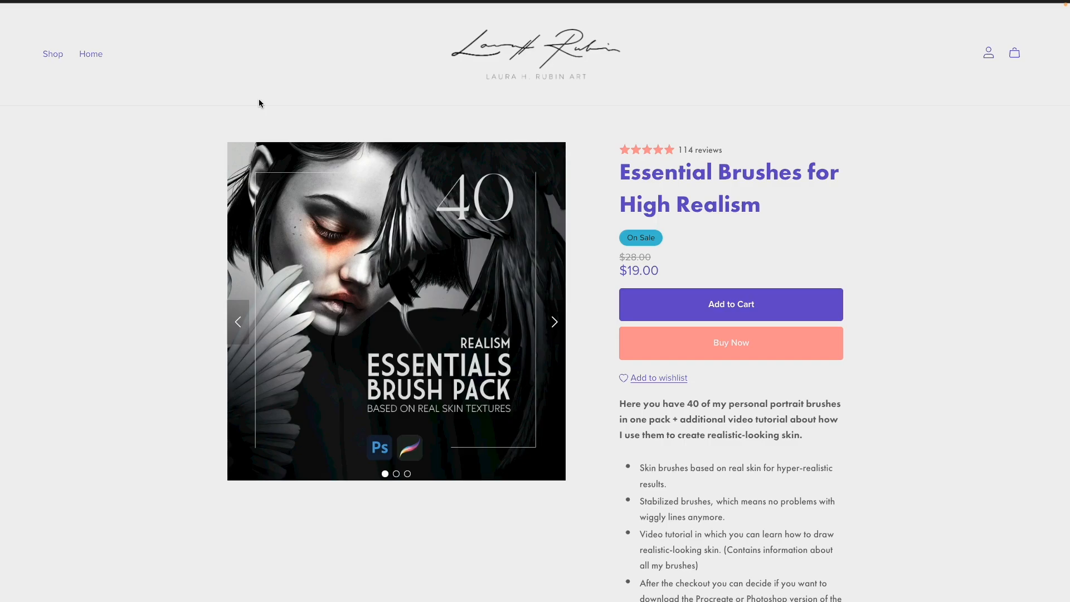
mouse_move(121, 75)
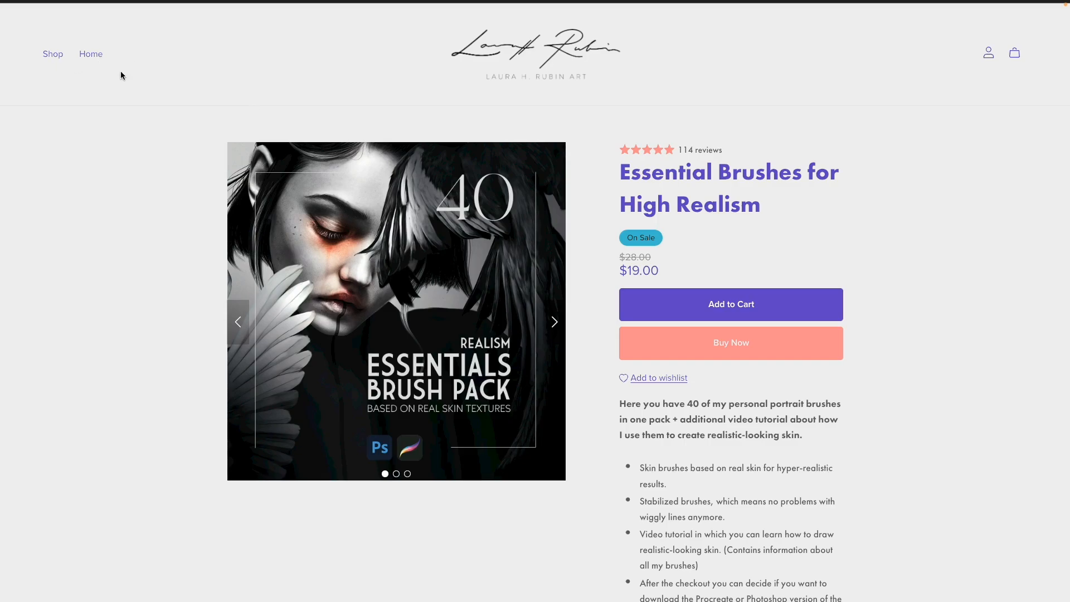
mouse_move(425, 122)
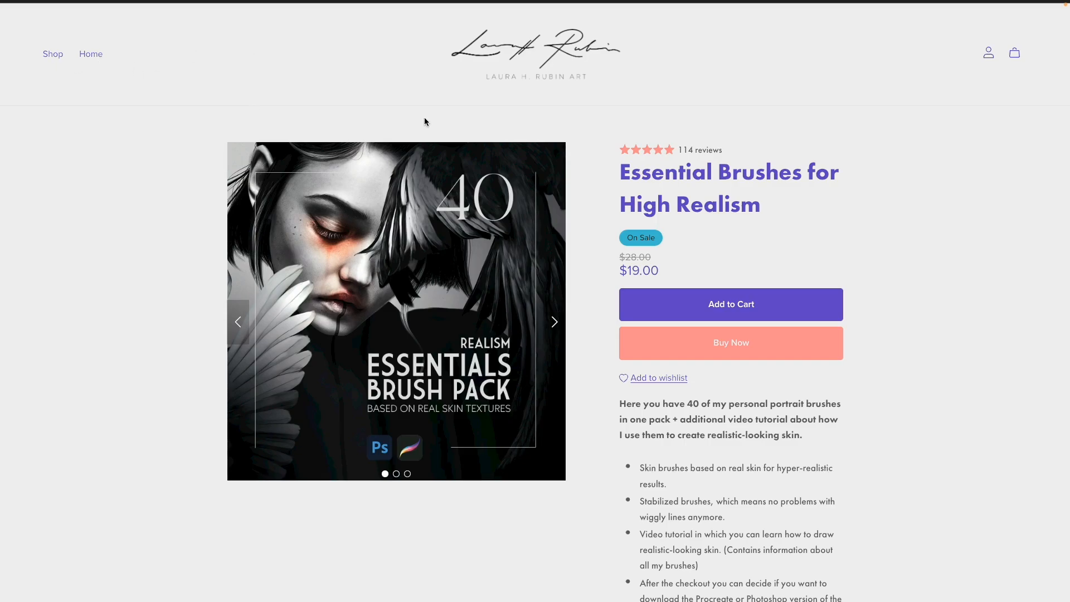
Step: Scroll through the Ultimate Realism Brush Pack page and its Customer Reviews
scroll(down, 3)
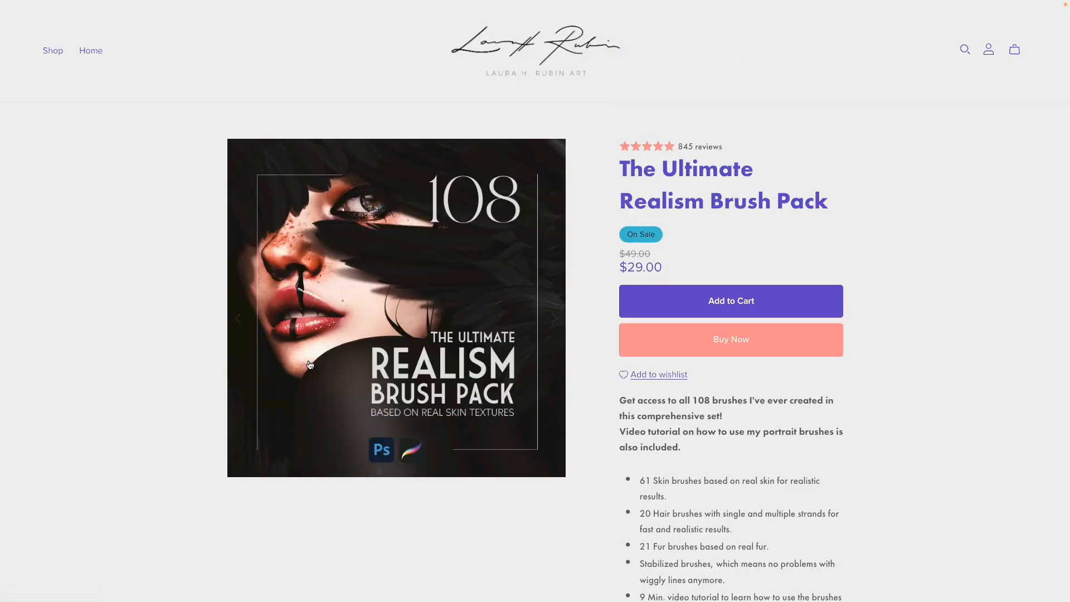
scroll(down, 3)
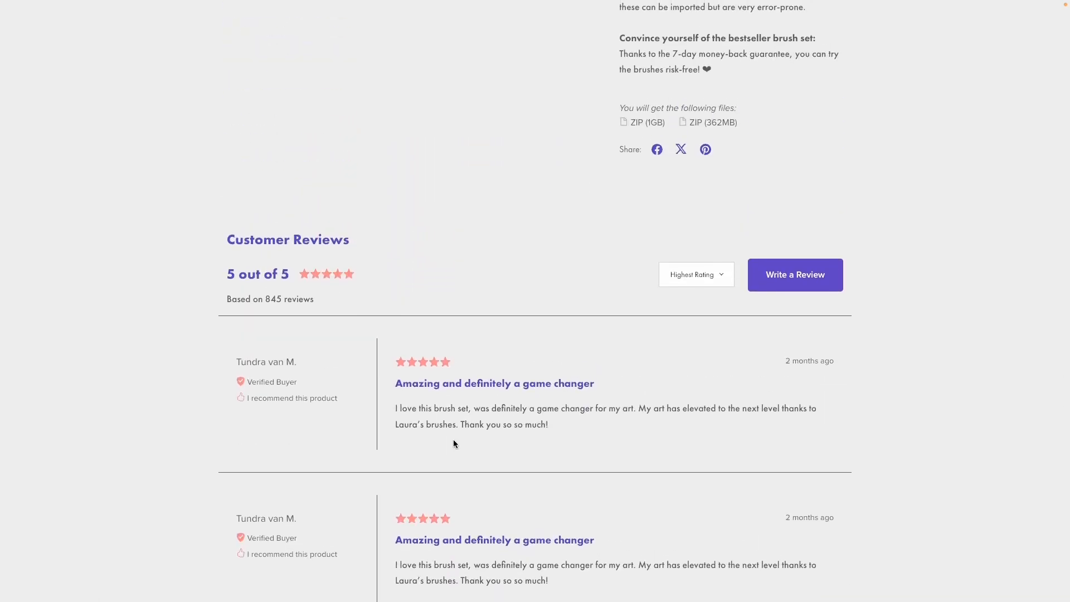
scroll(up, 3)
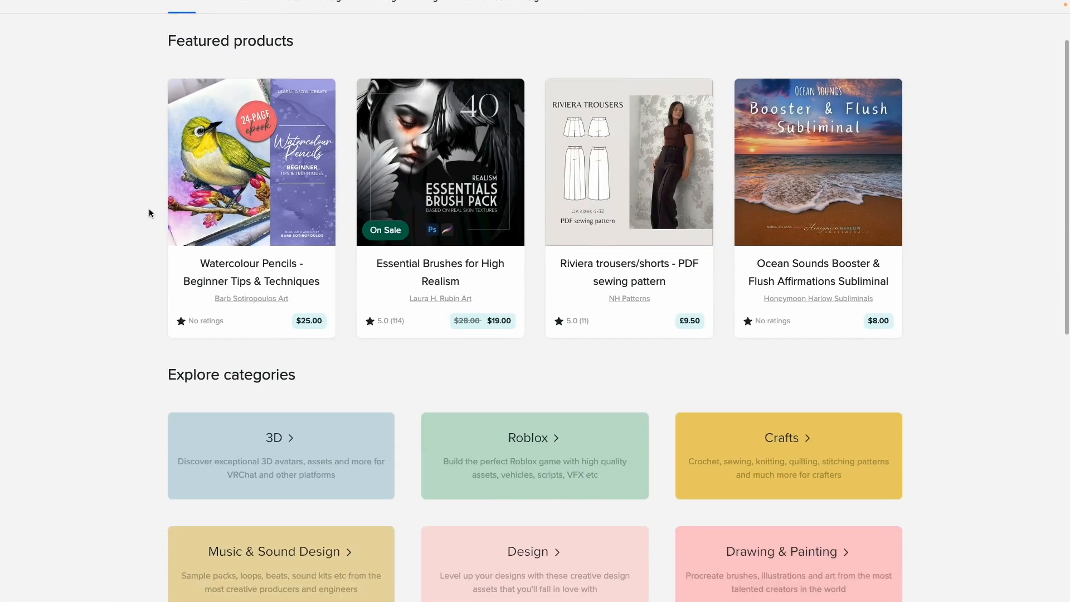
Step: Search the marketplace for 'canva templates'
scroll(up, 3)
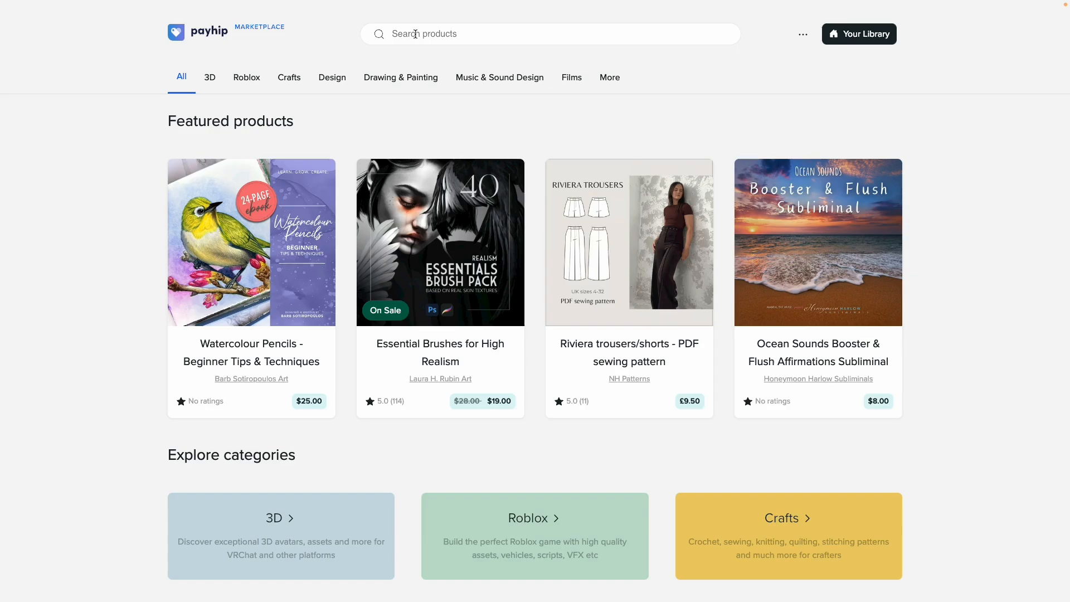
click(550, 34)
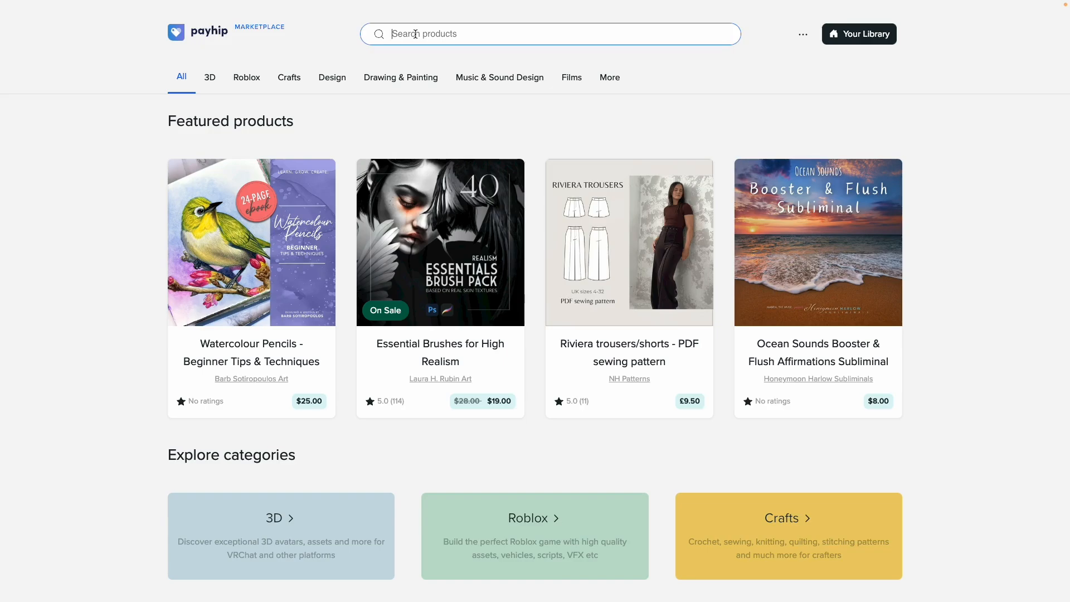
text(canva templates)
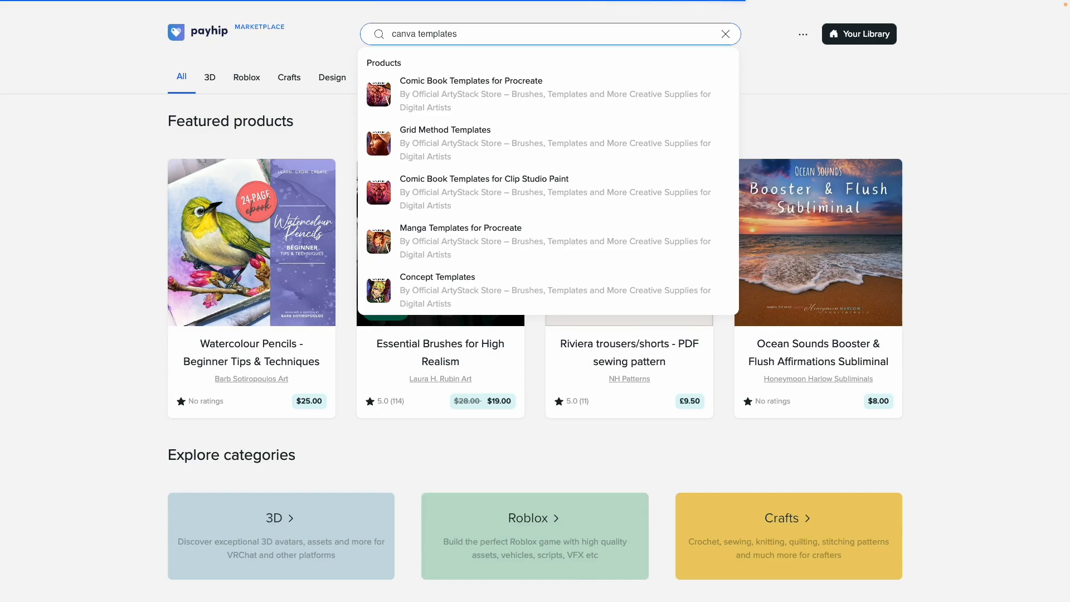
mouse_move(954, 26)
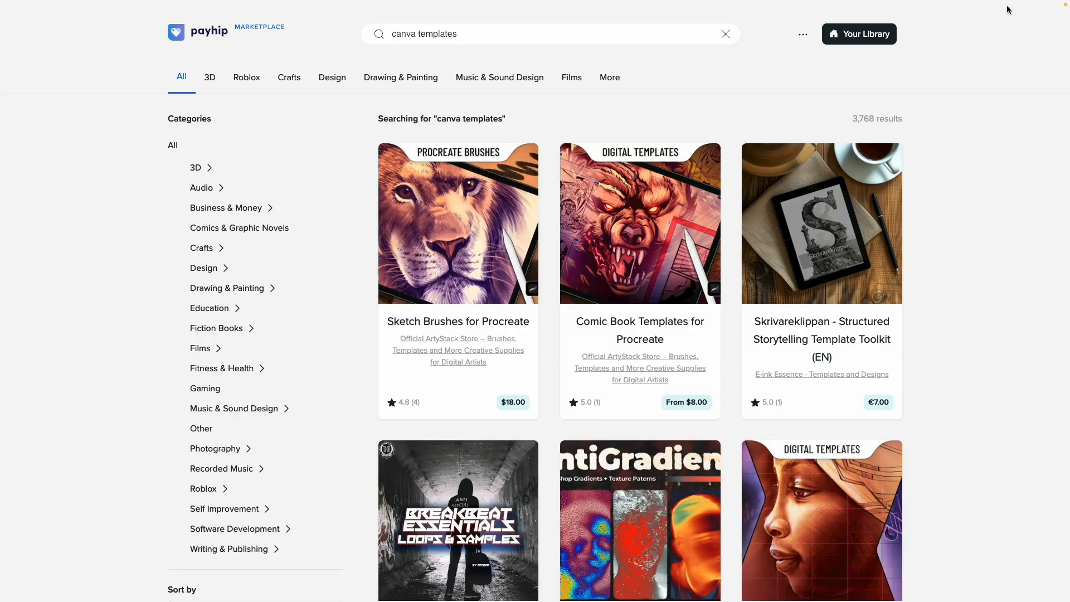
mouse_move(345, 250)
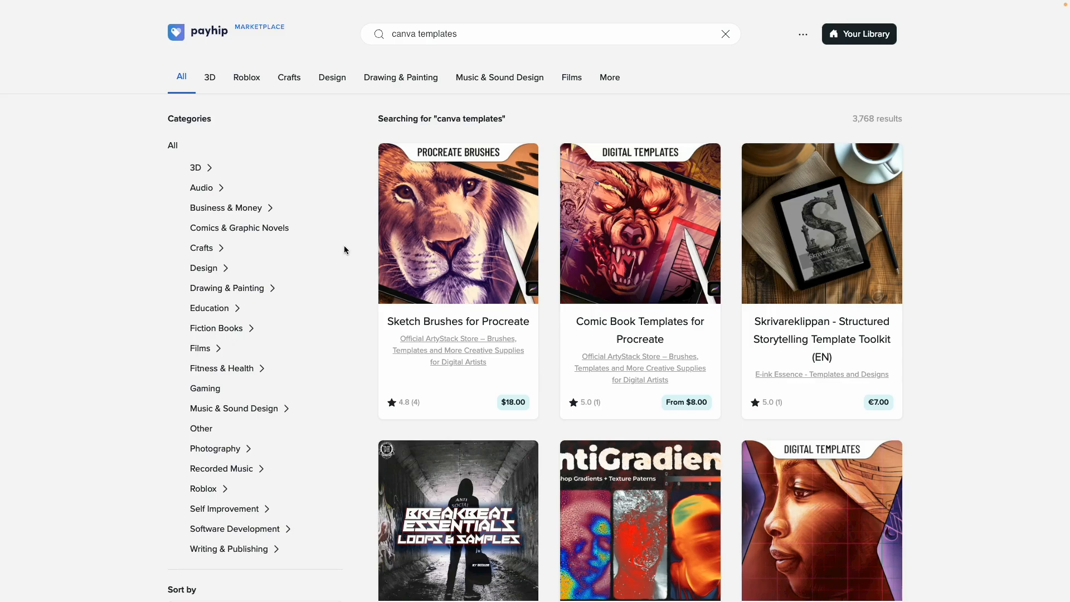
Step: Filter the canva templates results to Design > Graphics and scroll through the 1,802 products
scroll(down, 3)
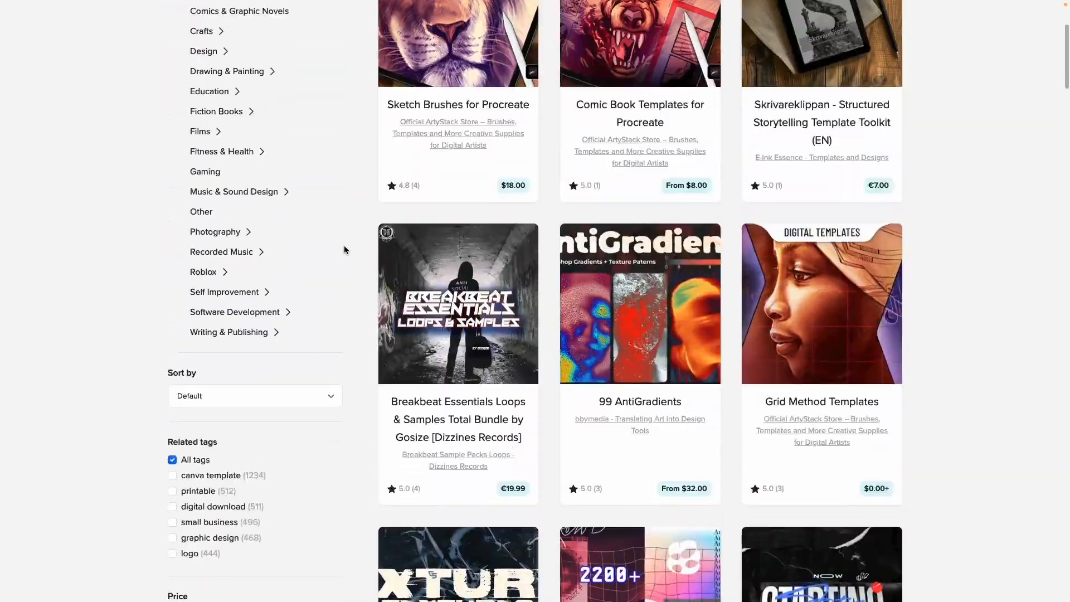
scroll(up, 3)
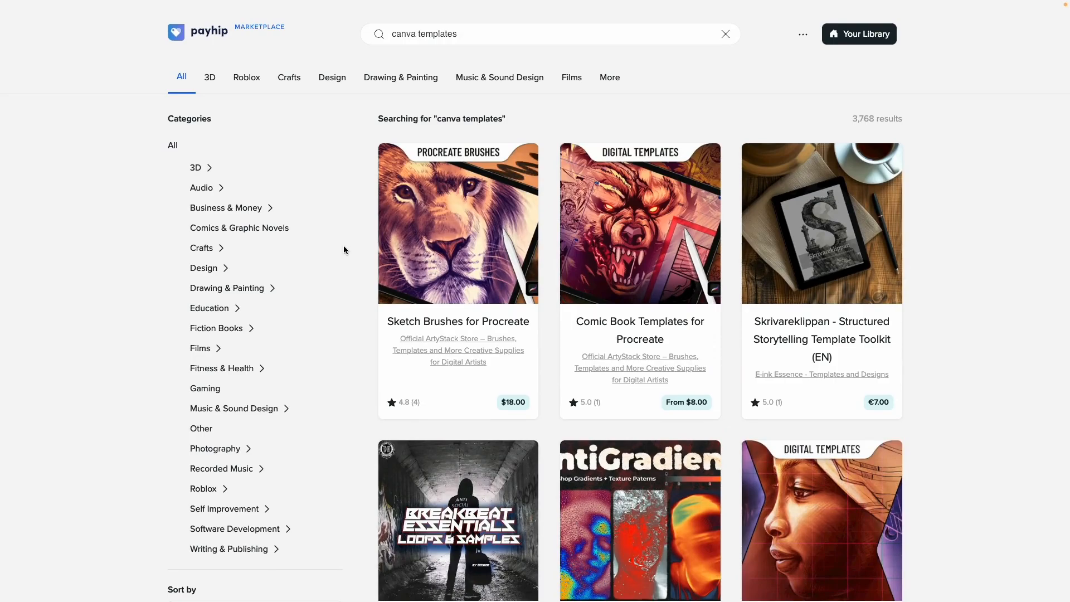
mouse_move(295, 223)
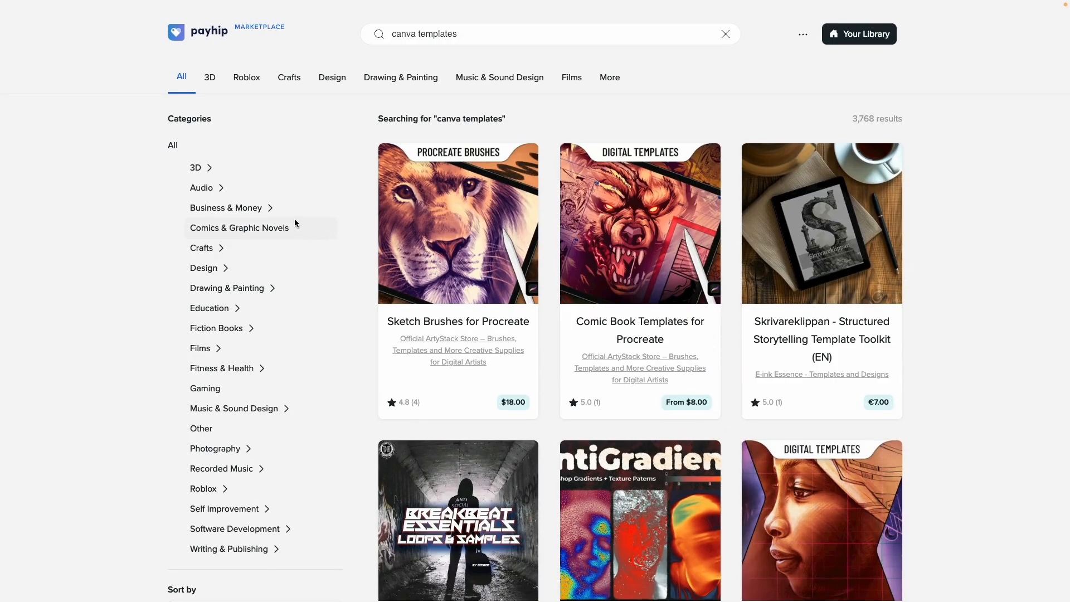
mouse_move(219, 247)
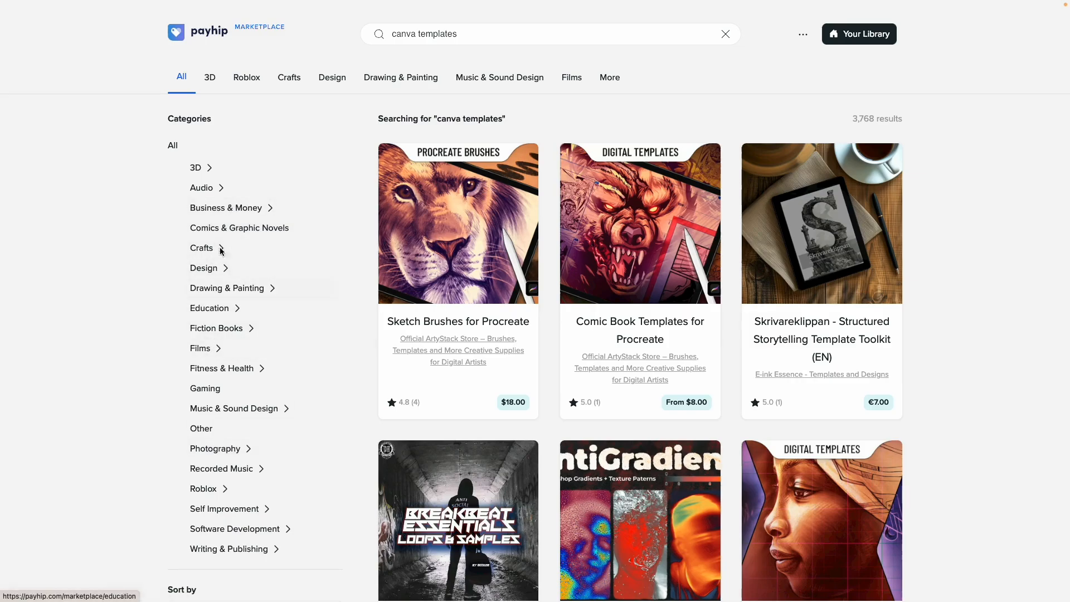
mouse_move(228, 388)
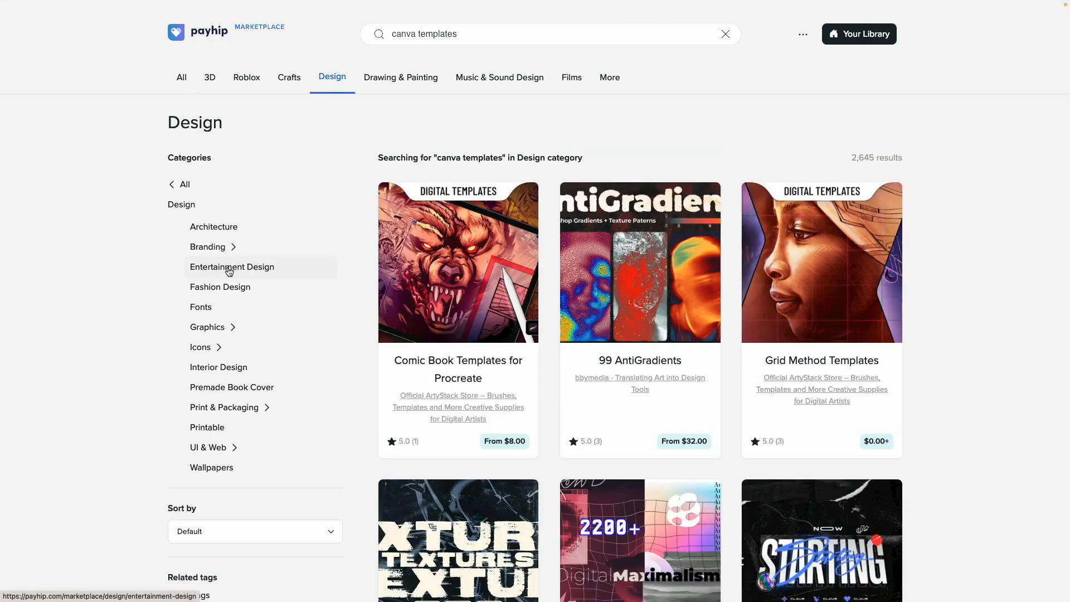
mouse_move(237, 386)
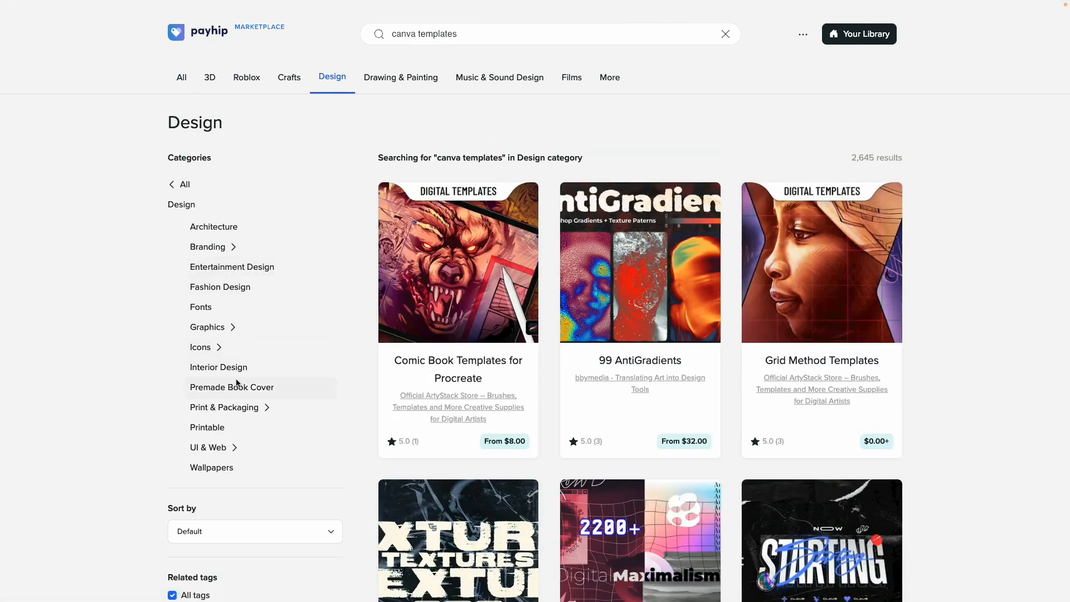
click(208, 326)
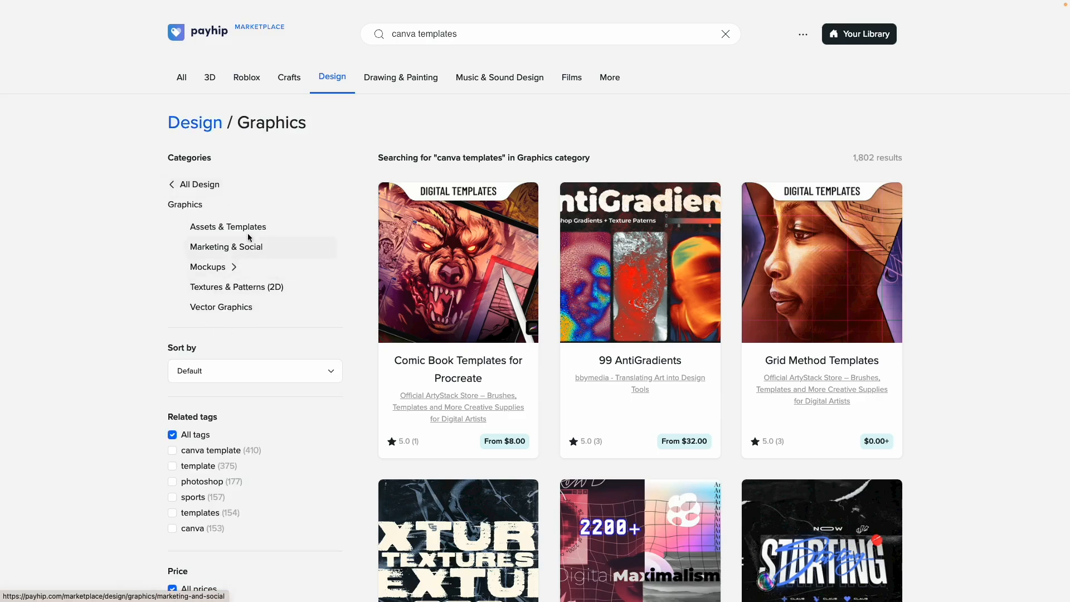
mouse_move(227, 227)
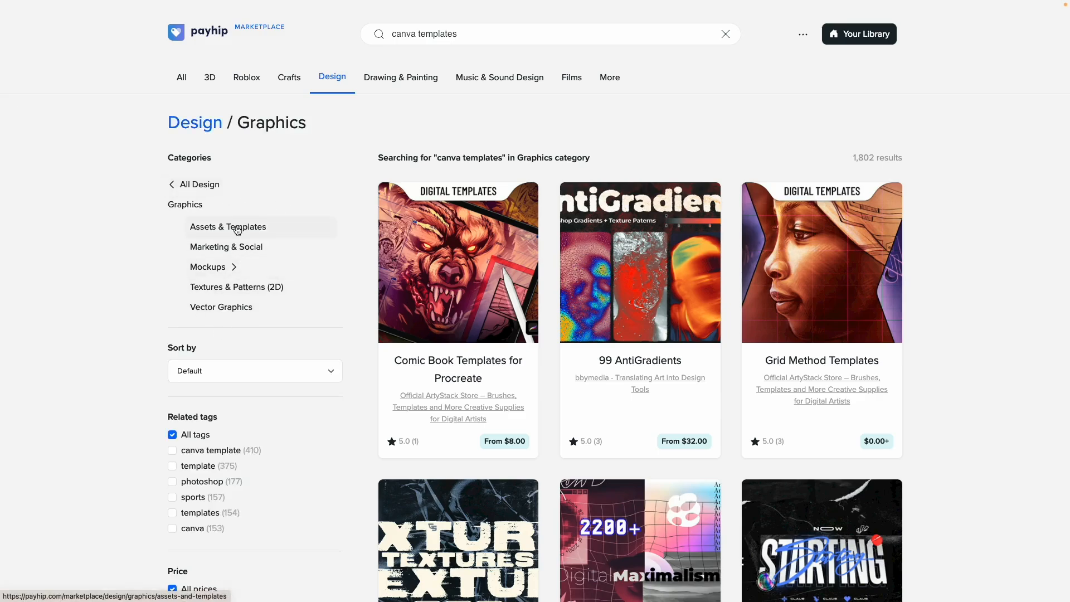
scroll(down, 3)
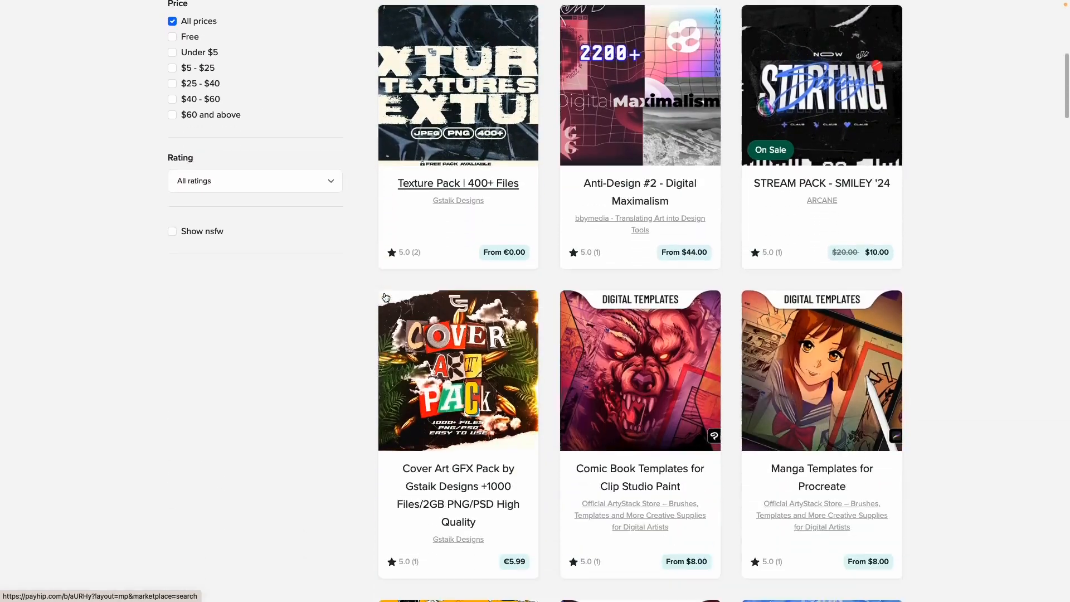
scroll(down, 3)
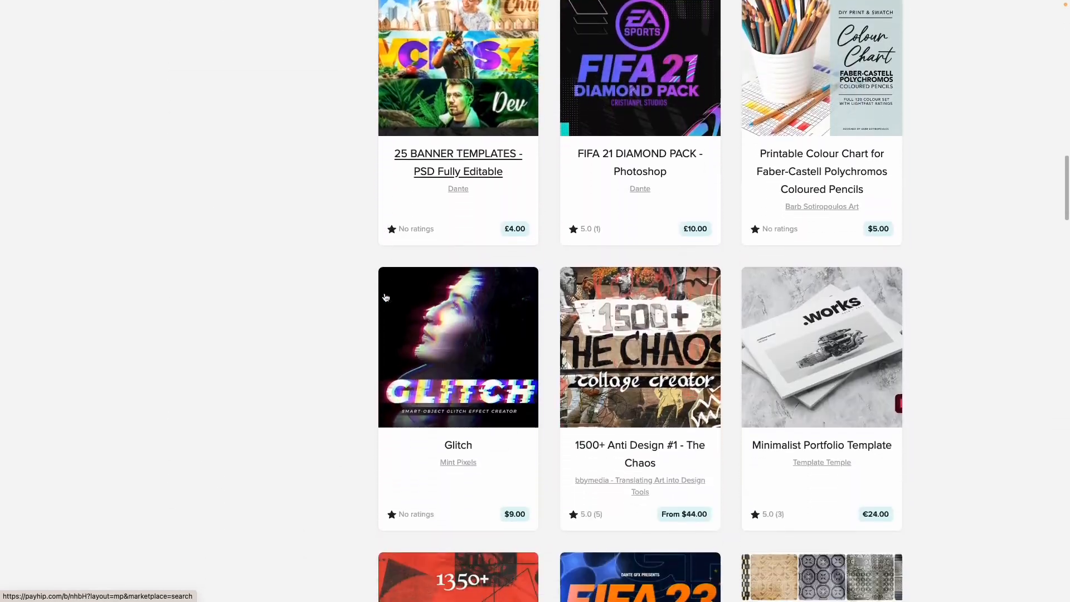
scroll(down, 3)
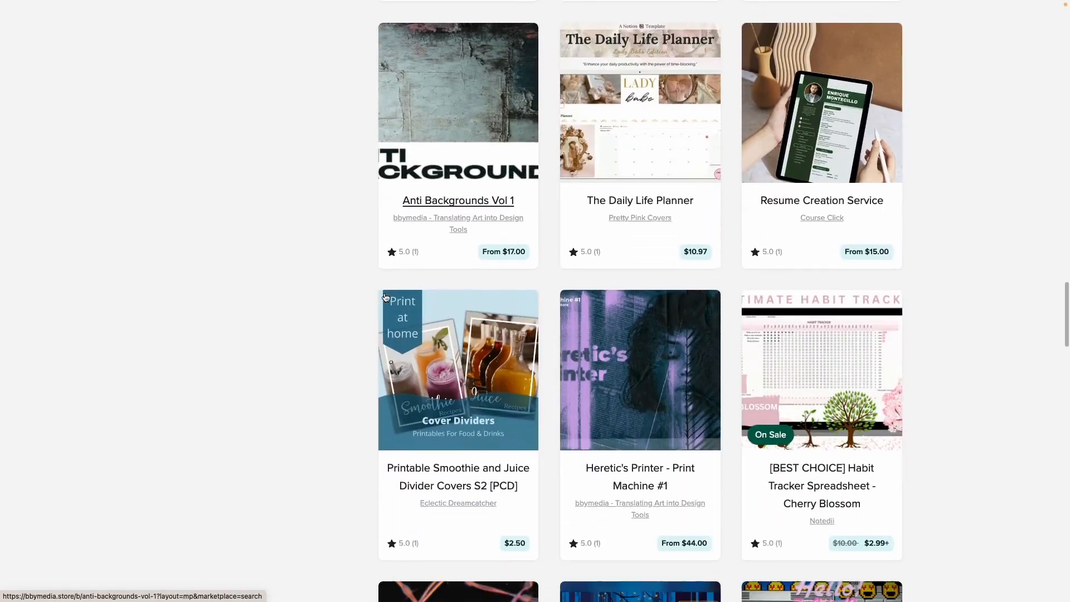
Step: Open the Design menu through Graphics to reveal the Mockups subcategories
click(332, 76)
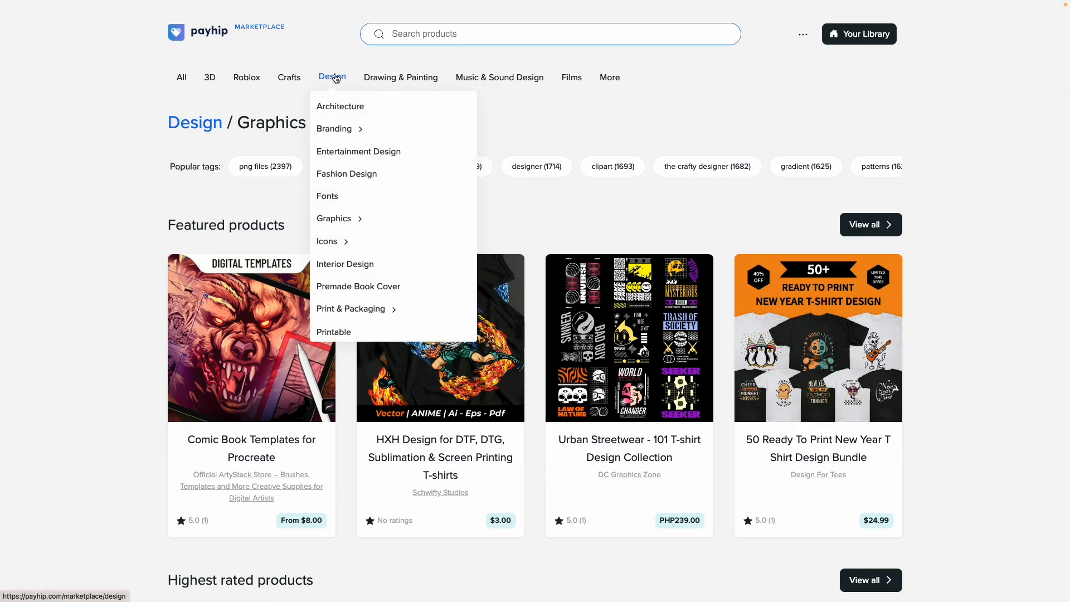
mouse_move(334, 219)
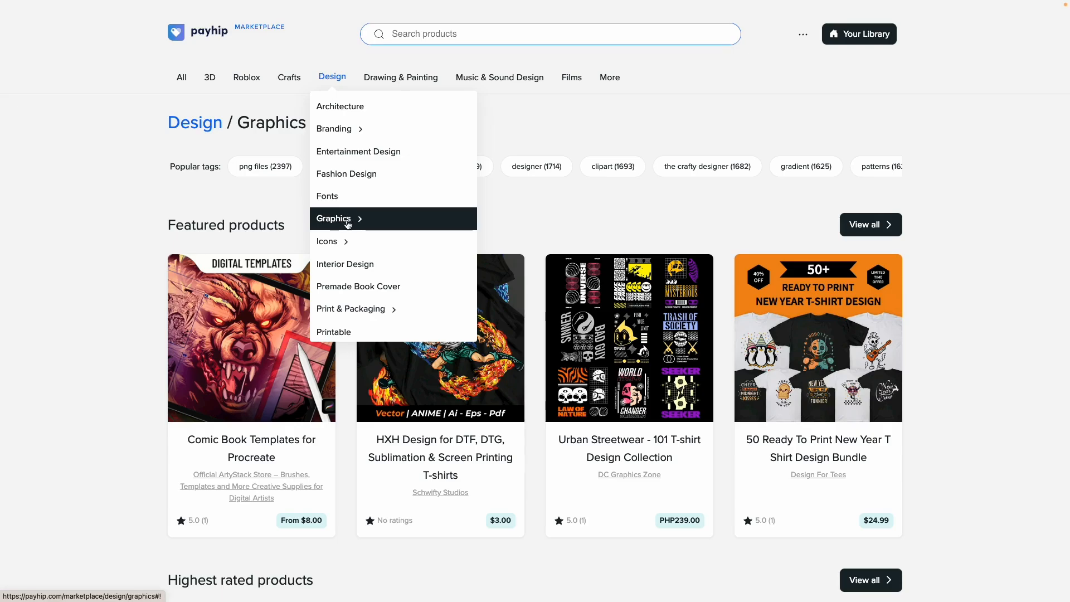
click(335, 218)
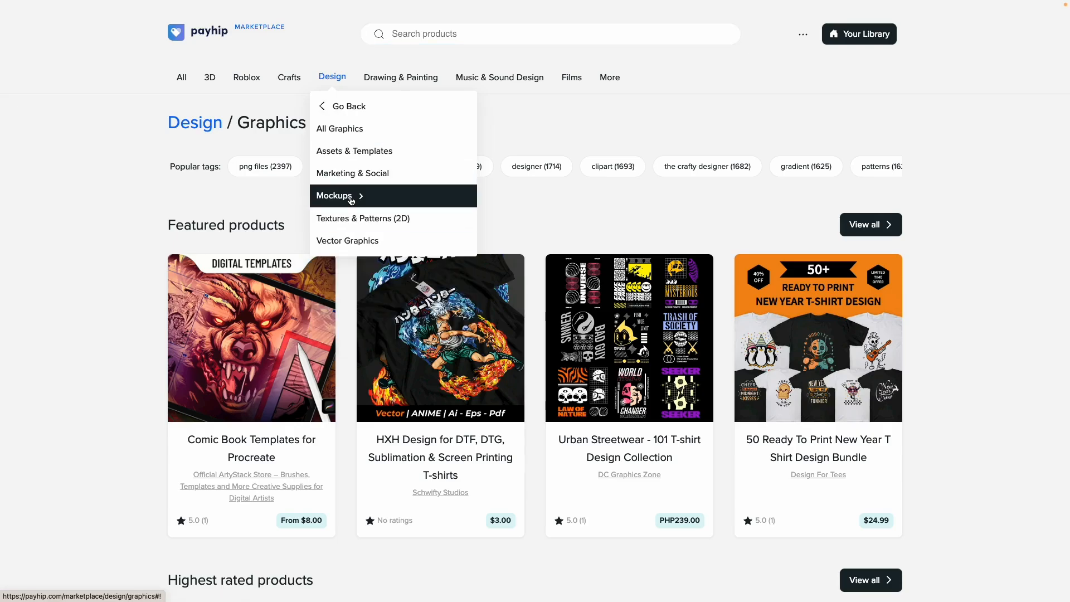
click(335, 195)
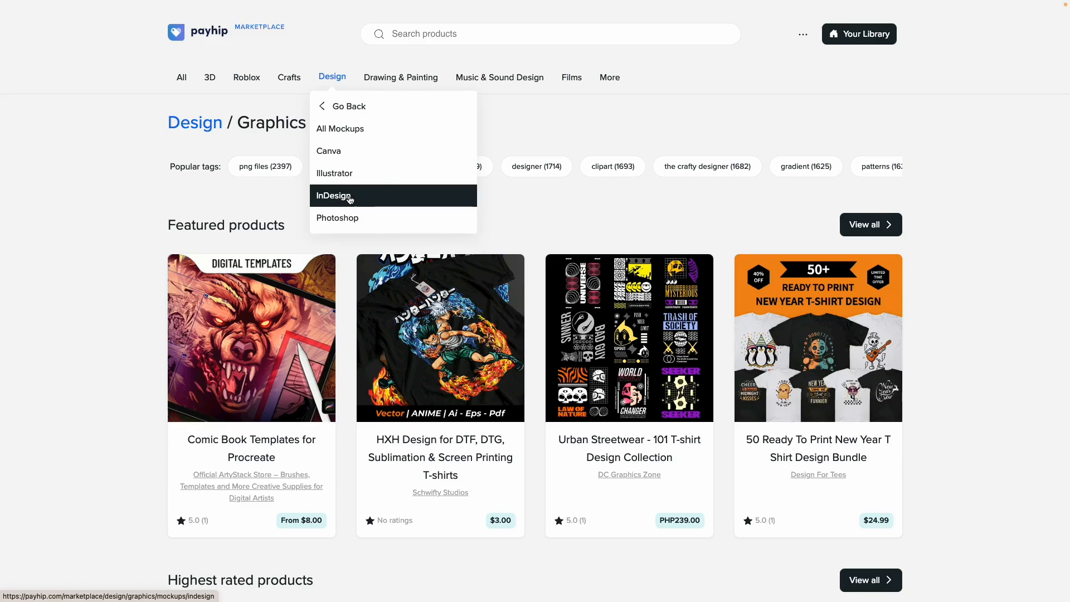
mouse_move(340, 128)
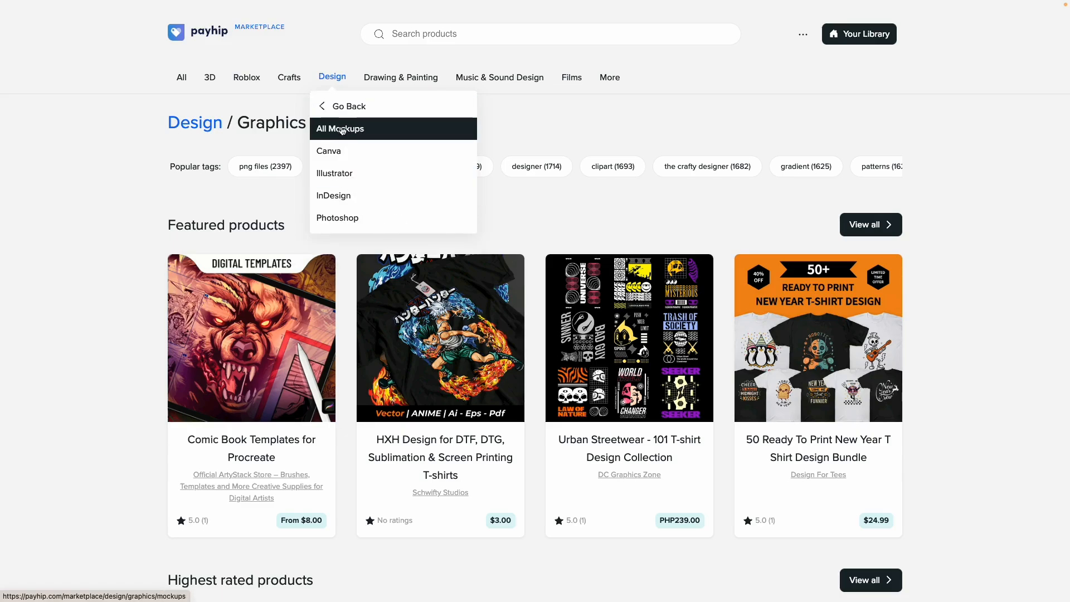
mouse_move(339, 151)
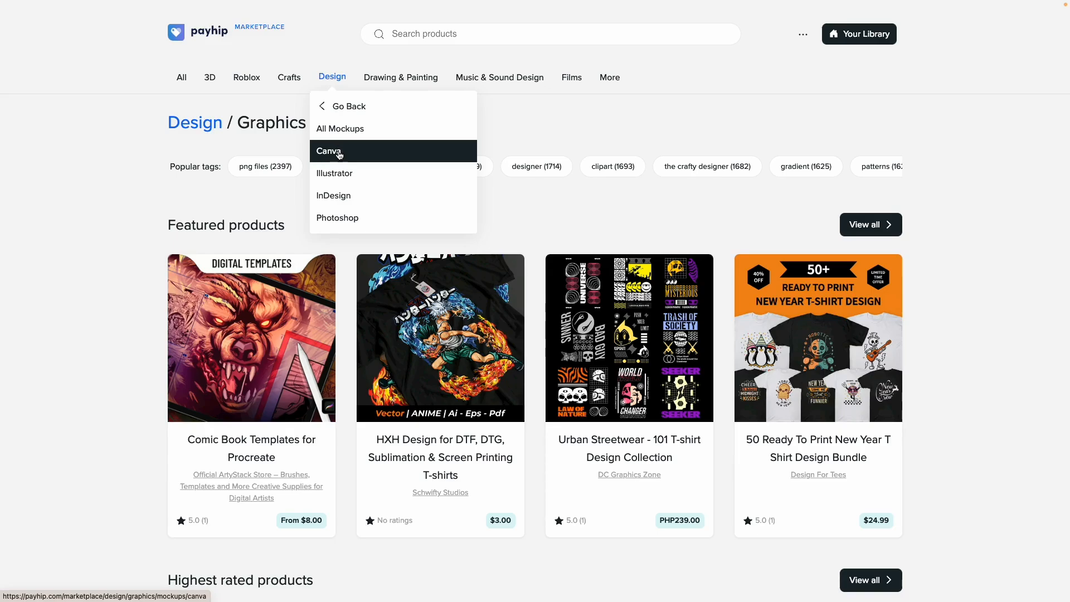
Step: Open Design > Graphics > Mockups > Canva and browse its Featured and Highest rated products
click(328, 151)
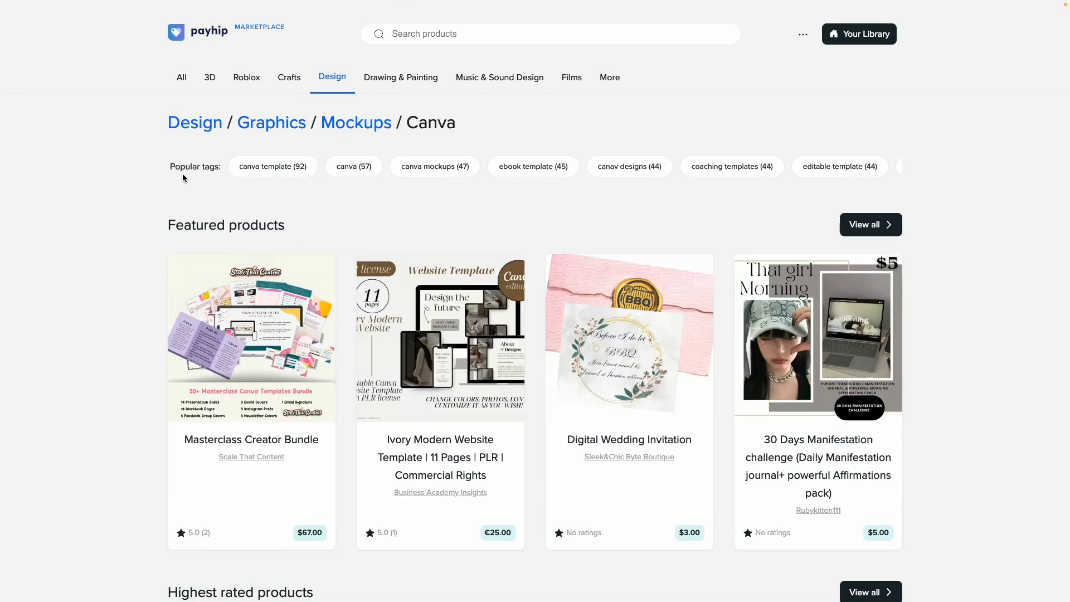
mouse_move(286, 189)
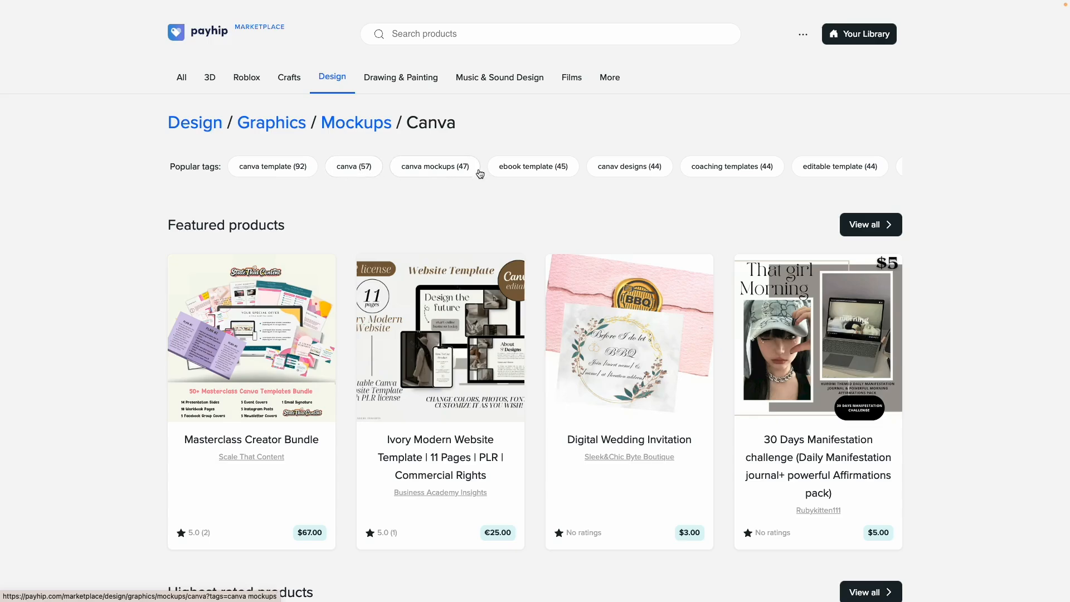
mouse_move(829, 178)
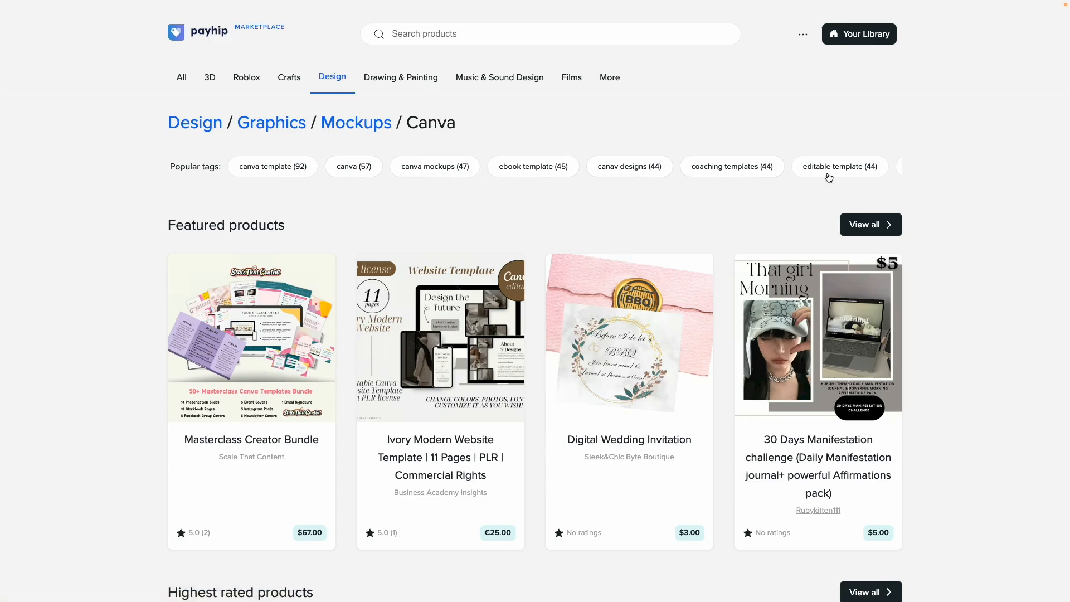
scroll(down, 3)
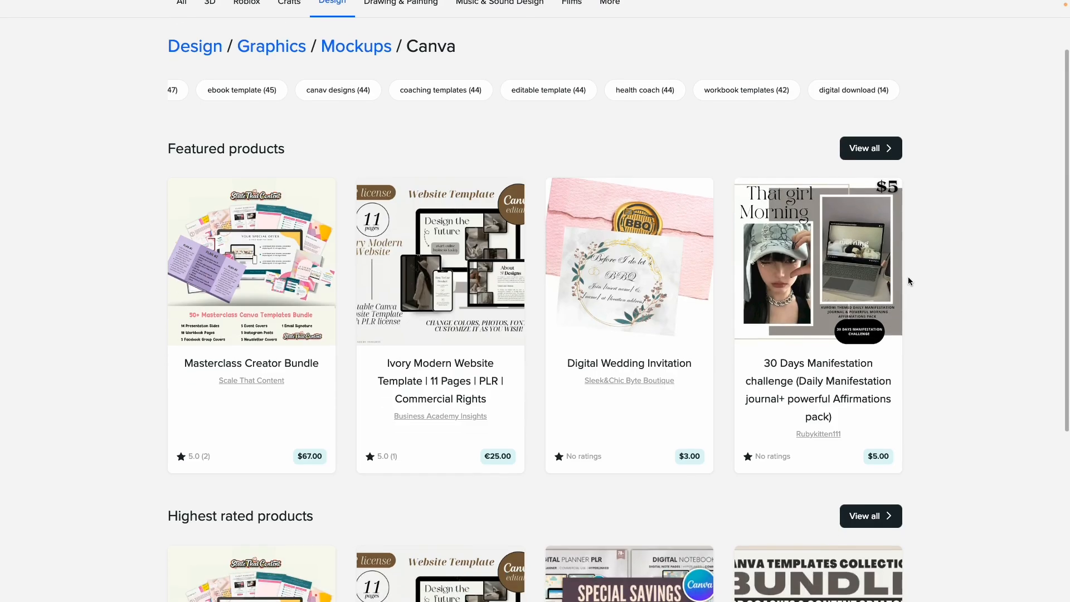
mouse_move(252, 260)
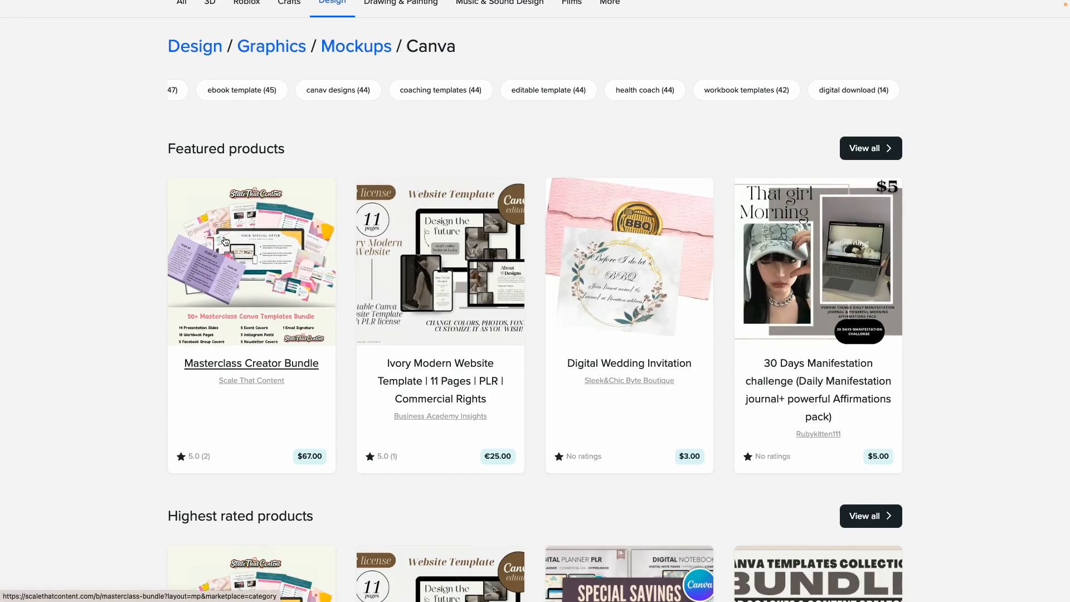
scroll(down, 3)
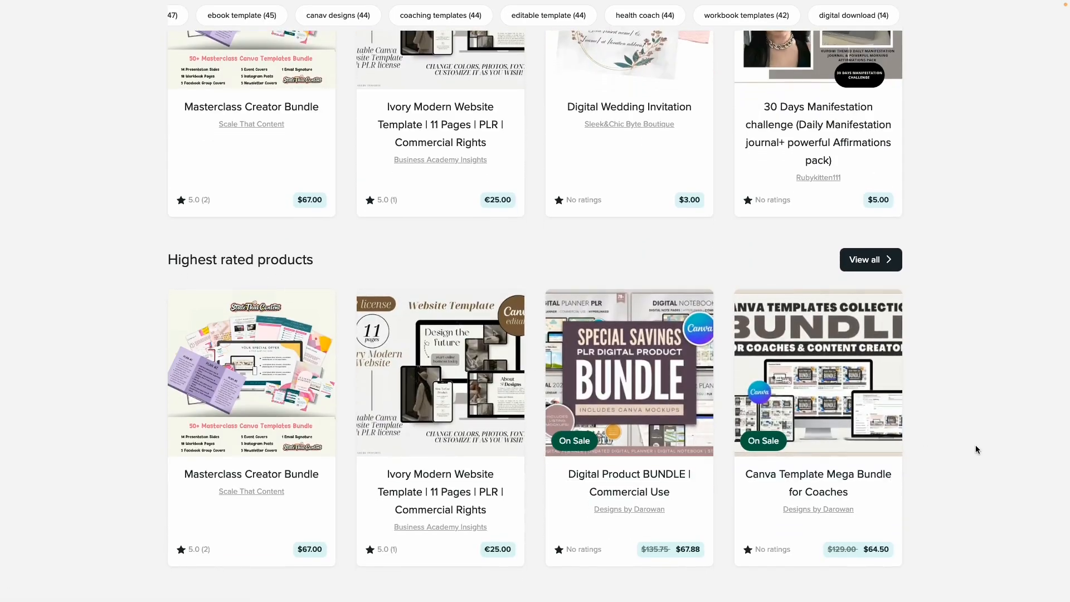
scroll(up, 3)
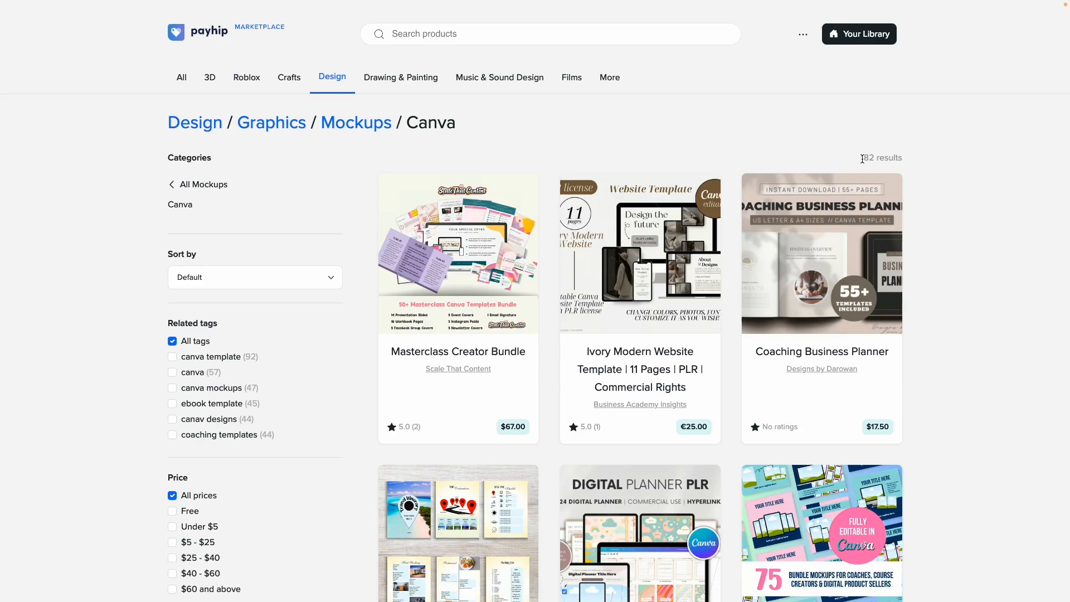
scroll(down, 3)
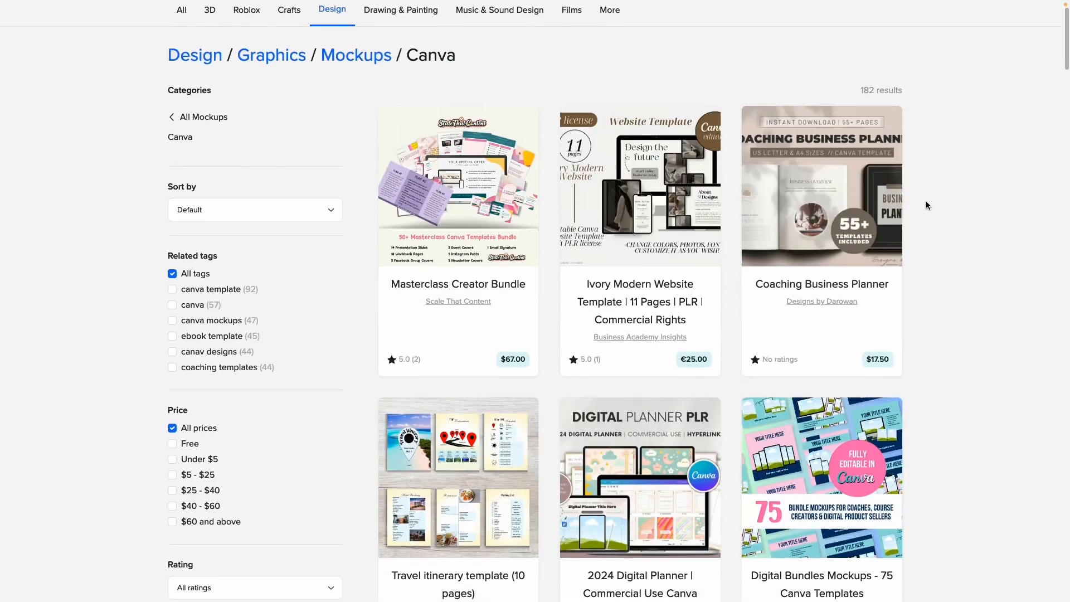
scroll(down, 3)
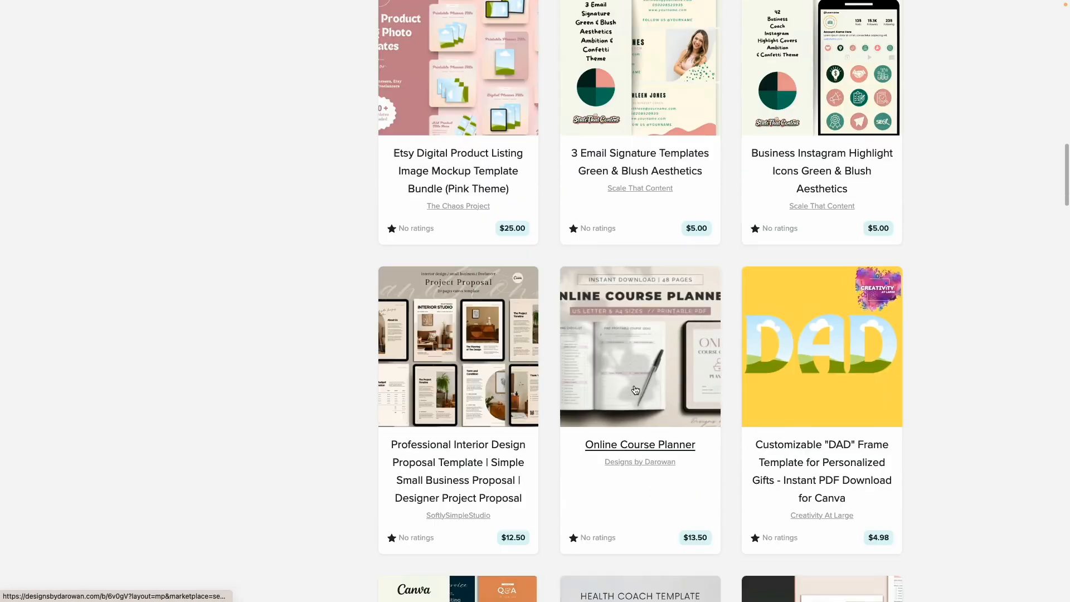
scroll(down, 3)
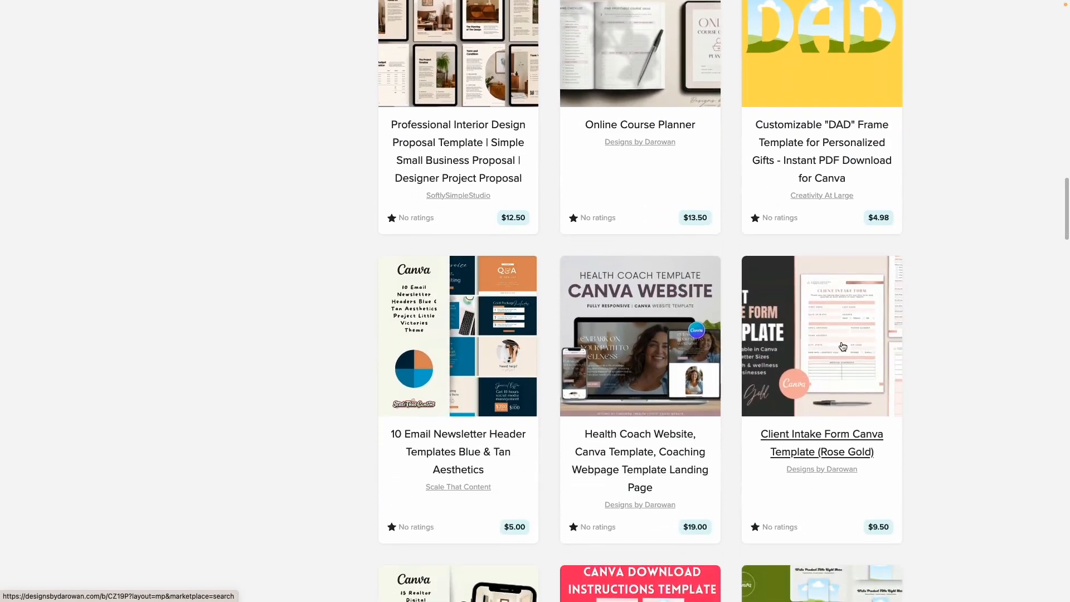
scroll(down, 3)
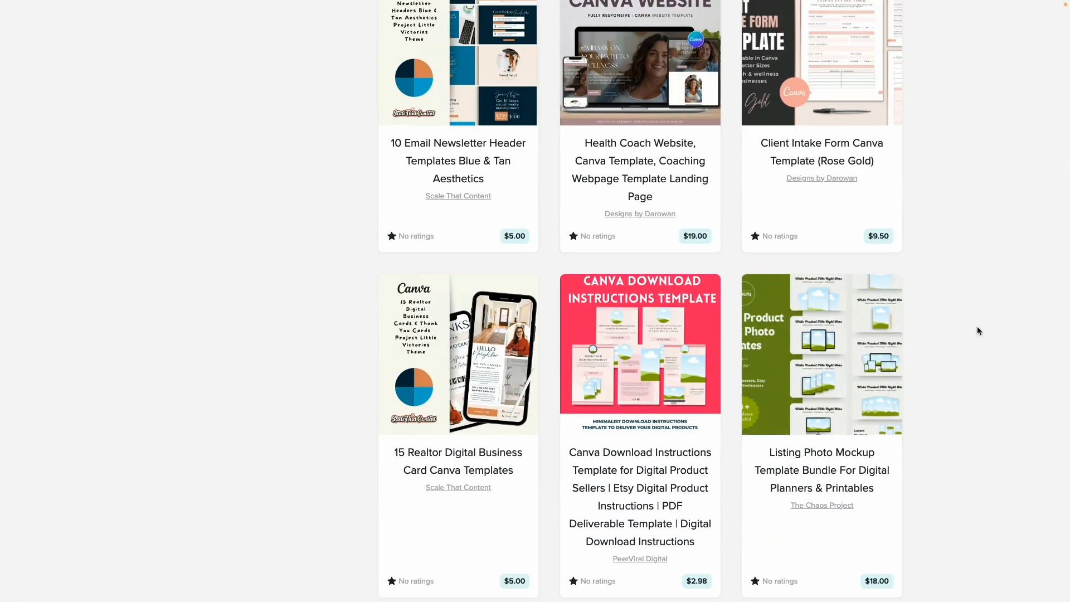
scroll(down, 3)
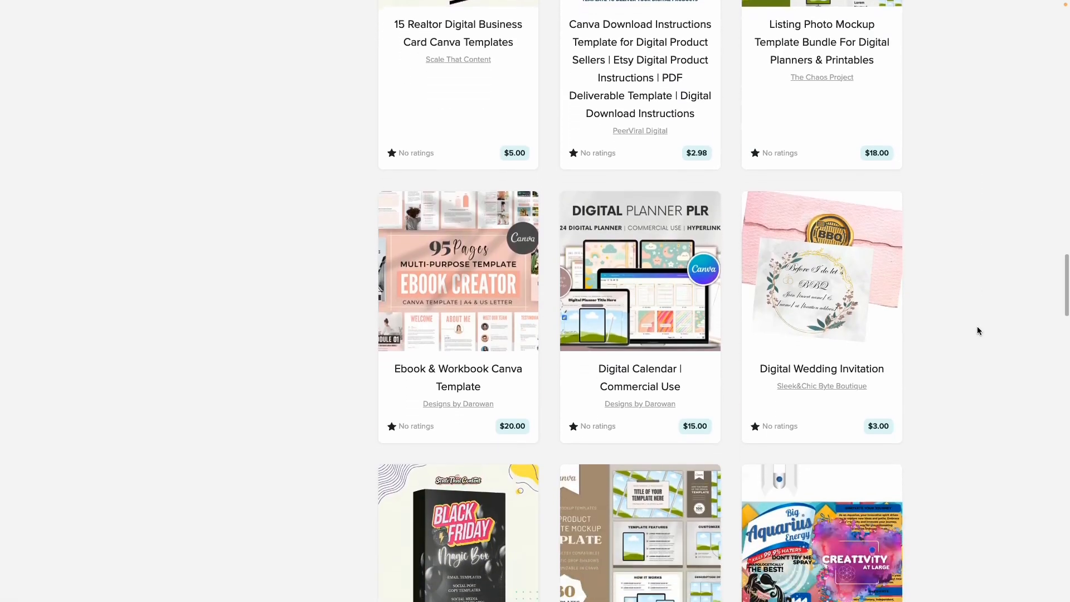
scroll(up, 3)
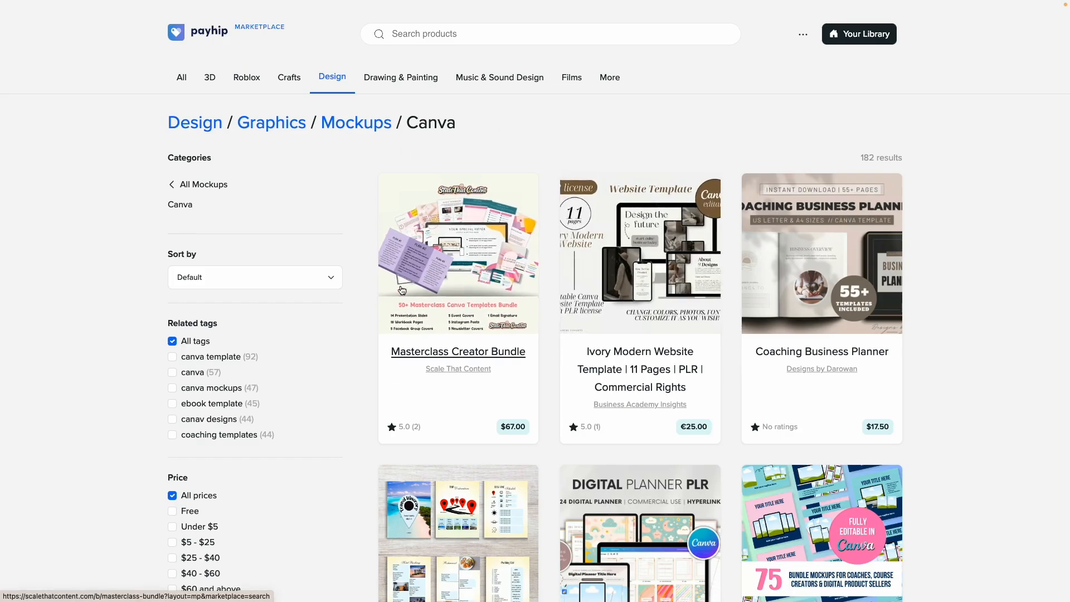
mouse_move(976, 103)
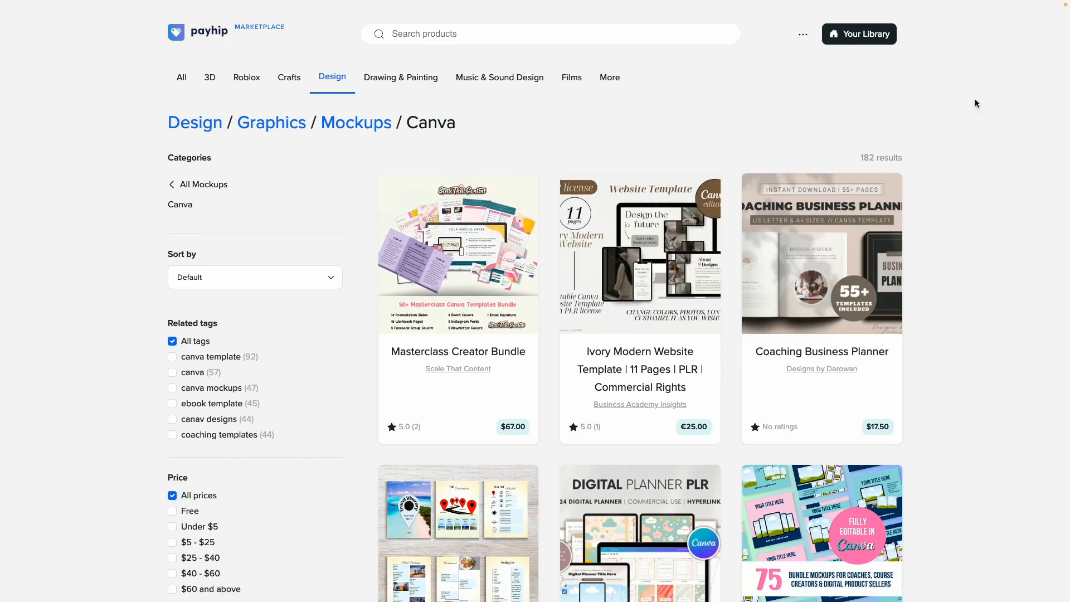
scroll(down, 3)
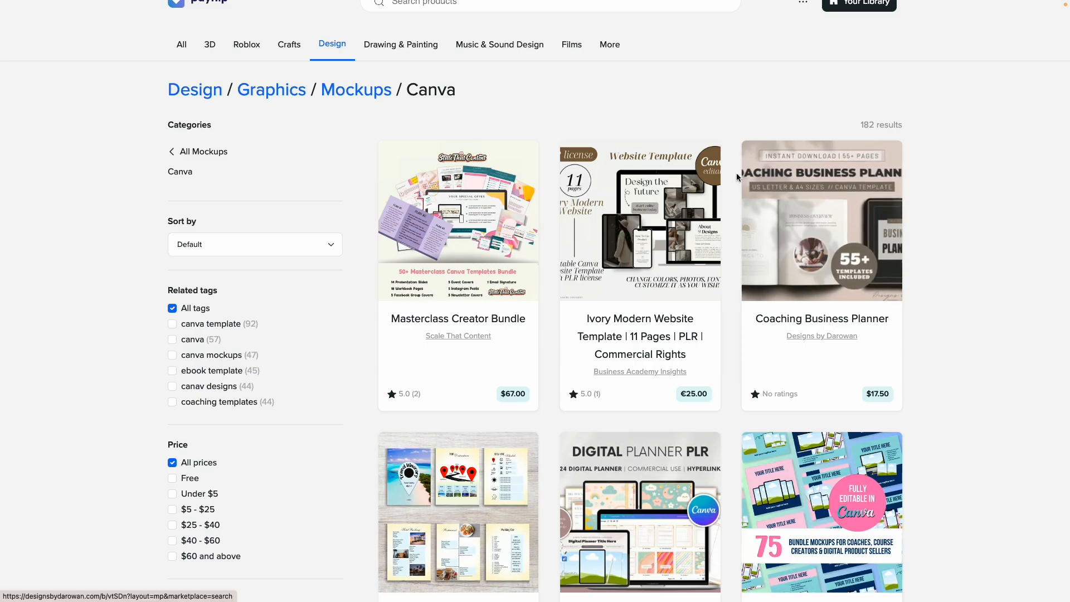
mouse_move(914, 201)
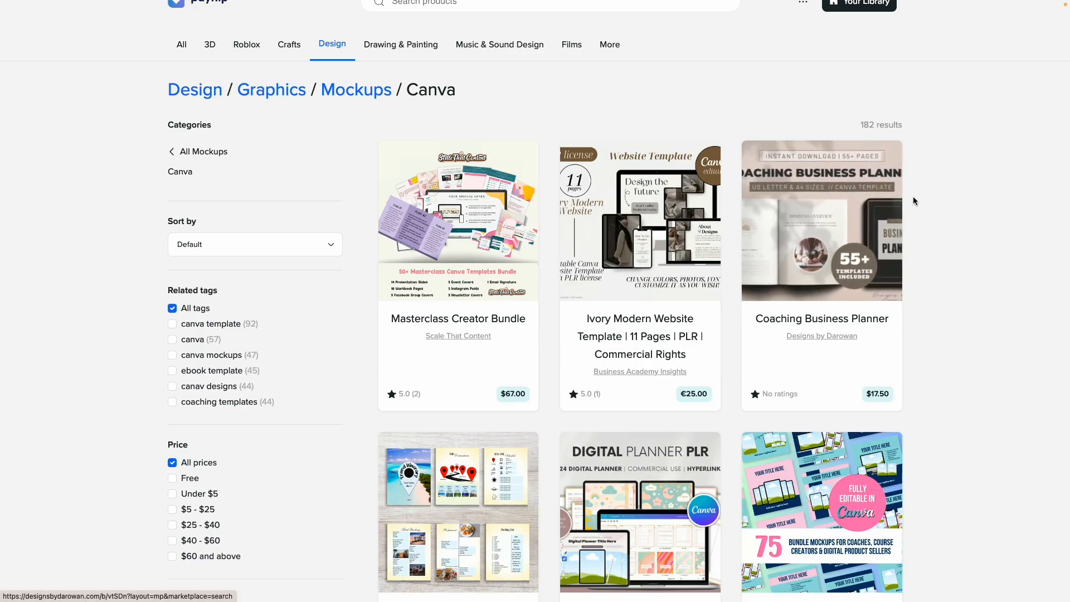
scroll(down, 3)
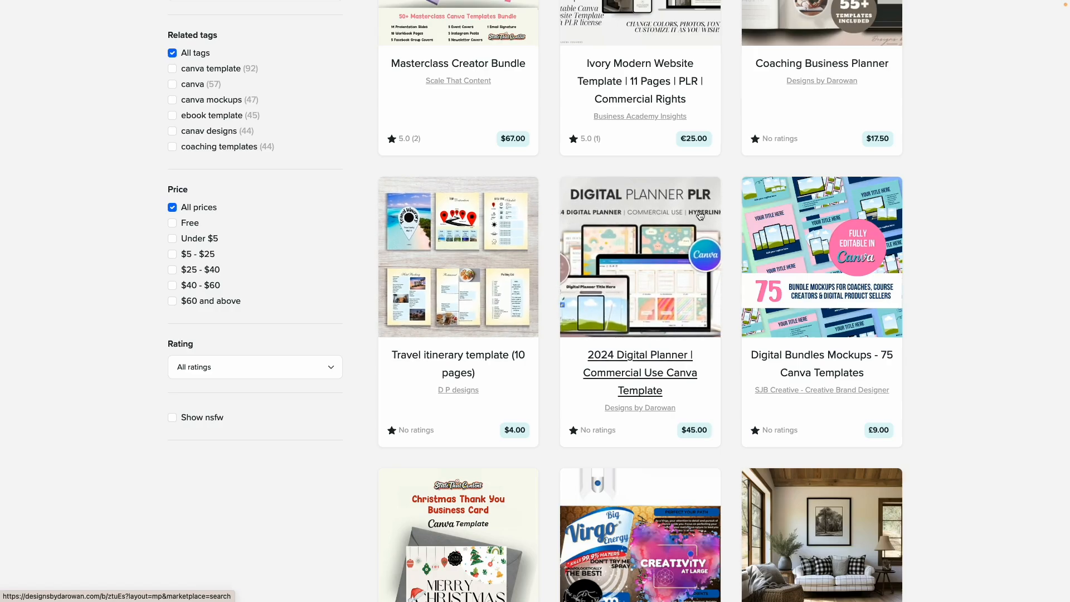
mouse_move(969, 332)
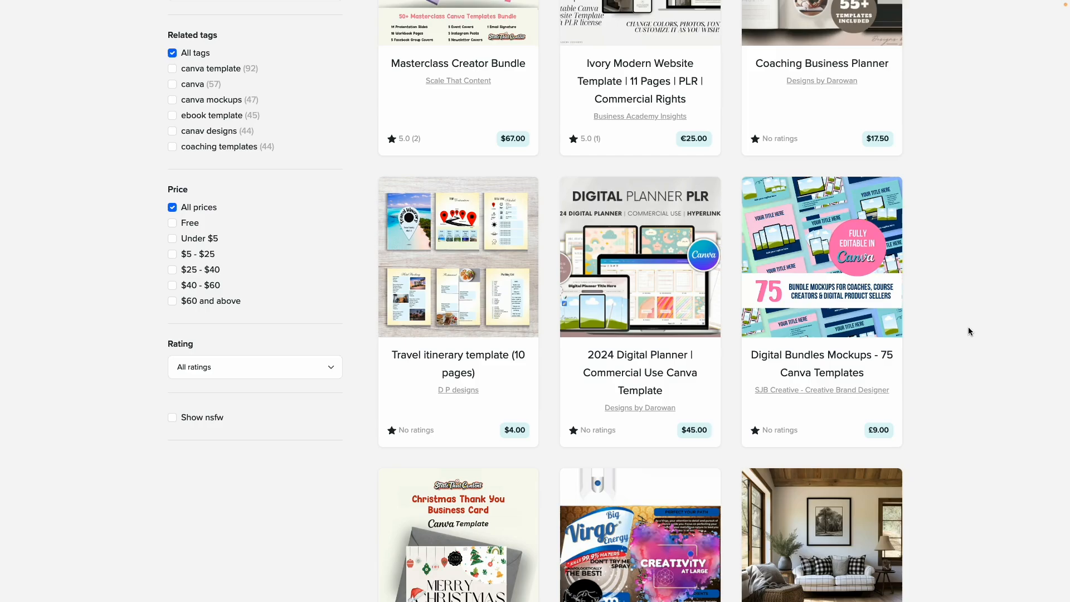
scroll(down, 3)
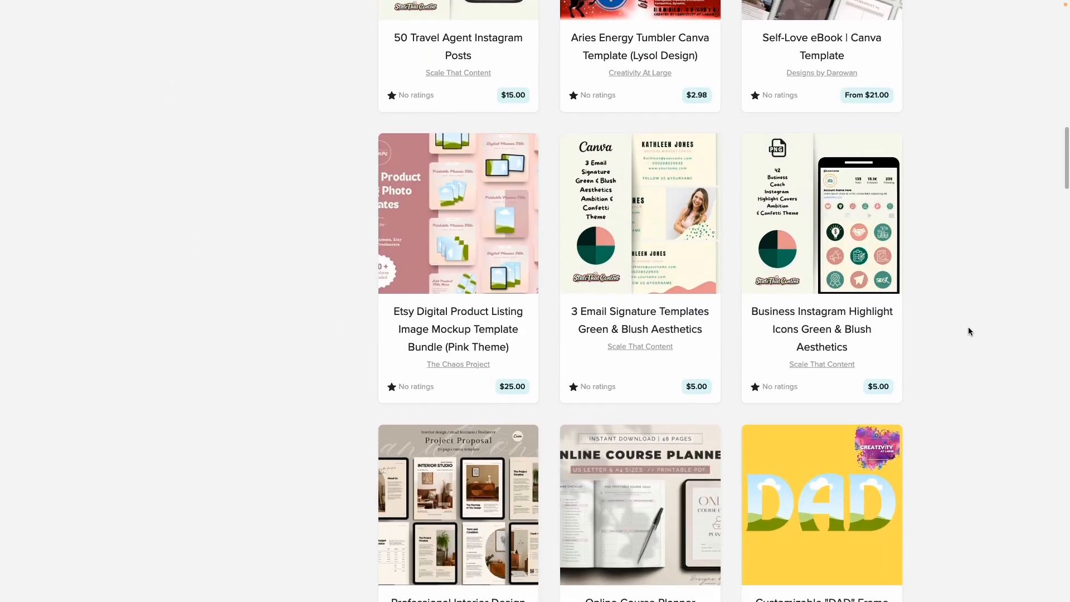
scroll(down, 3)
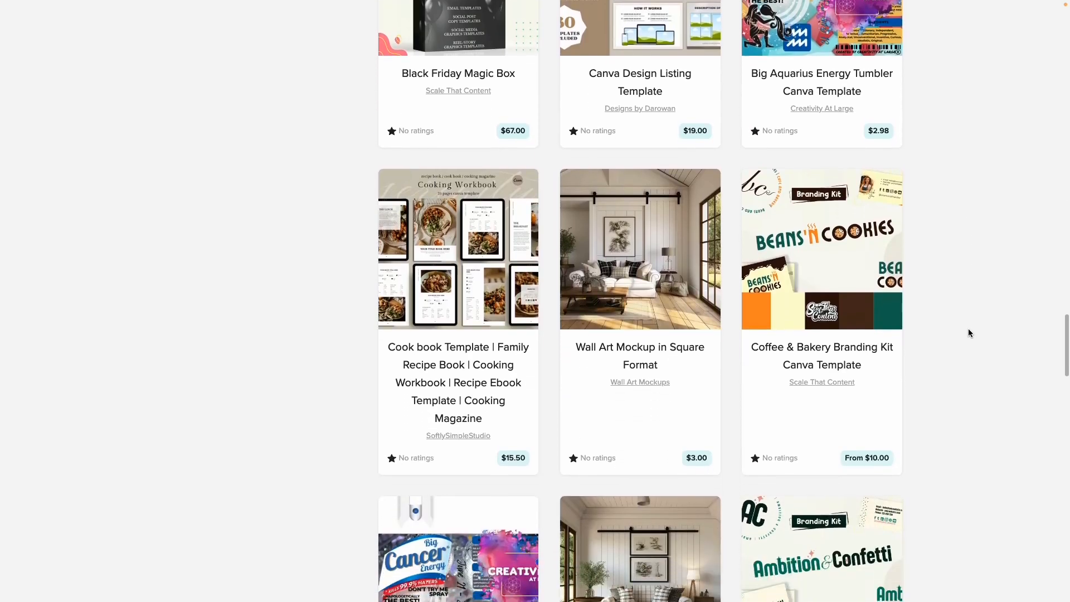
scroll(down, 3)
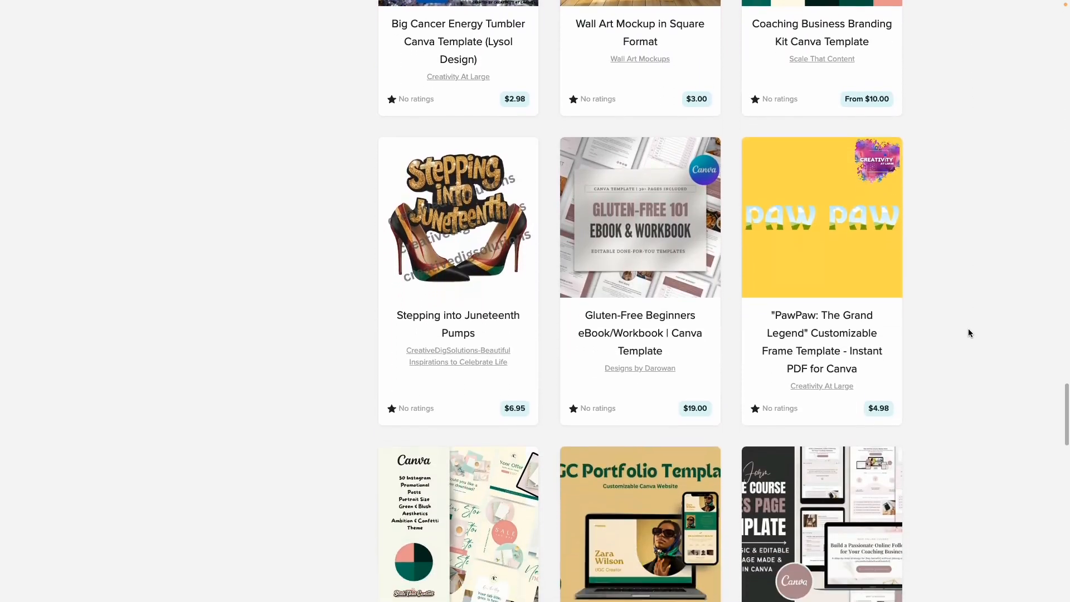
scroll(down, 3)
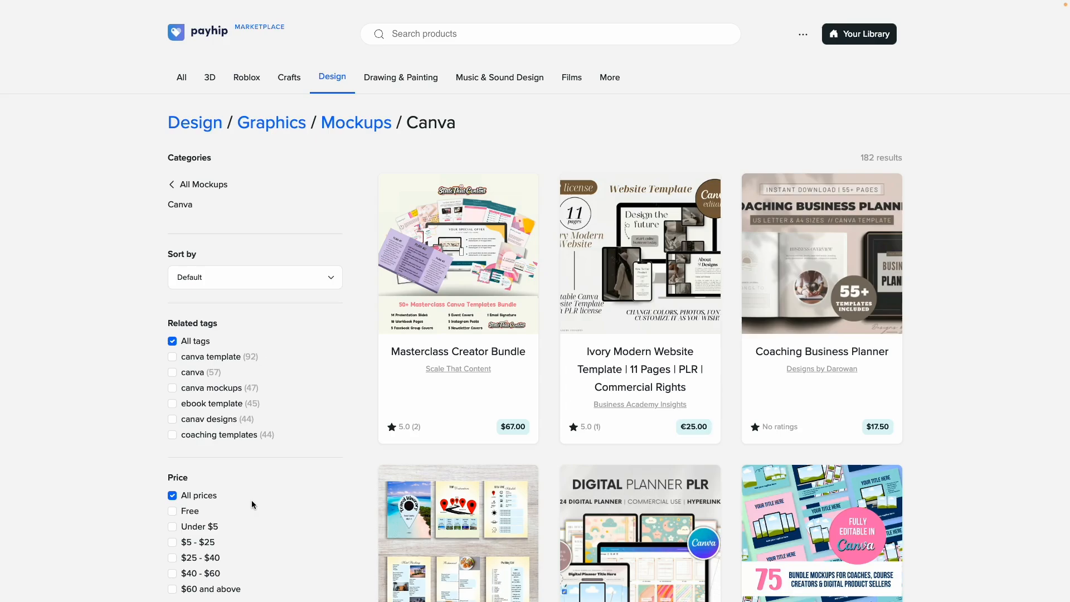
mouse_move(173, 455)
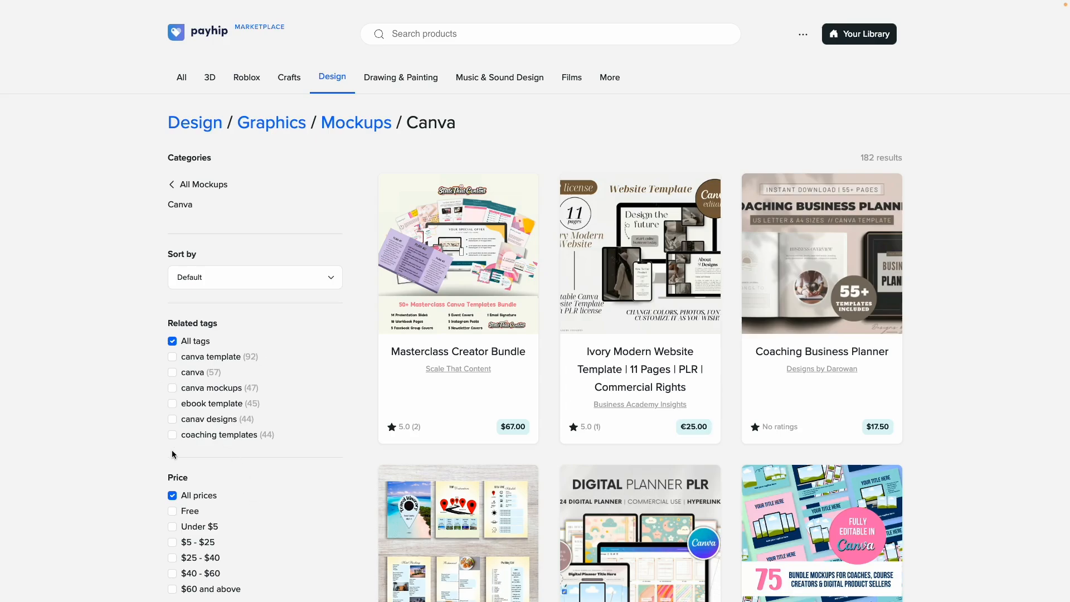
Step: Filter the Canva mockups by the coaching templates tag and scroll through the 44 results
click(173, 435)
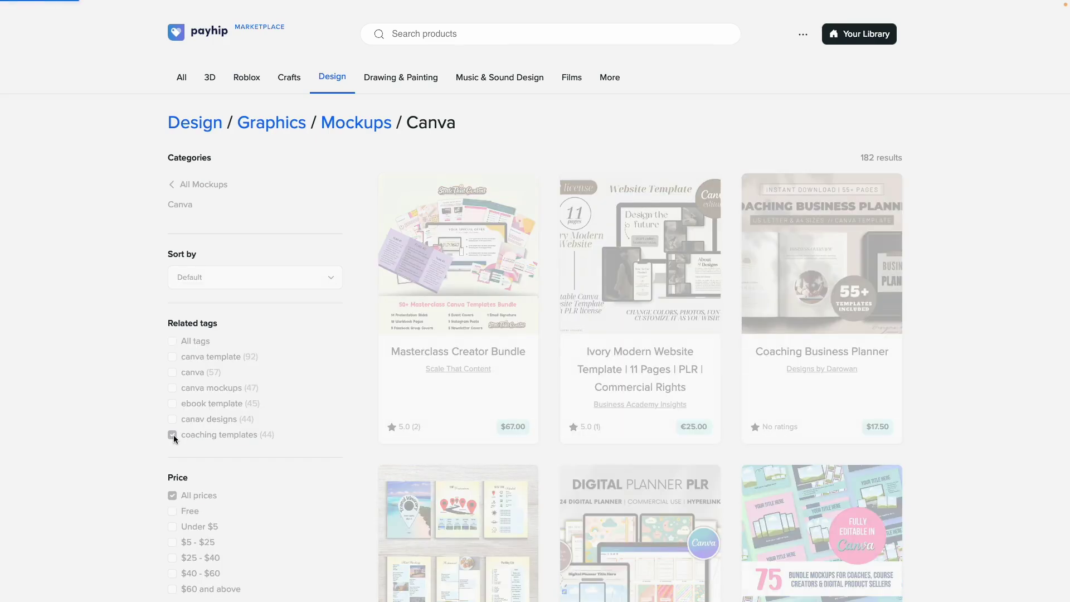
click(173, 435)
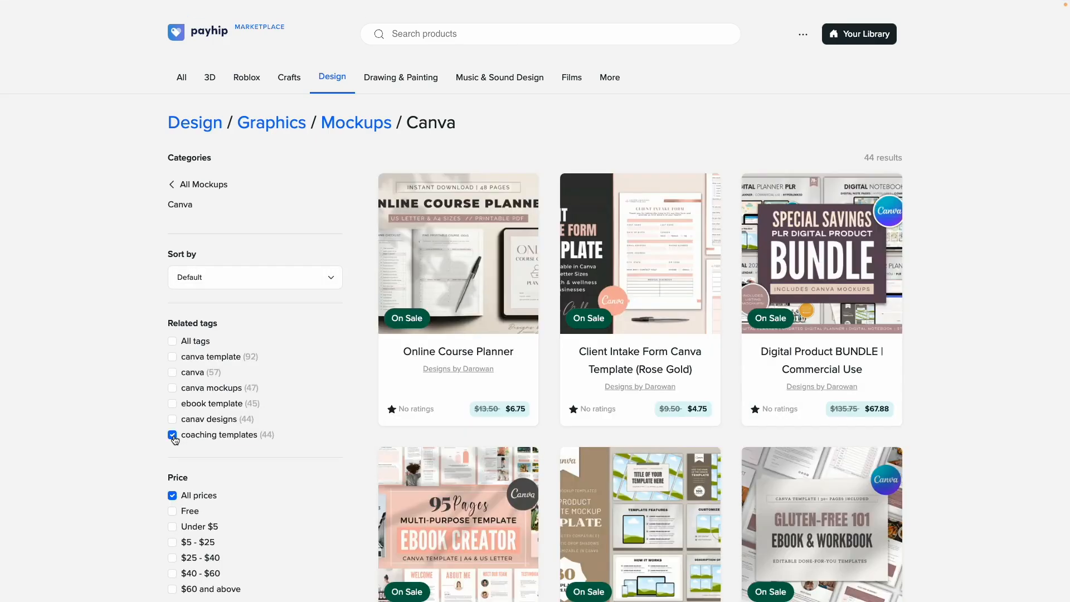
scroll(down, 3)
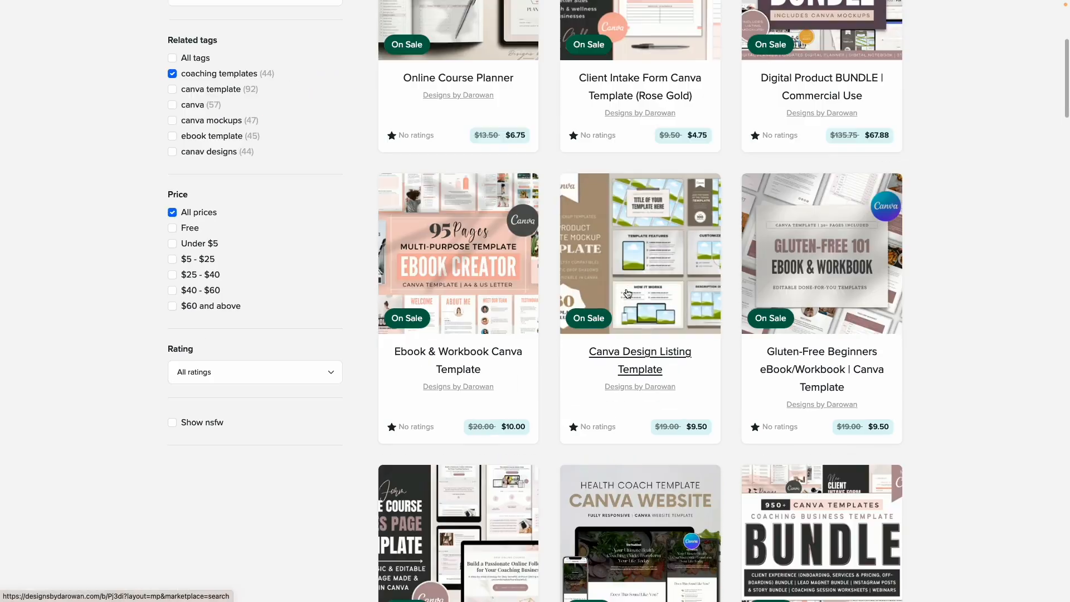
scroll(down, 3)
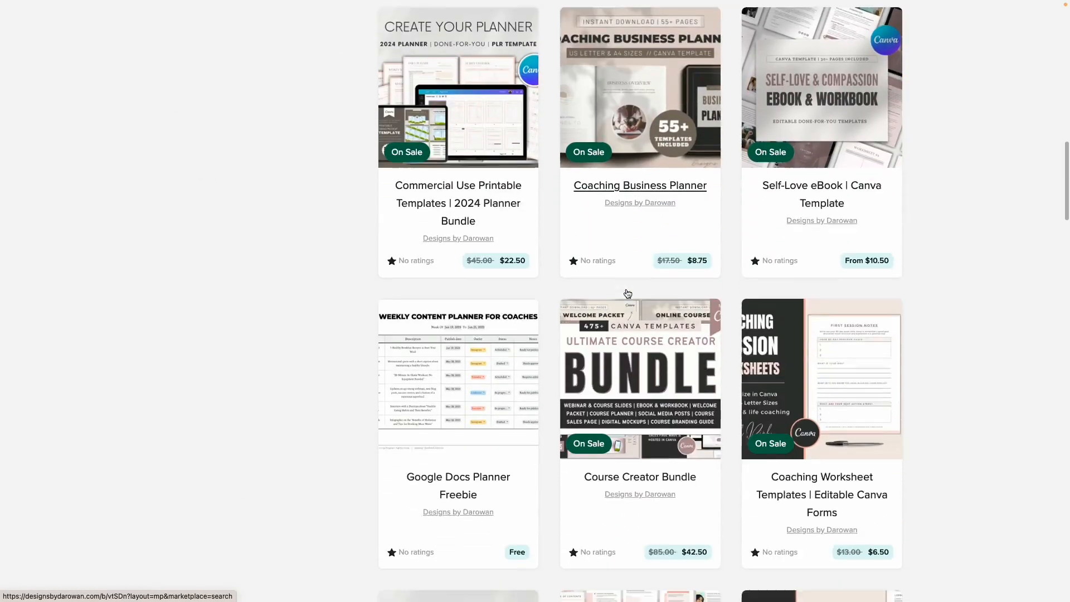
scroll(down, 3)
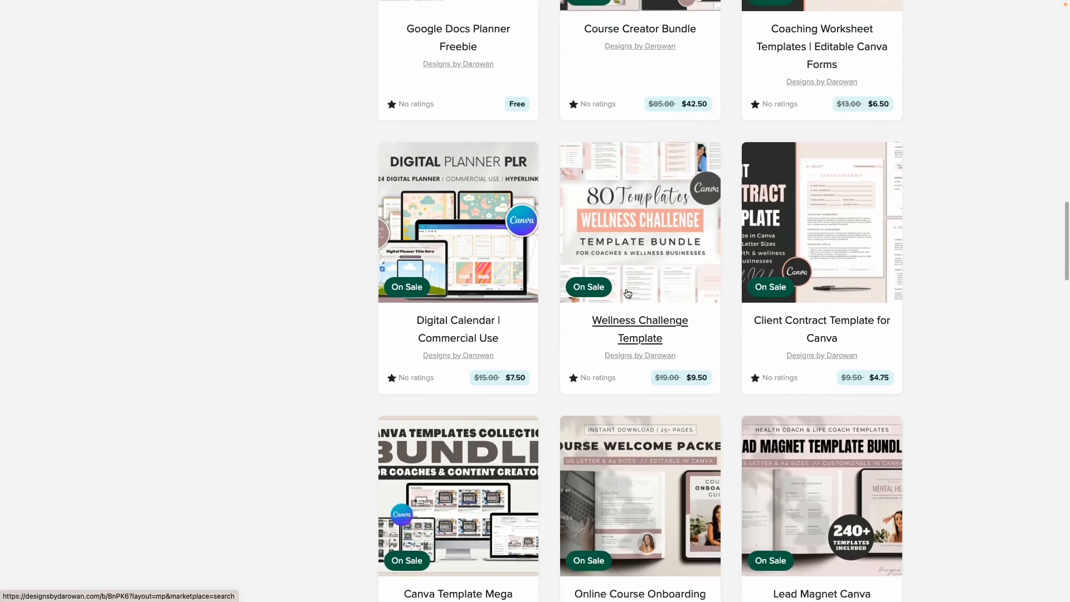
scroll(down, 3)
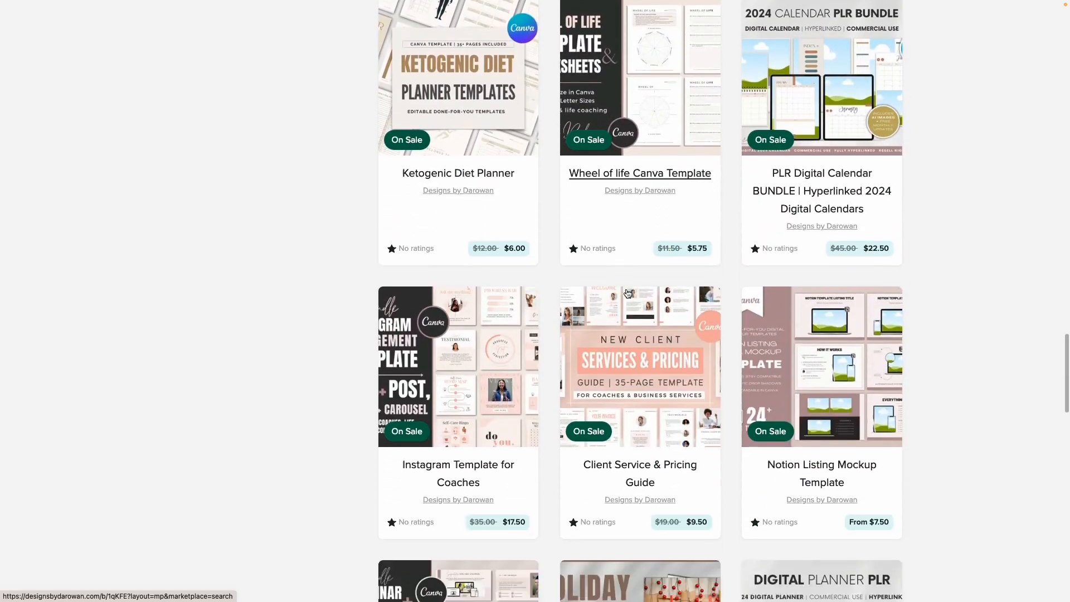
scroll(down, 3)
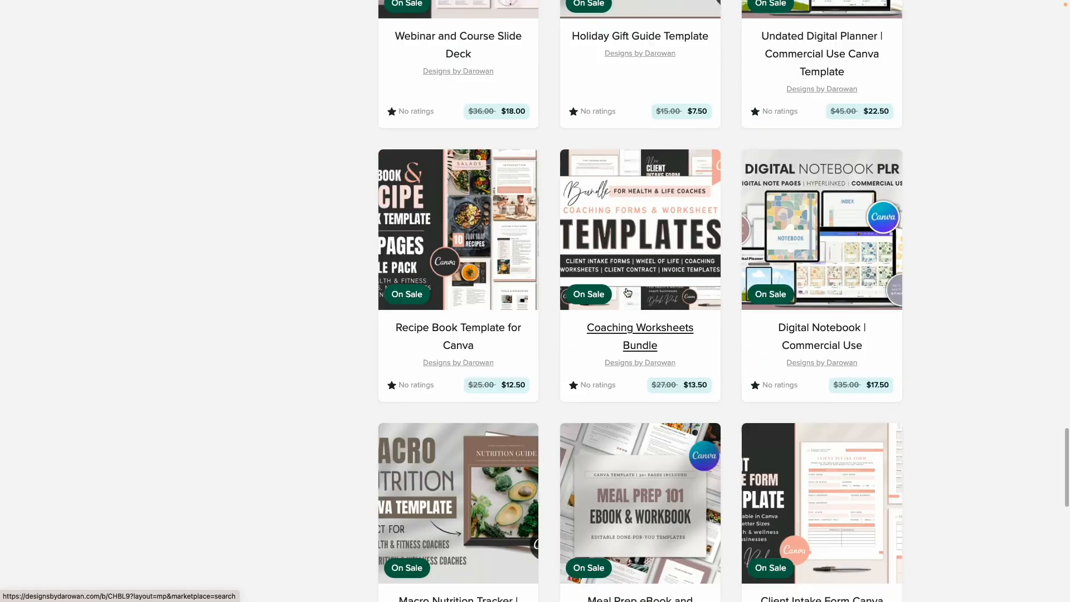
Step: Scroll back up and return to the marketplace home via the All tab
scroll(up, 3)
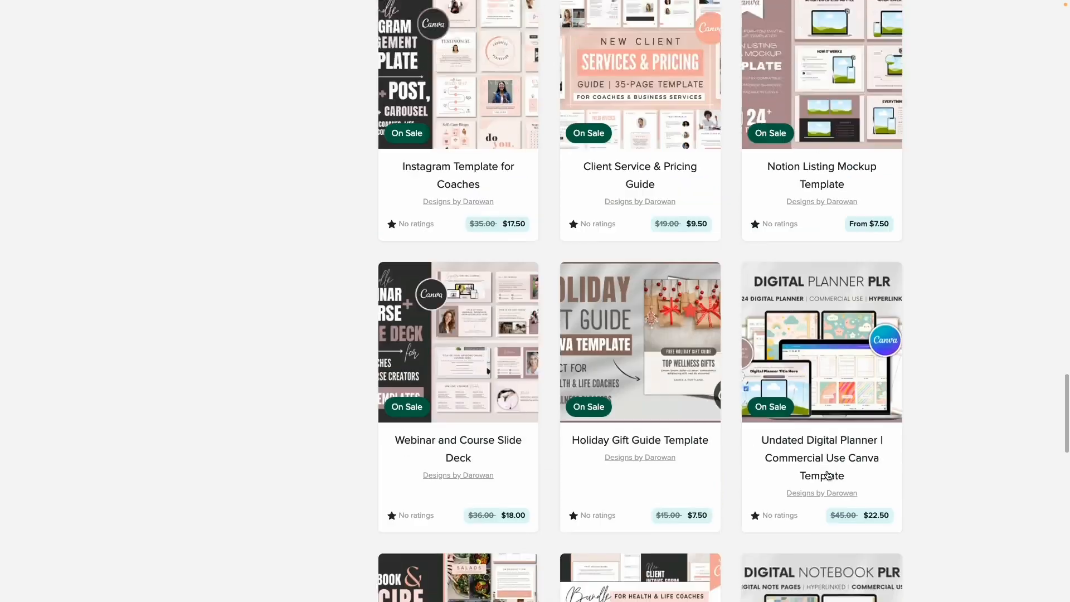
scroll(up, 3)
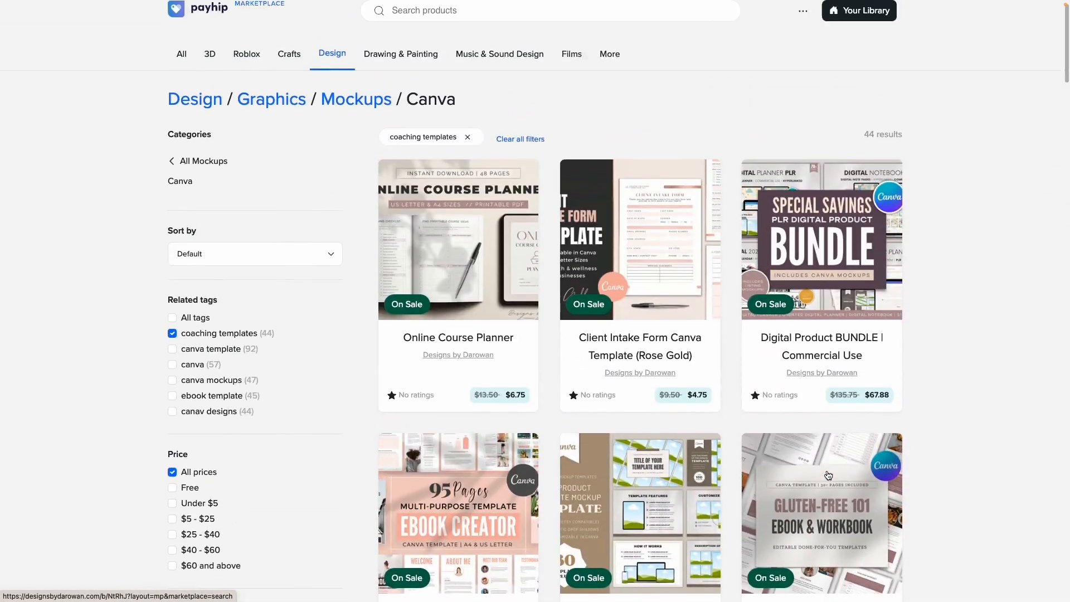
scroll(up, 3)
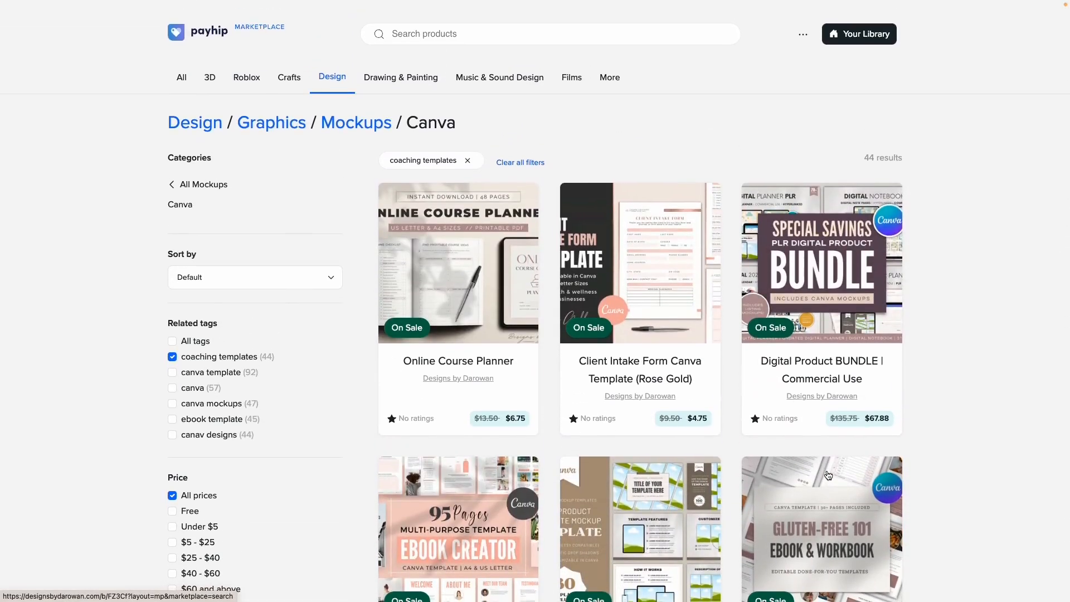
mouse_move(912, 461)
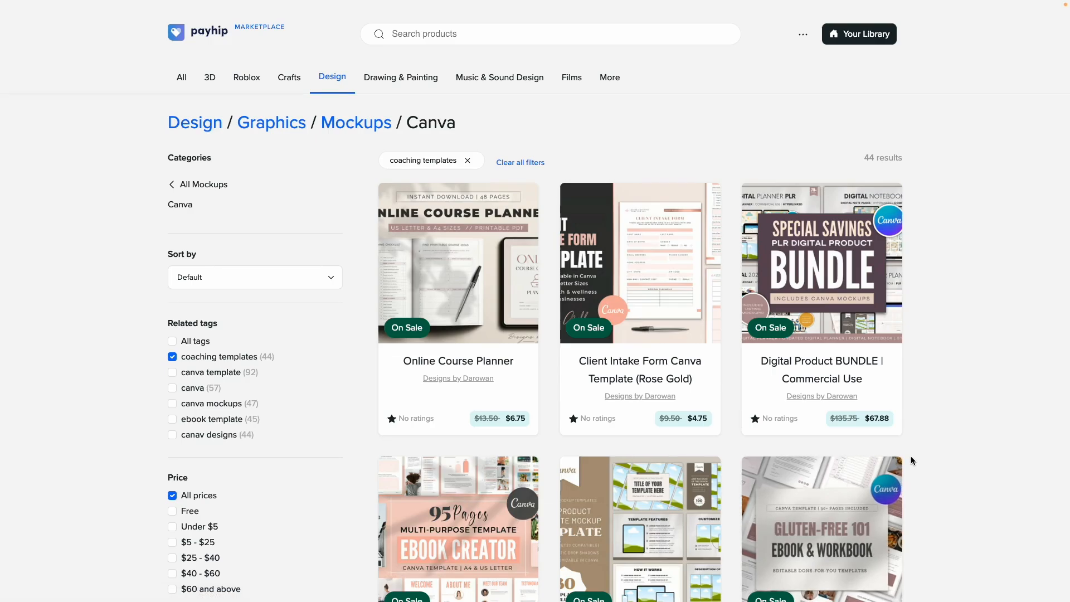
scroll(down, 3)
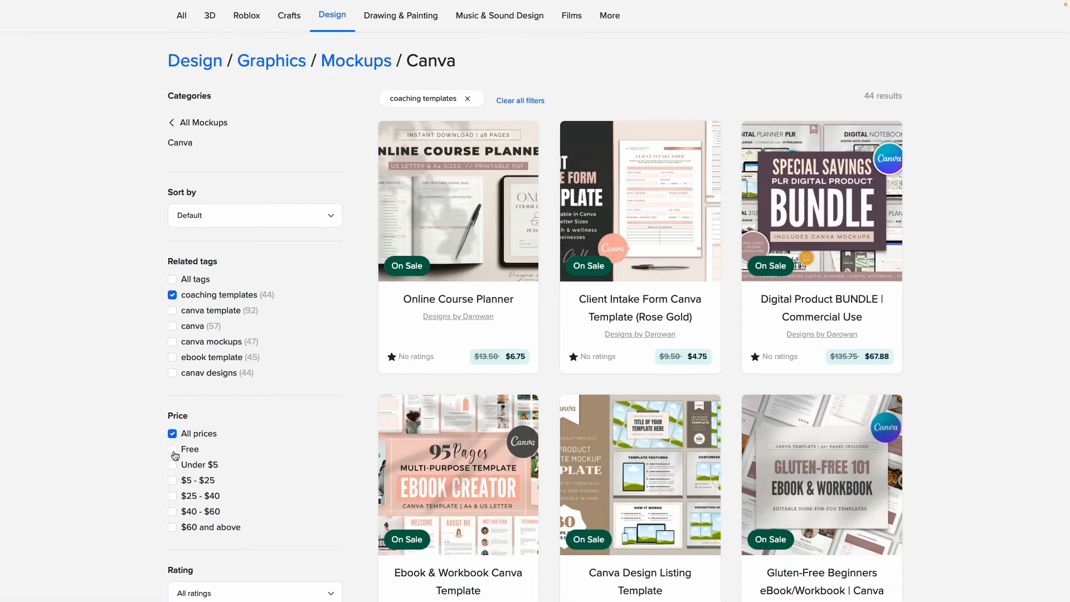
click(172, 448)
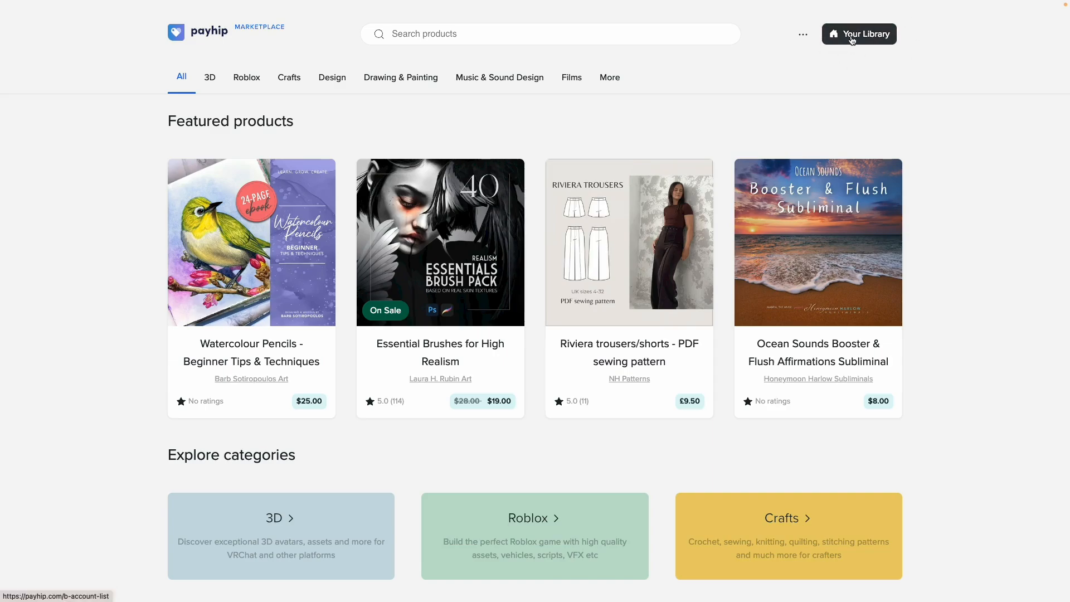
Step: Open the Your Products library showing 5-Day Sugar Detox for Busy Moms, then the account menu
click(858, 34)
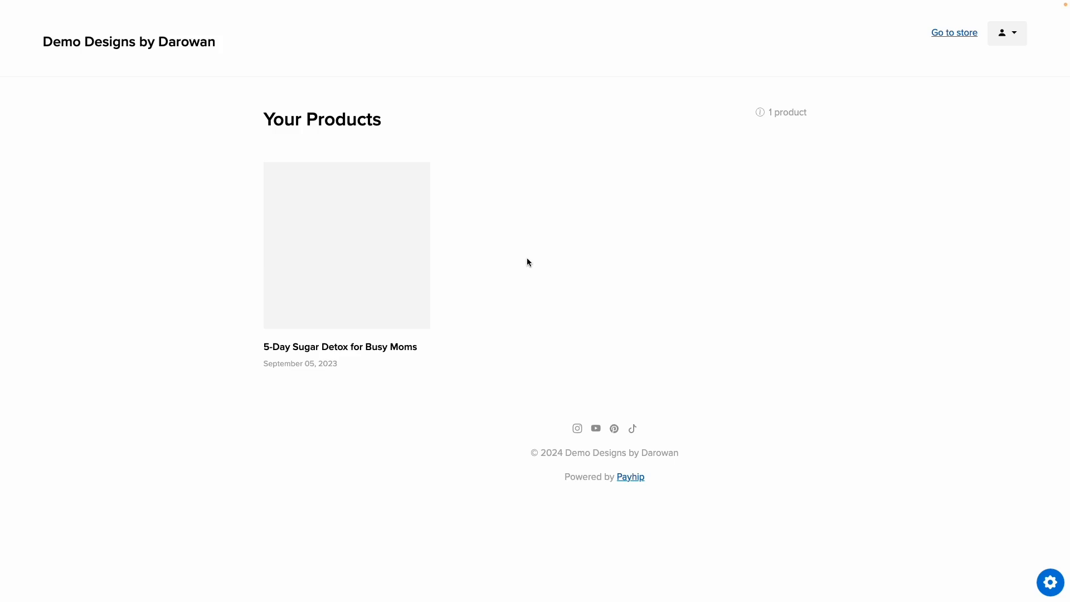
mouse_move(1013, 39)
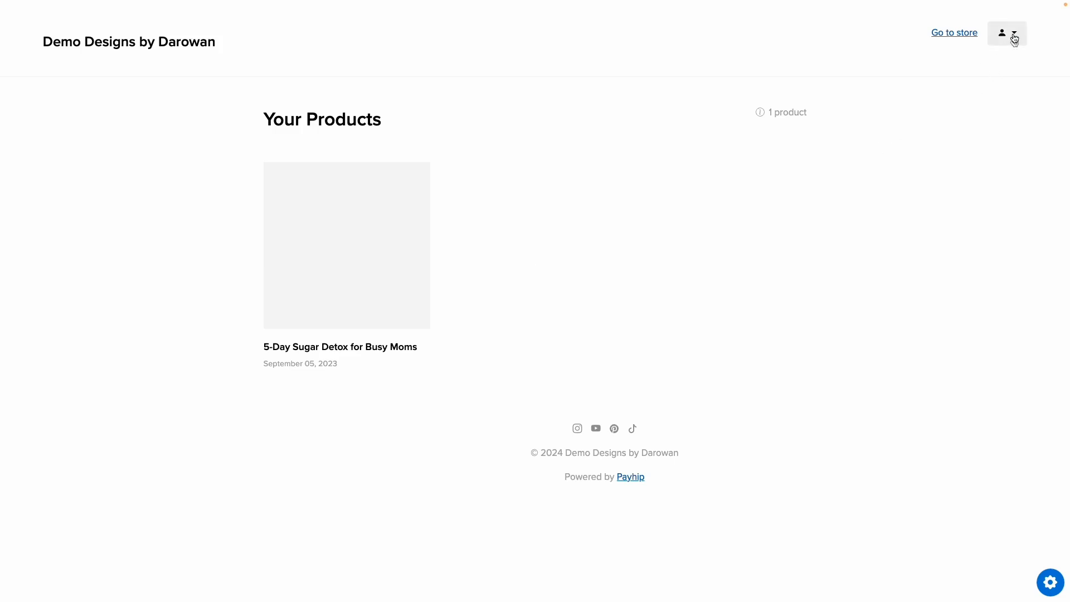
click(1006, 32)
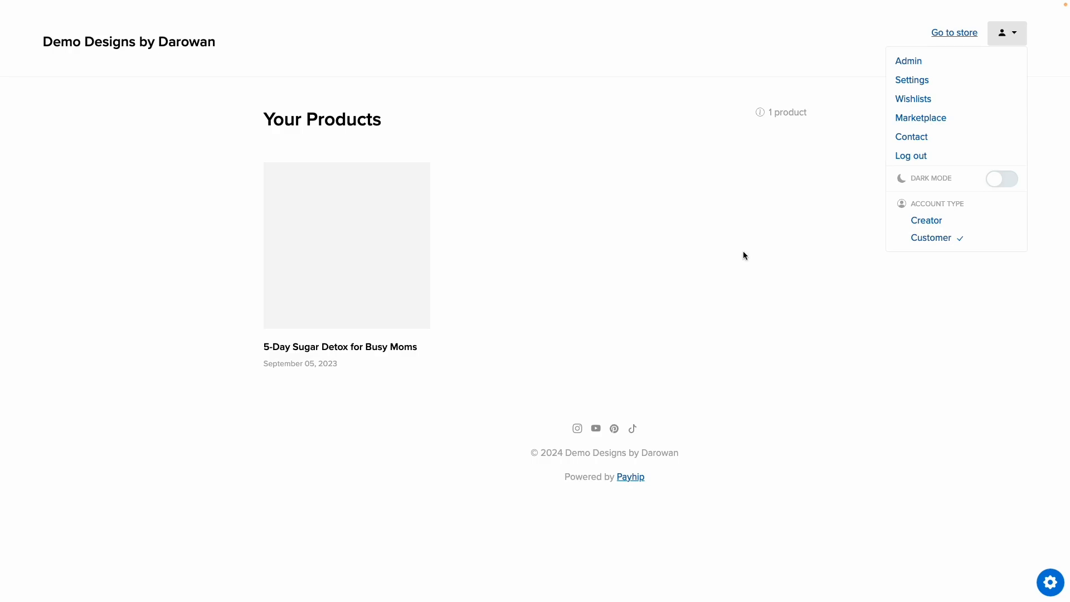
mouse_move(909, 62)
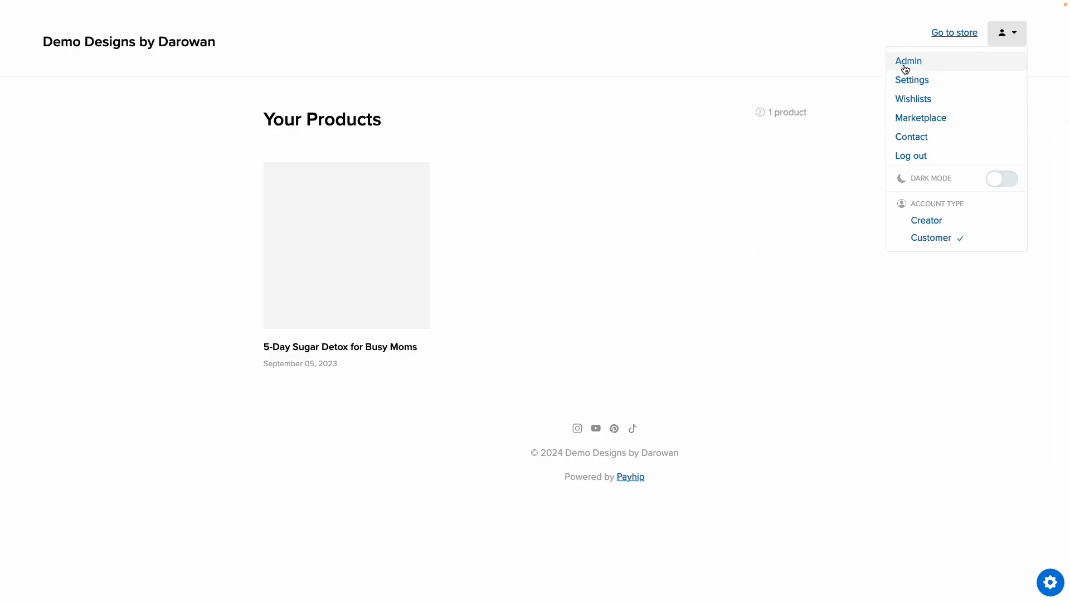
mouse_move(912, 98)
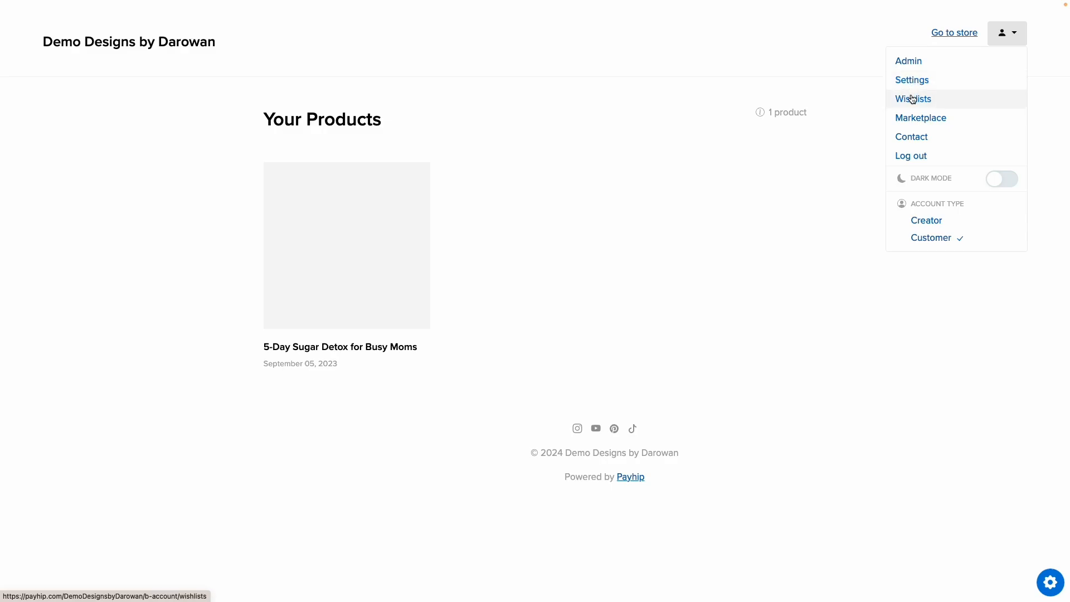
mouse_move(920, 117)
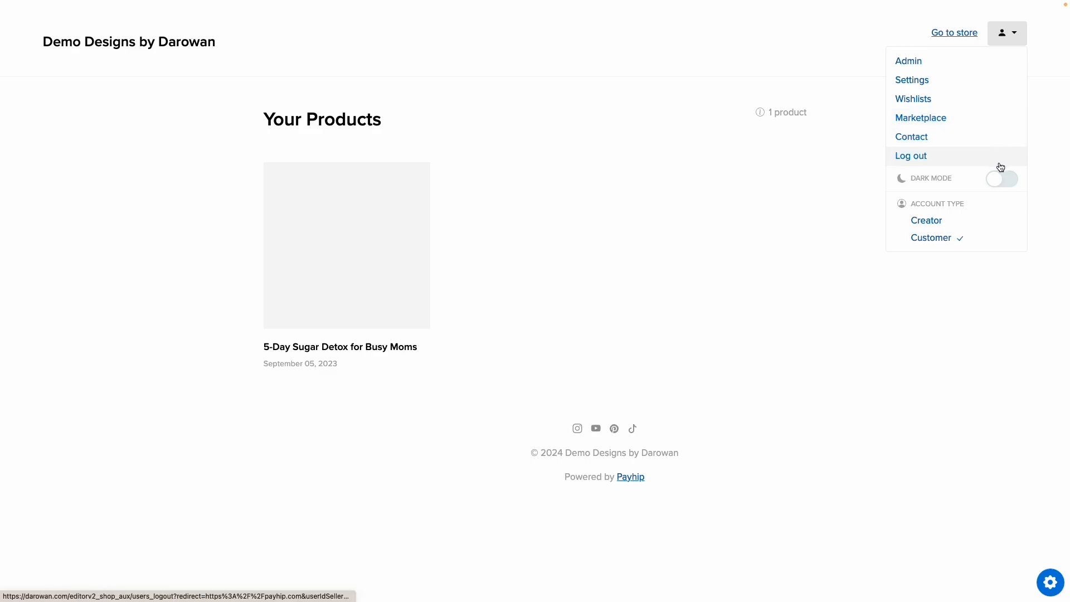
mouse_move(932, 251)
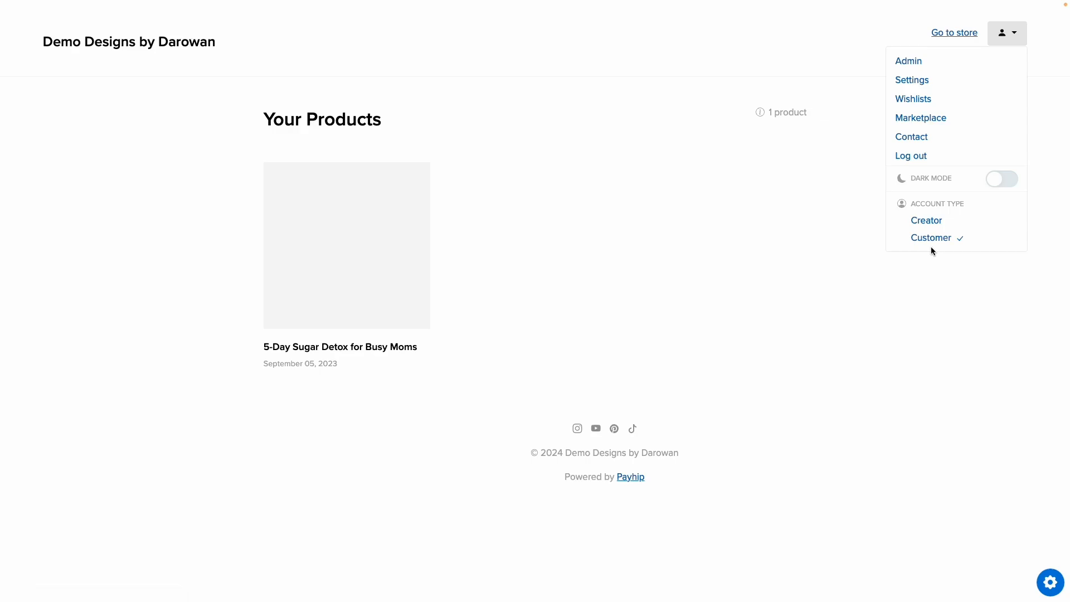
mouse_move(931, 237)
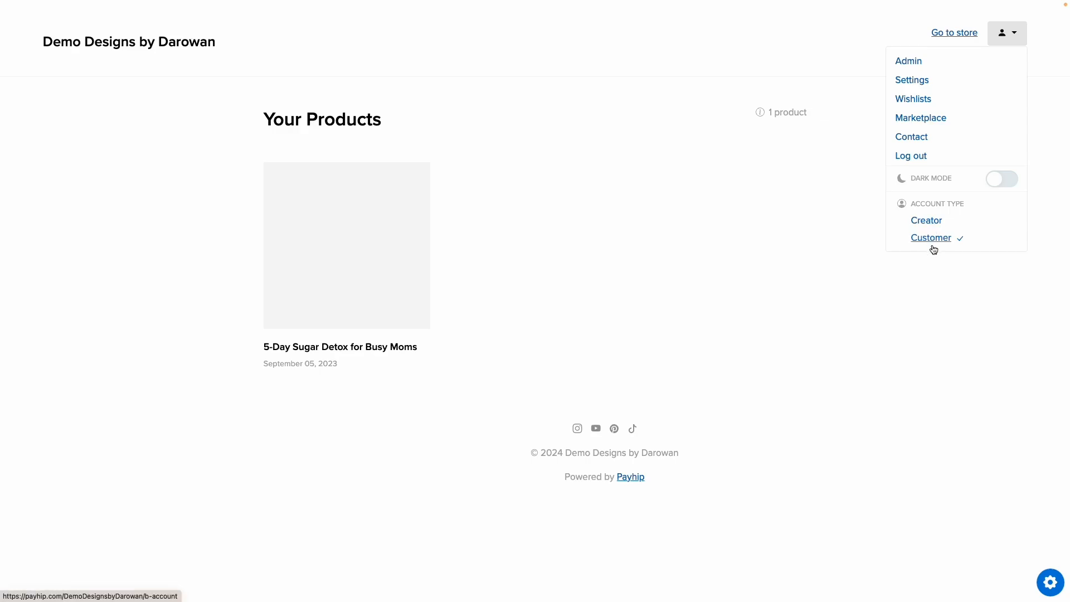
mouse_move(931, 237)
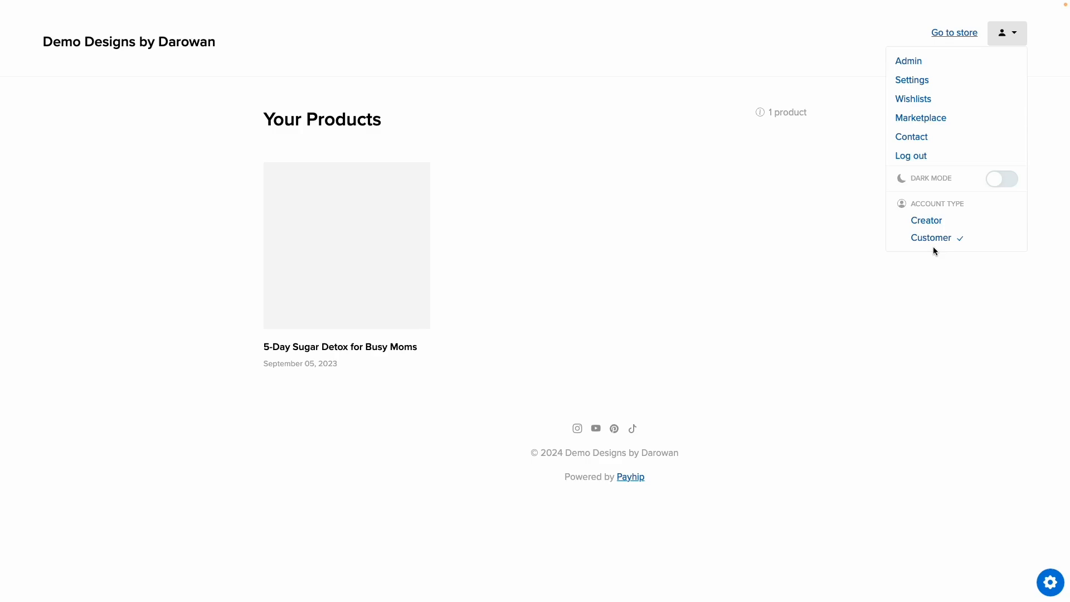
mouse_move(930, 238)
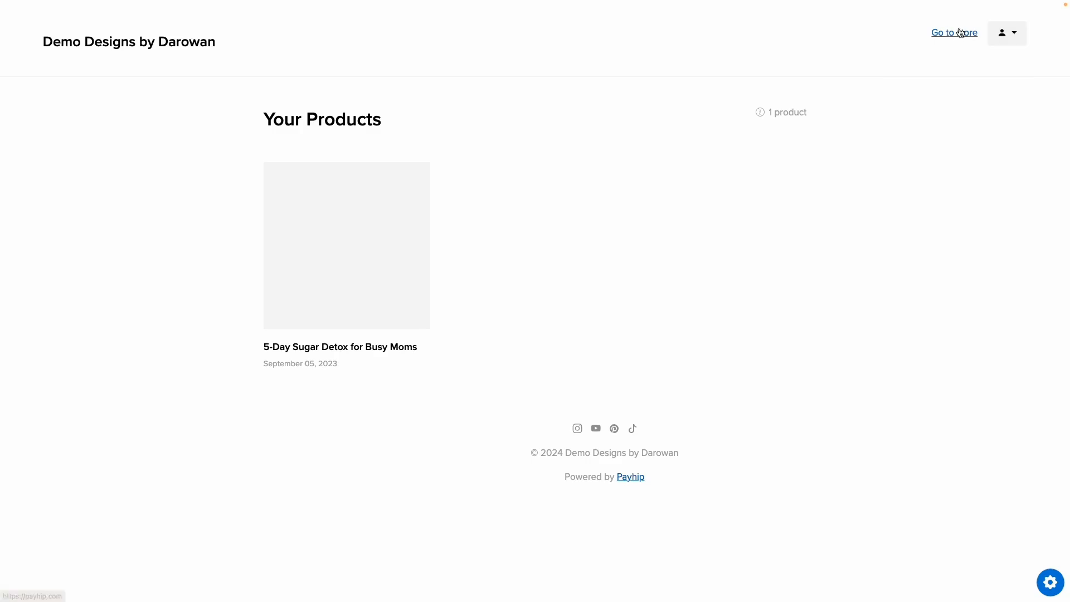
Step: Go to the seller dashboard and list all six products
click(954, 33)
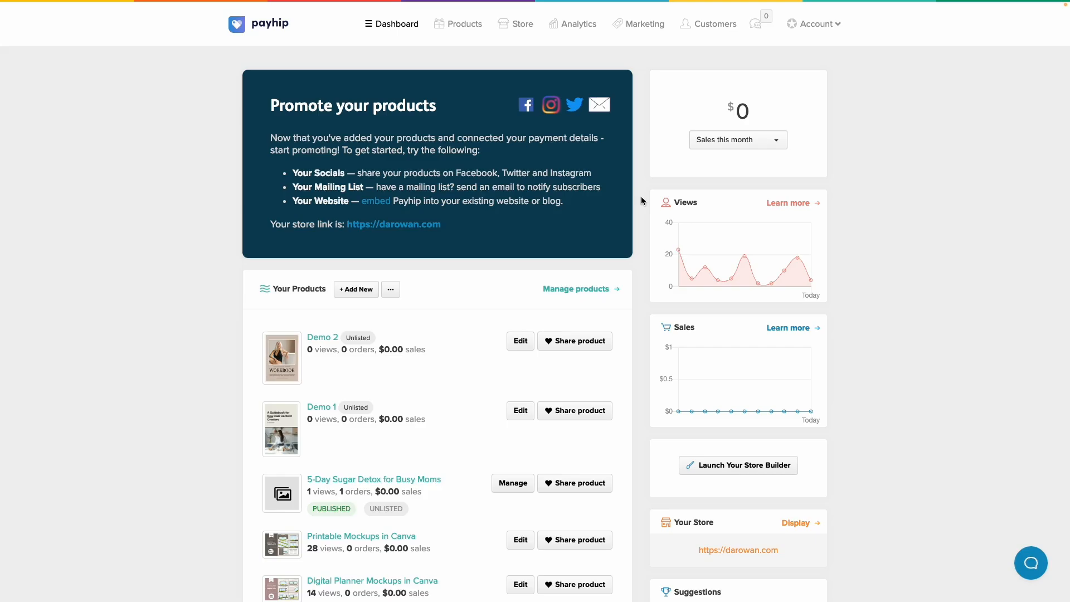
mouse_move(440, 62)
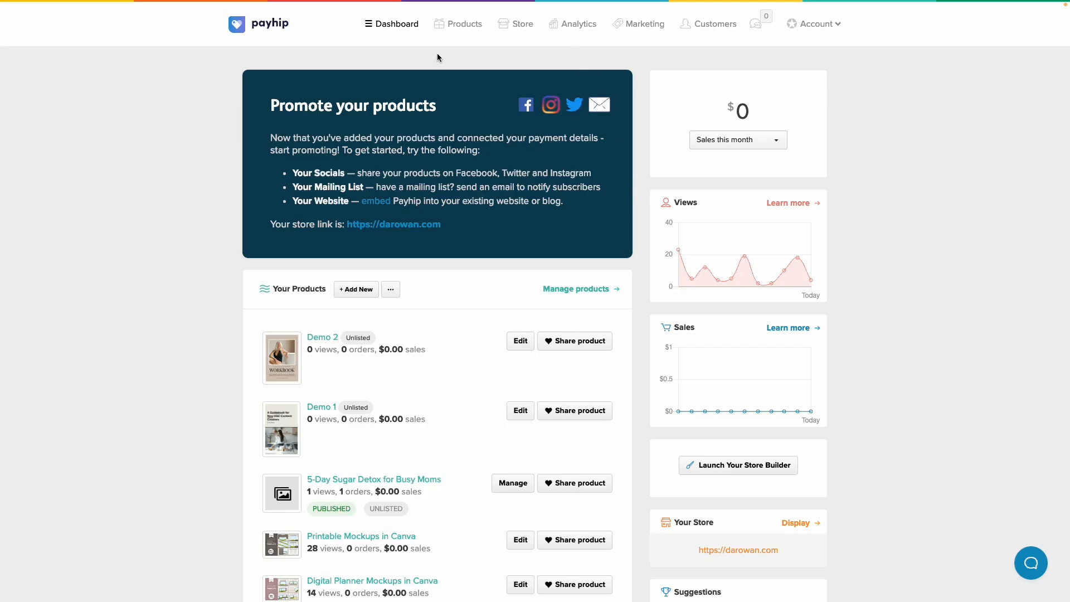
click(465, 24)
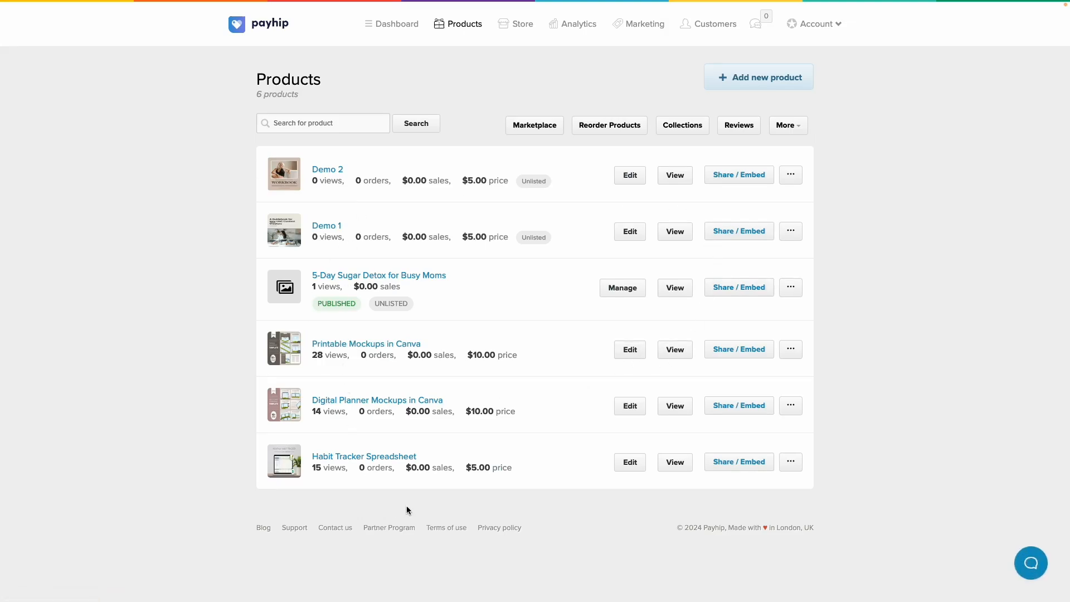
mouse_move(553, 163)
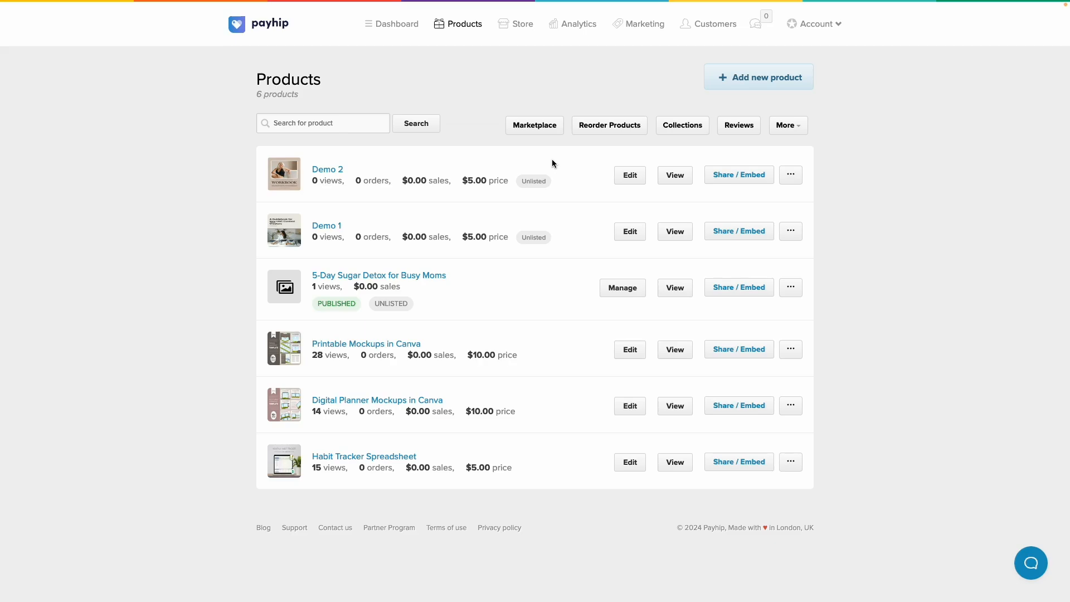
mouse_move(535, 124)
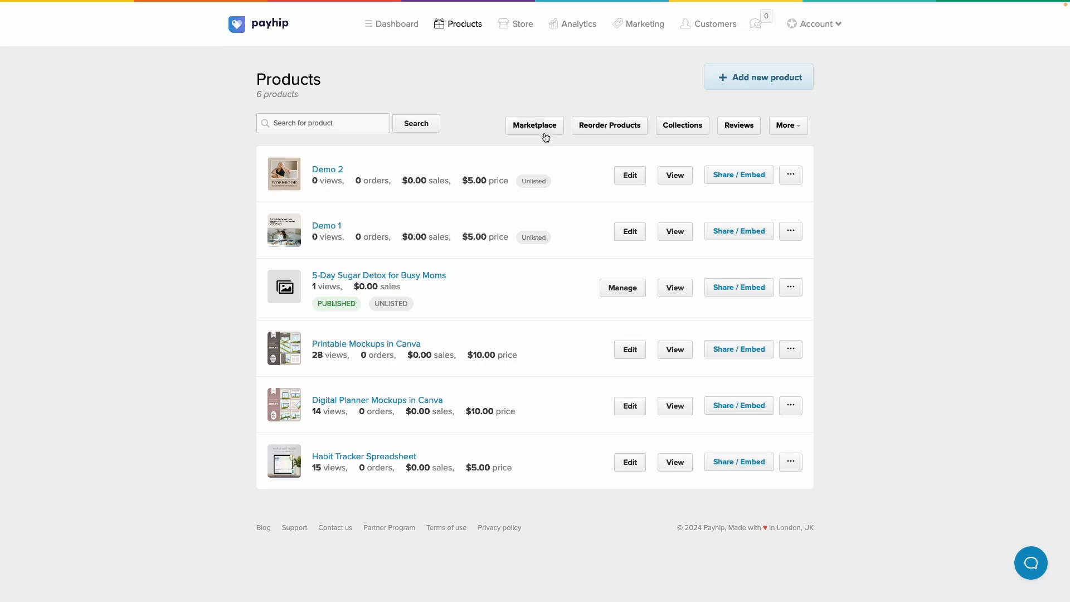
mouse_move(594, 180)
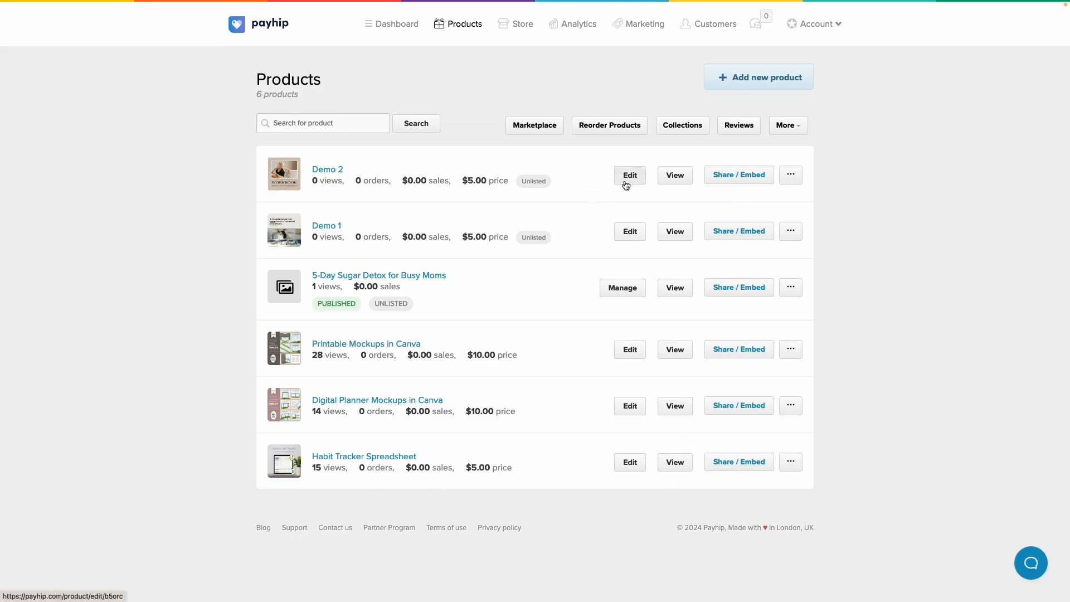
click(629, 174)
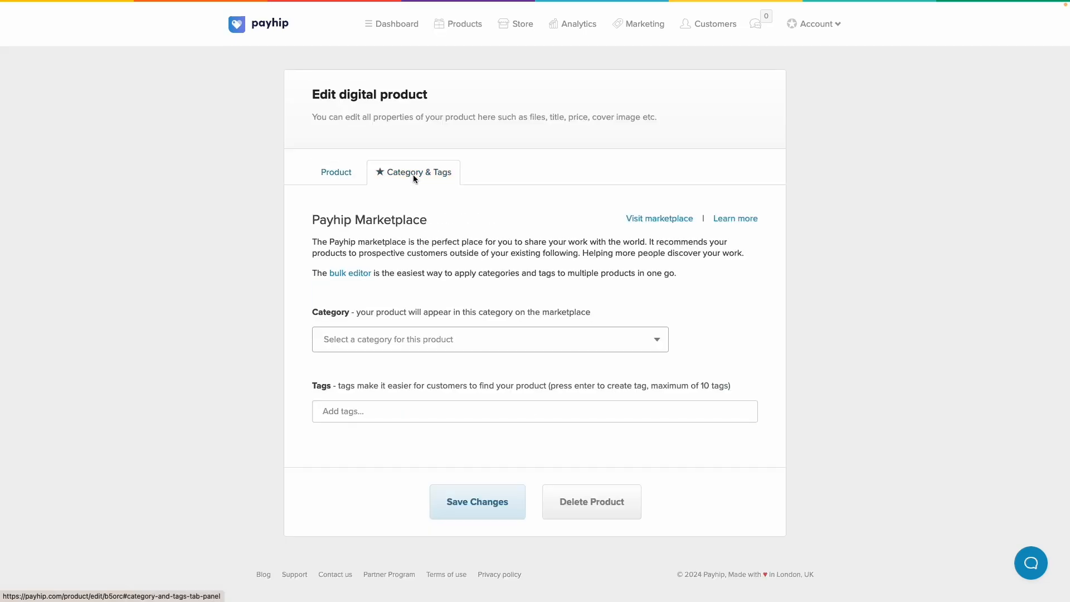
click(490, 339)
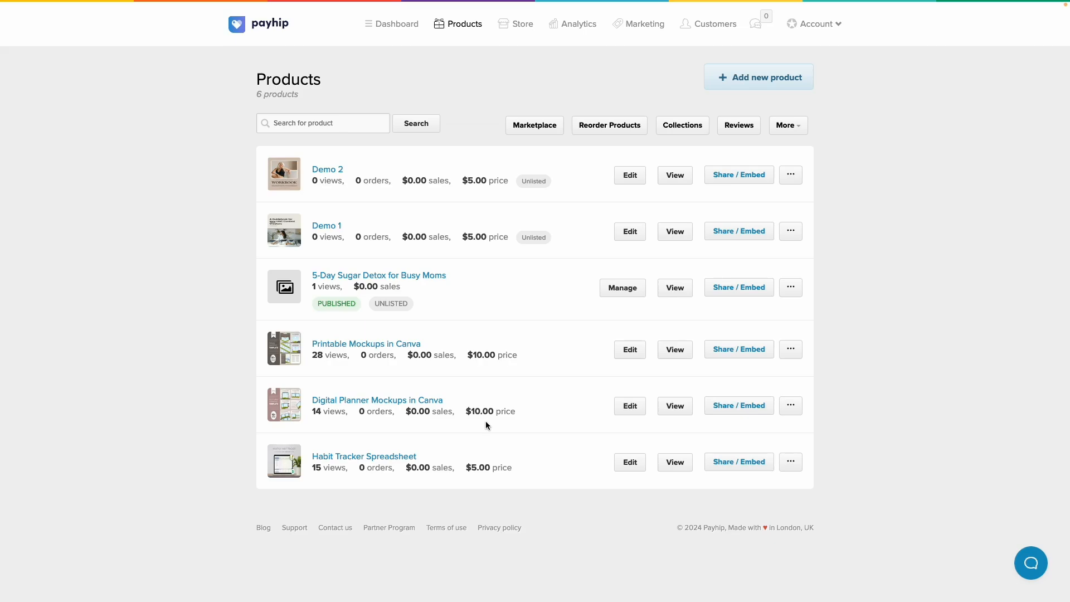
mouse_move(456, 390)
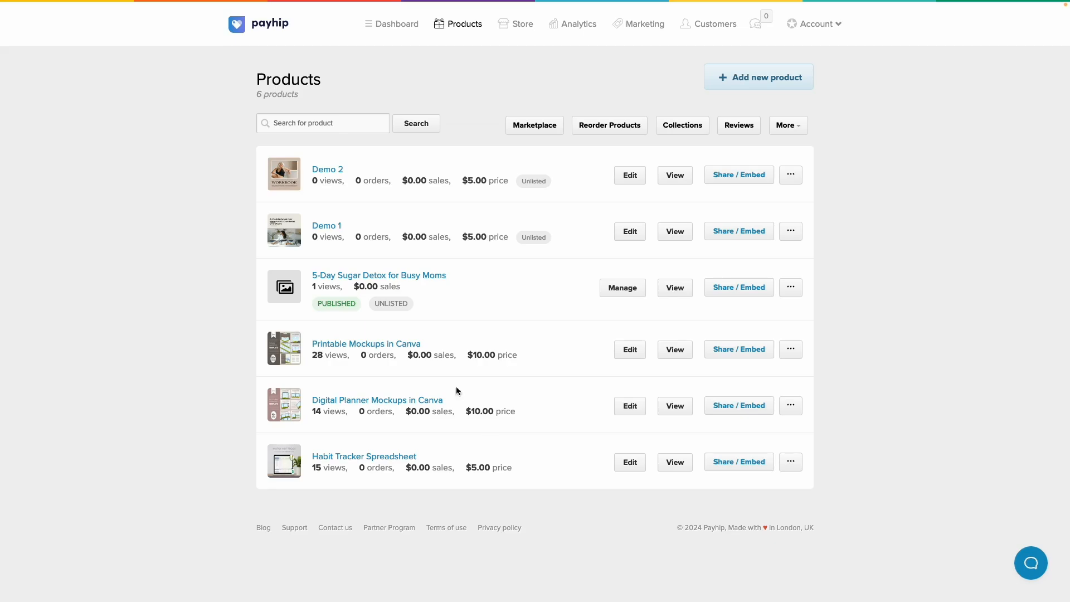
mouse_move(534, 125)
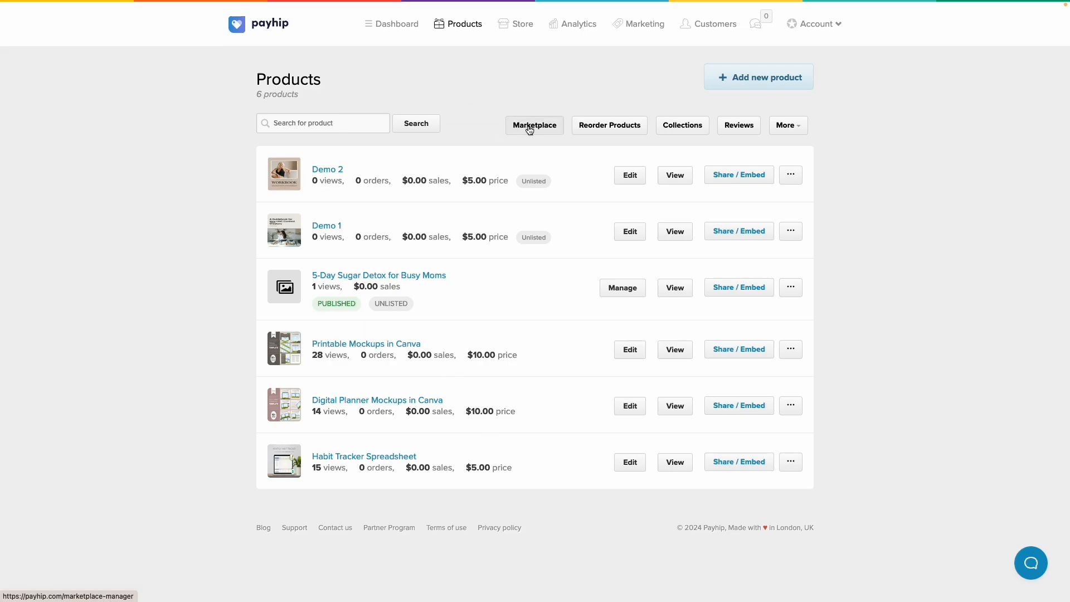
Step: Open the bulk editor targeting the Canva Mockup Templates collection and choose the edit type
click(534, 124)
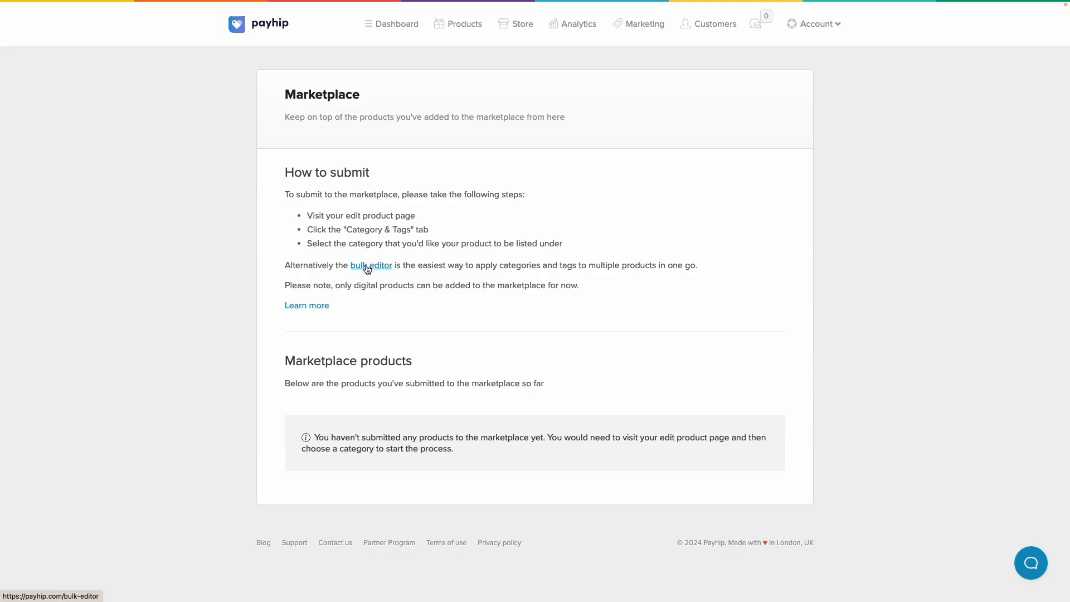
click(371, 264)
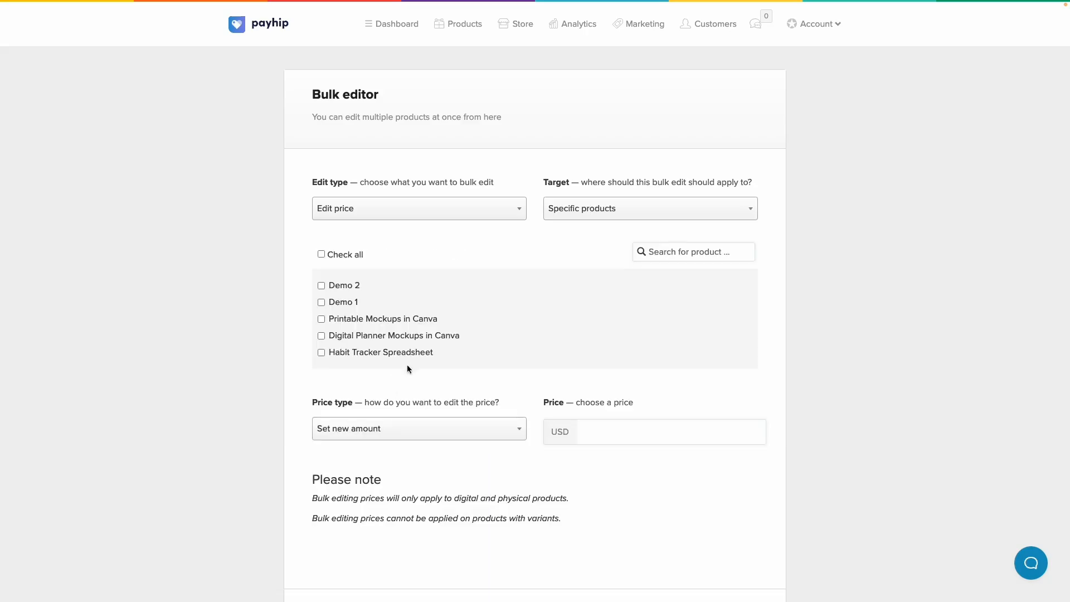
click(648, 208)
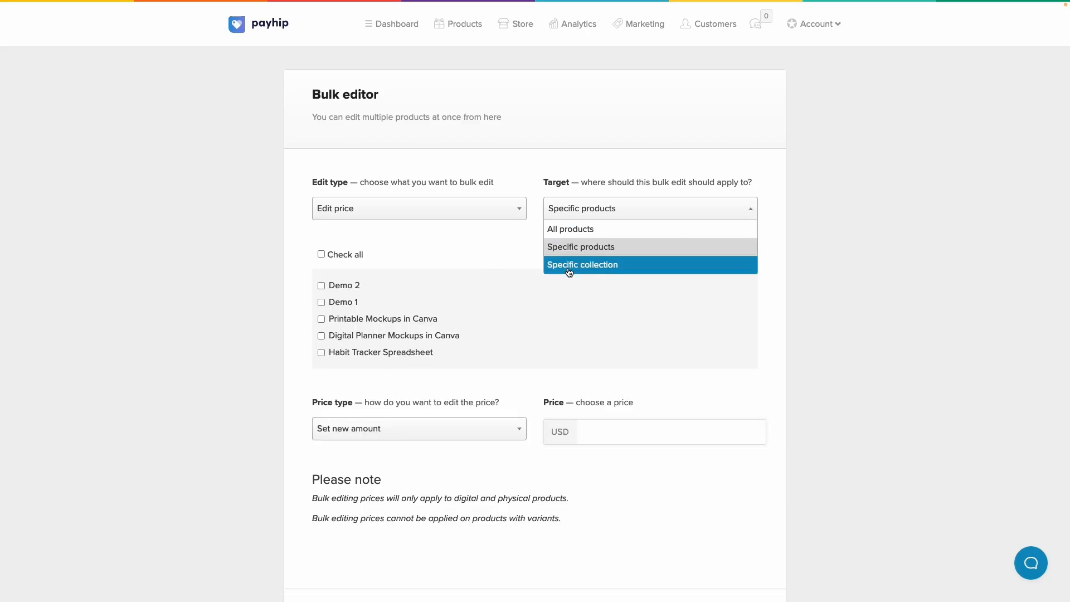
click(581, 265)
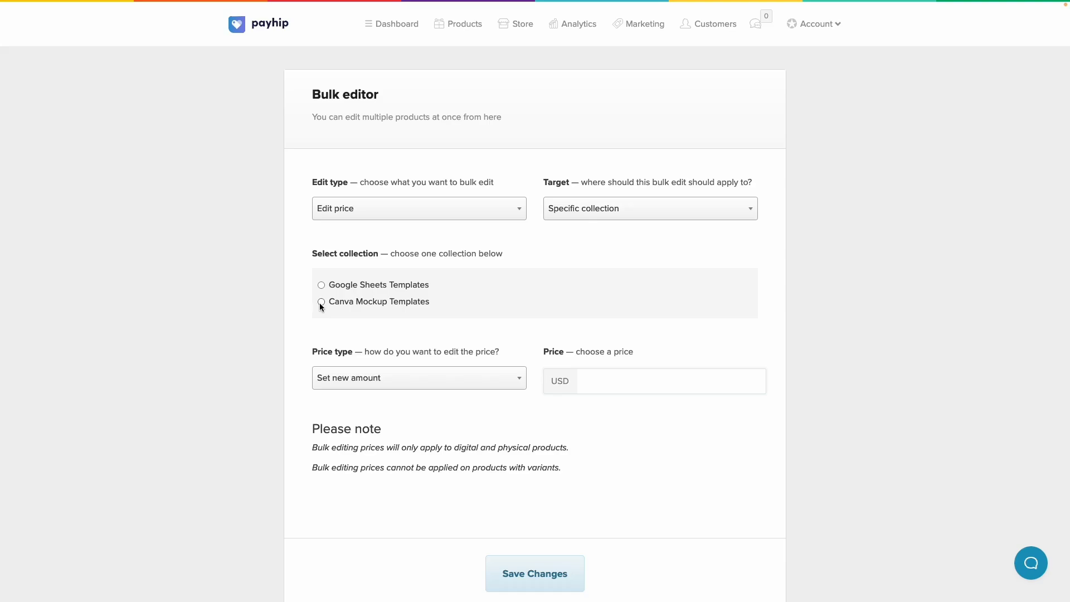
click(321, 301)
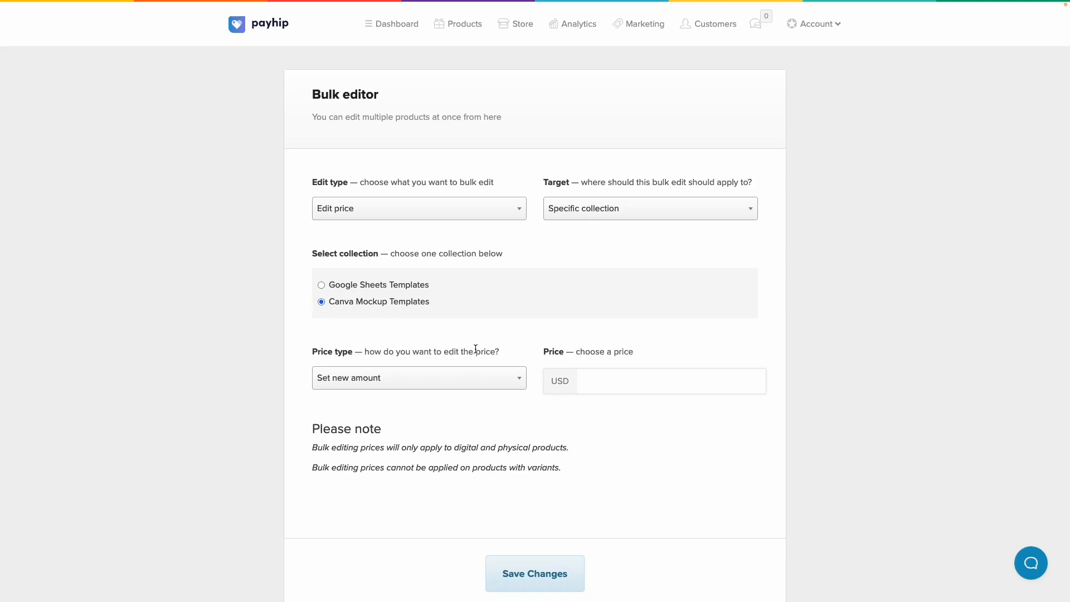
click(419, 208)
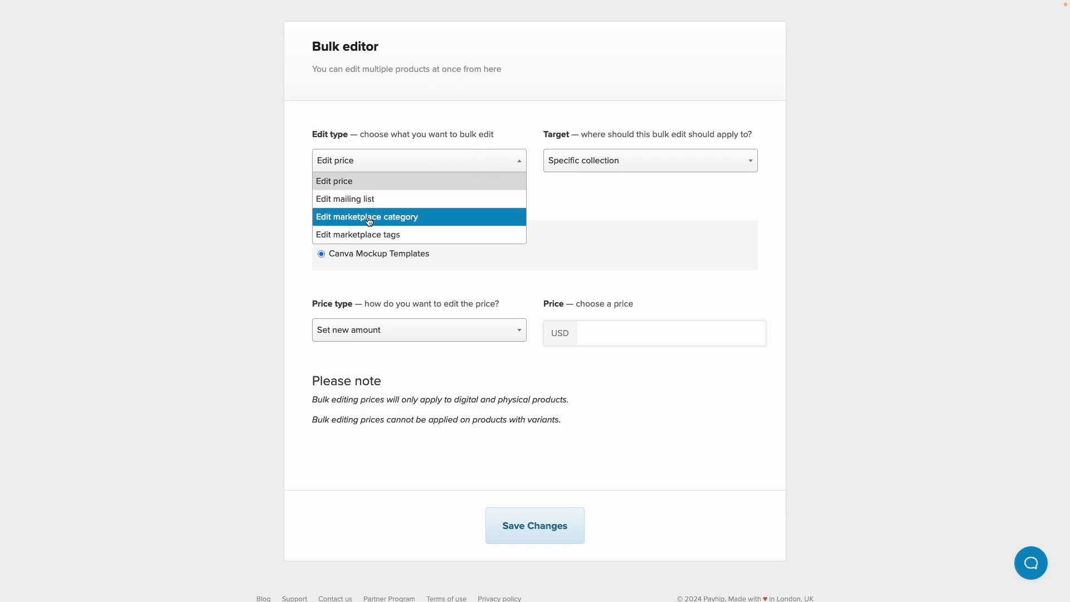
Step: Switch the bulk edit type from marketplace category to marketplace tags for Canva Mockup Templates
click(367, 217)
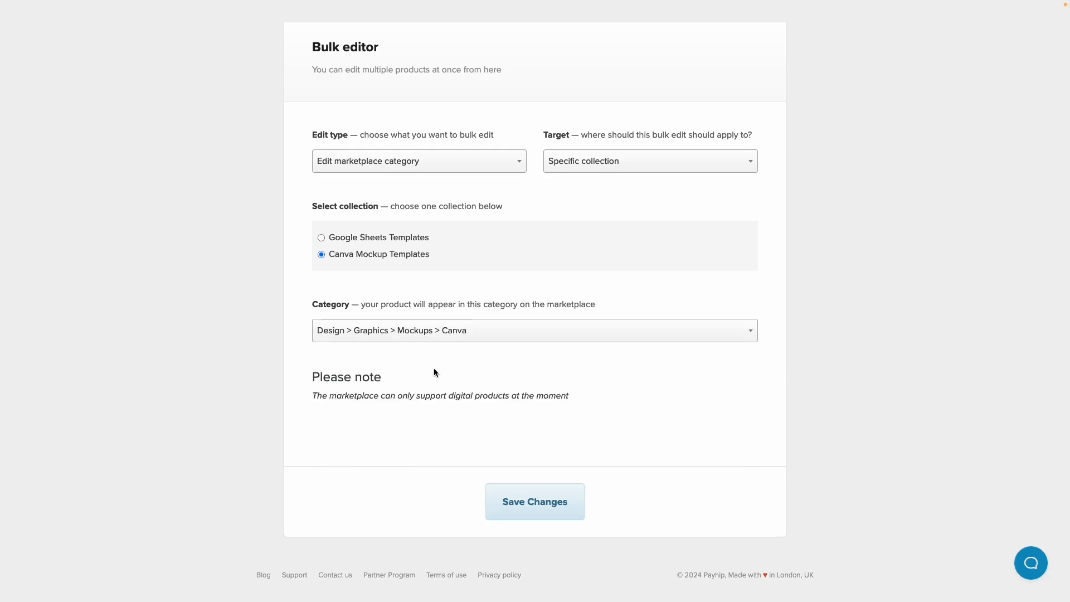
mouse_move(411, 158)
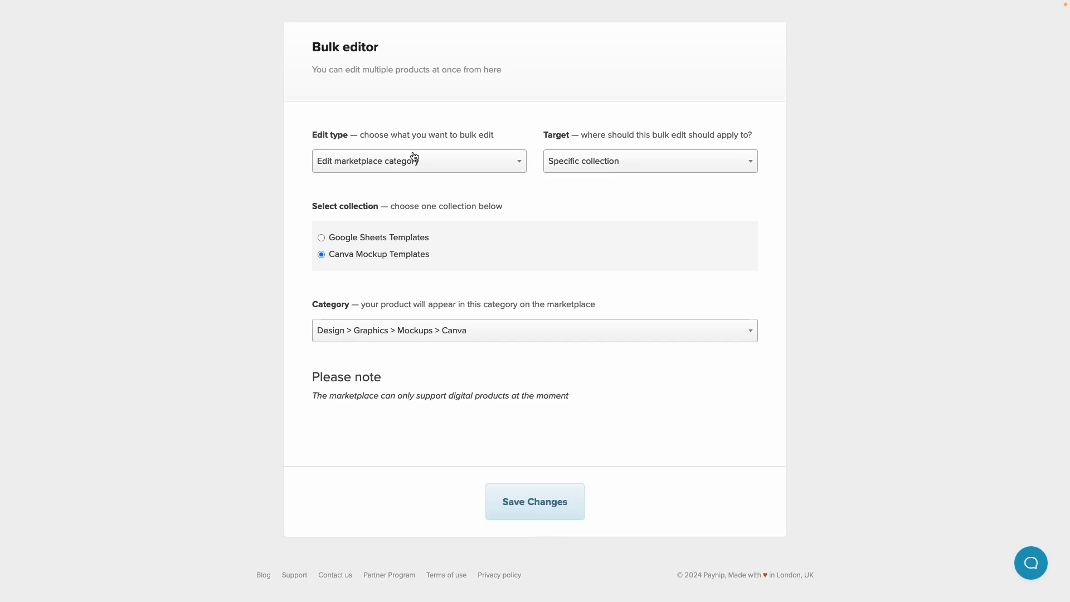
click(418, 161)
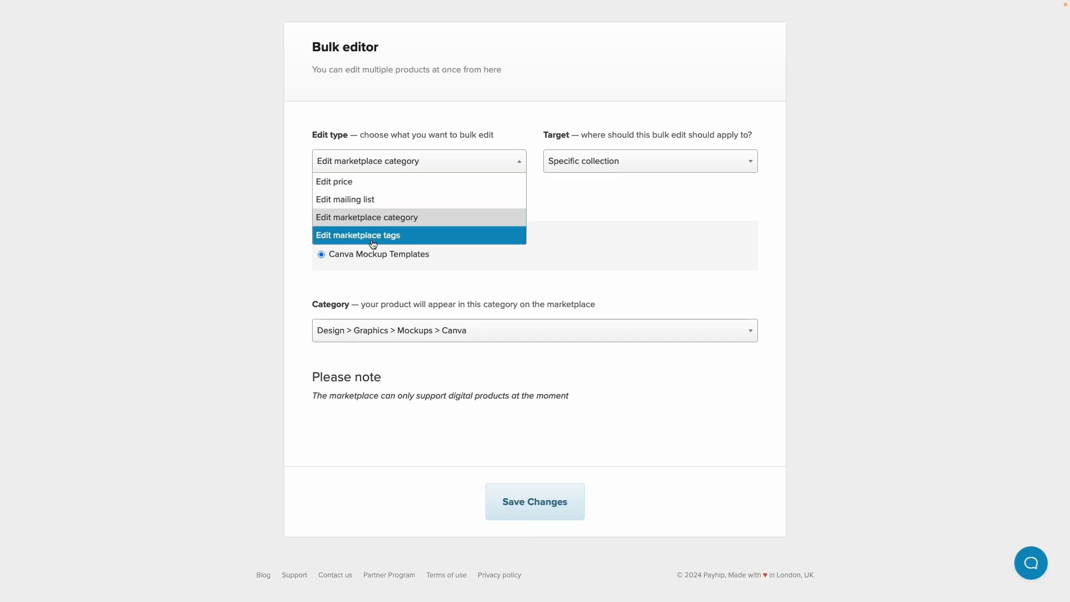
click(358, 235)
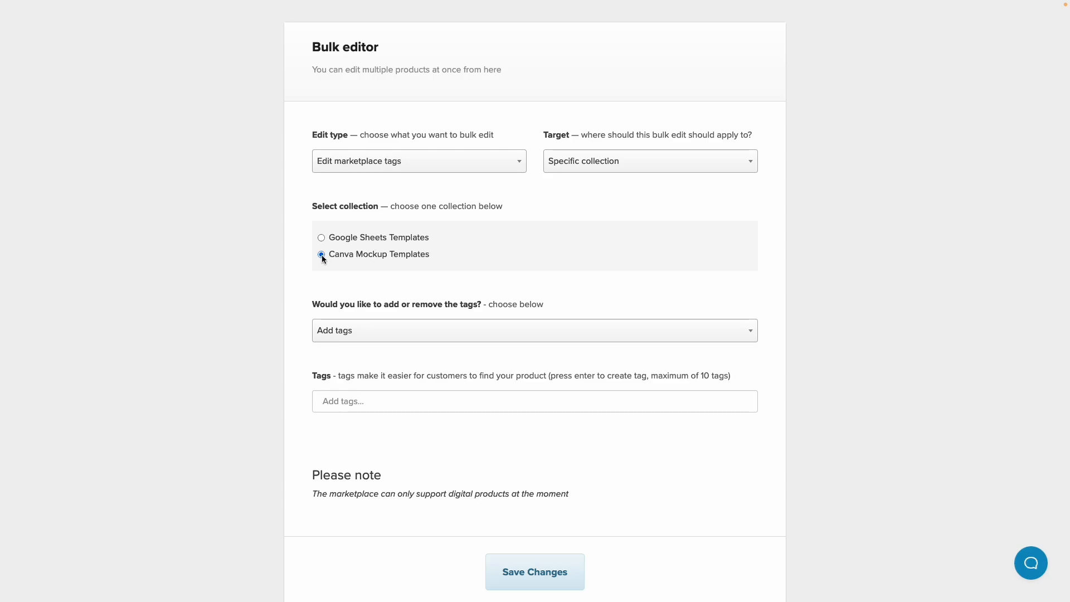
click(321, 254)
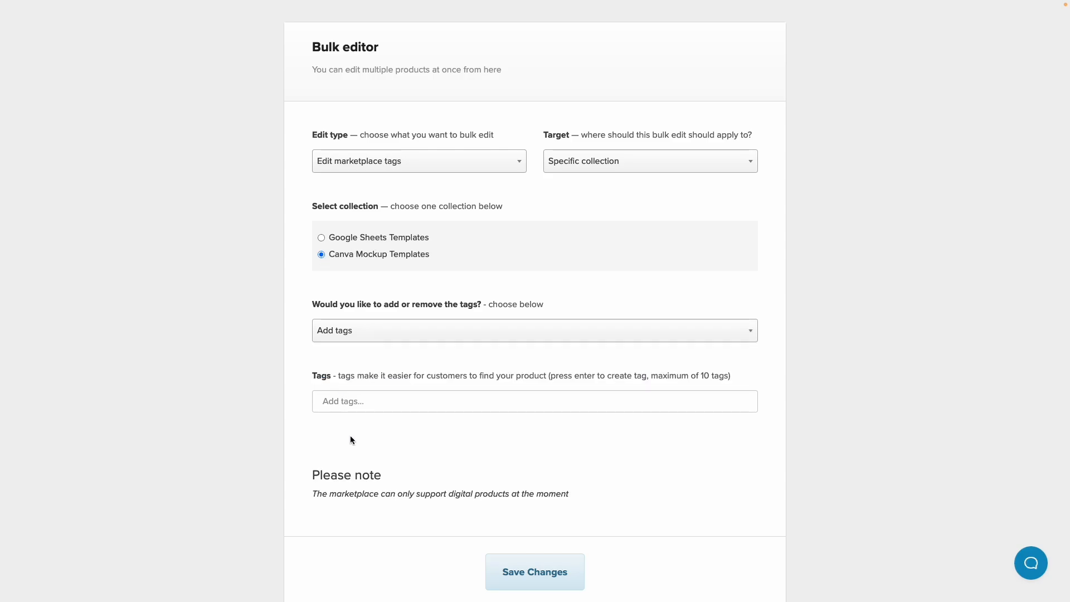
mouse_move(479, 435)
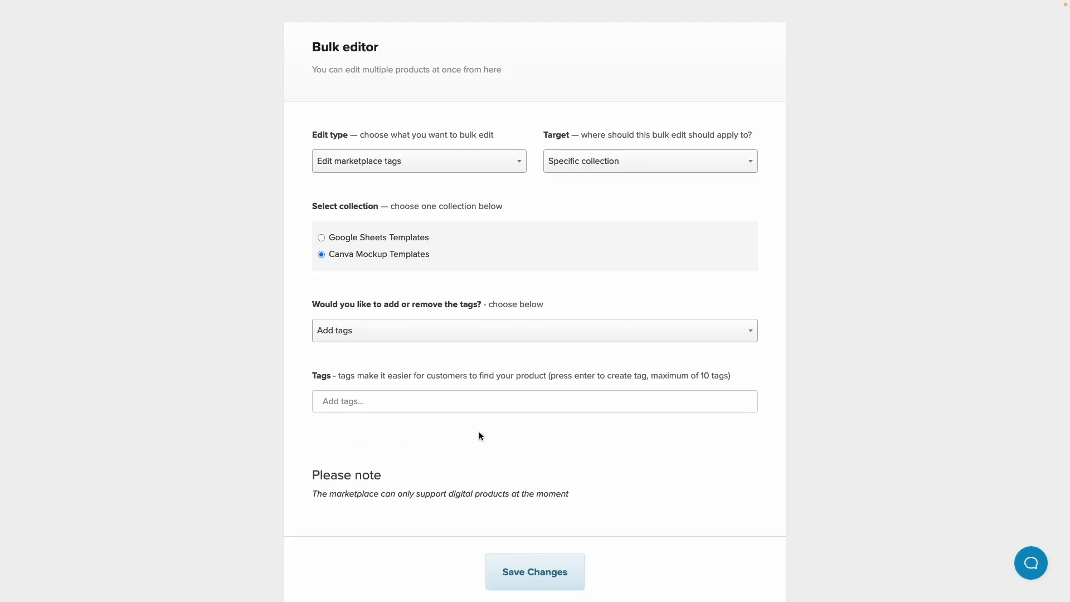
scroll(up, 3)
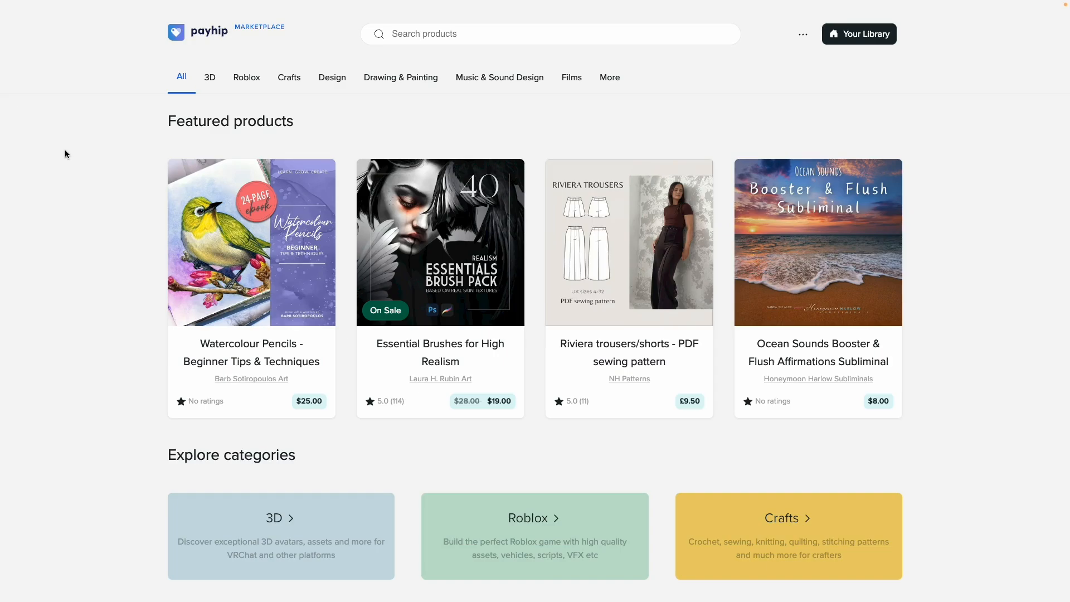
click(245, 77)
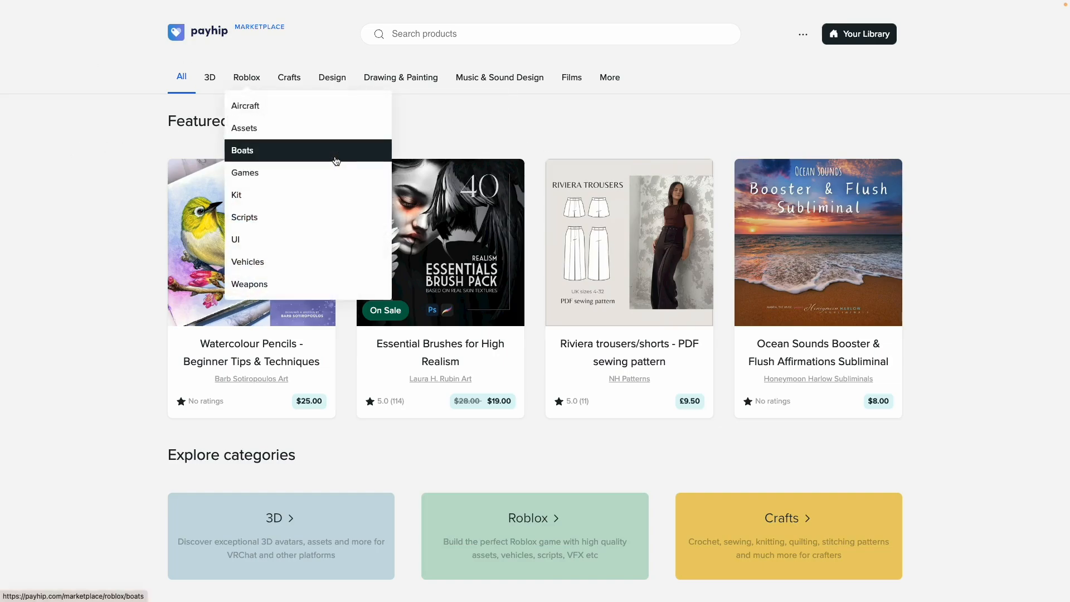
click(101, 253)
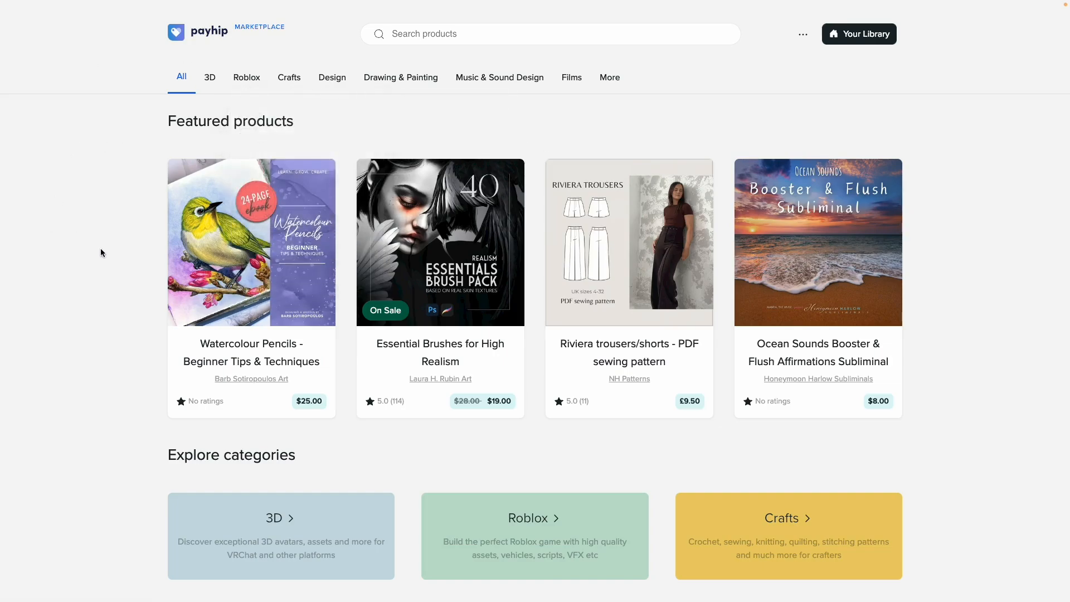